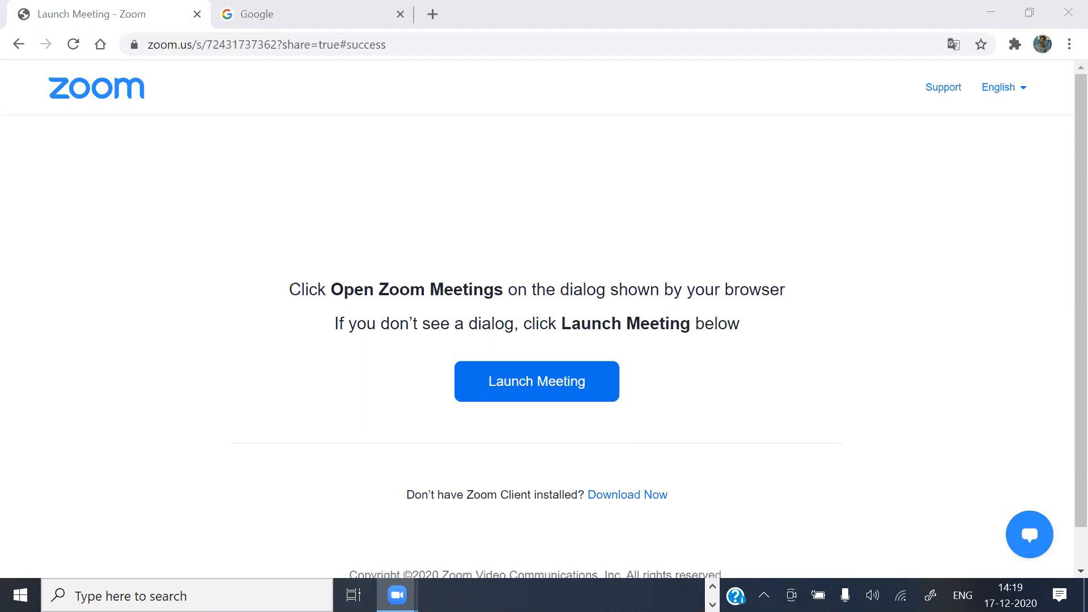
mouse_move(702, 435)
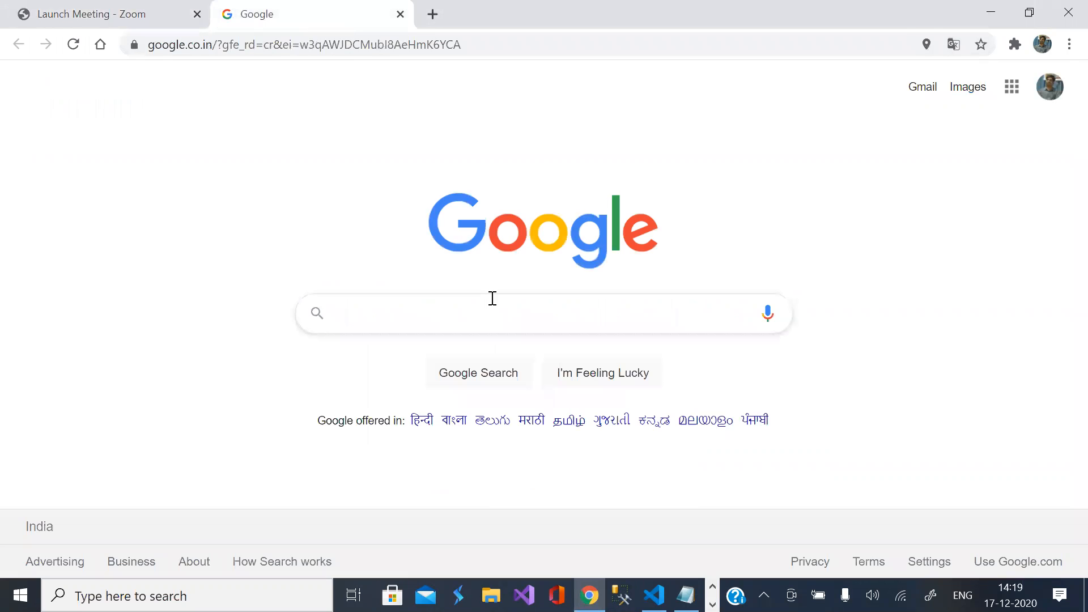
Step: Search Google for AJAX and scroll through the results
type("AJ")
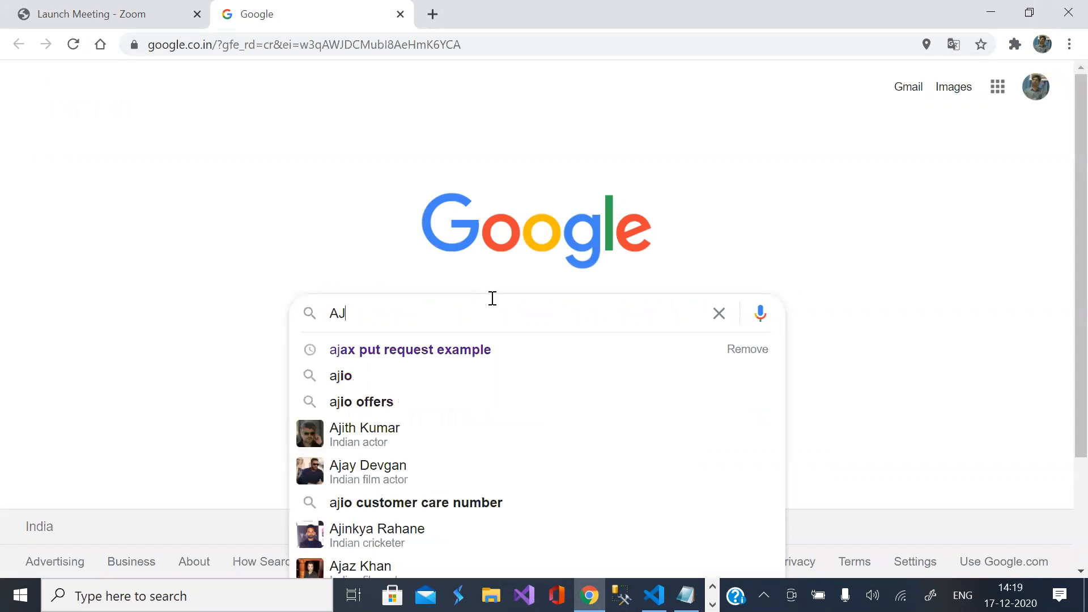
type("AX")
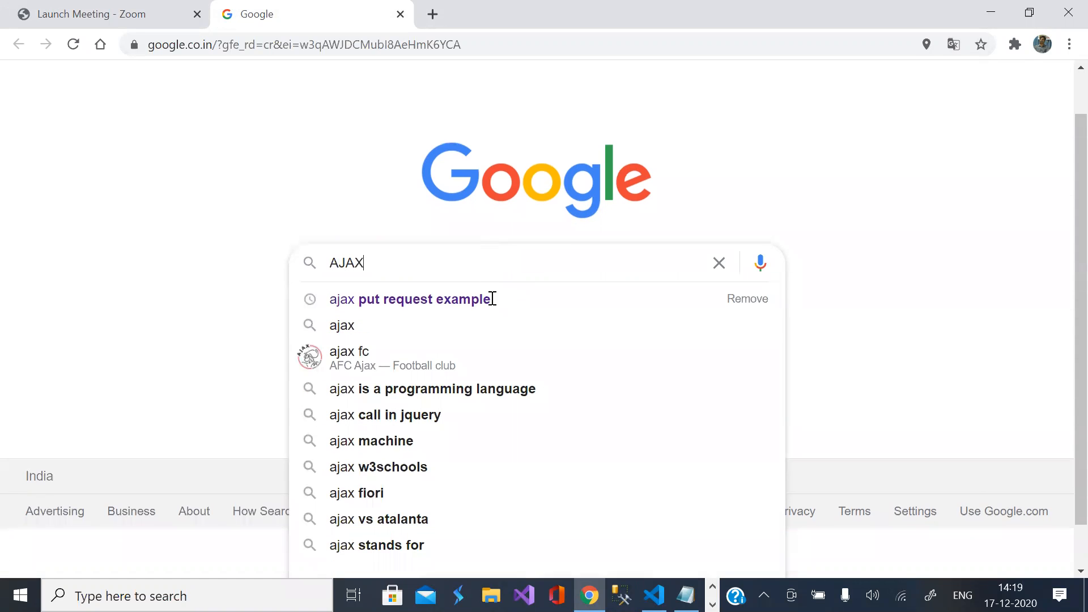
key("Return")
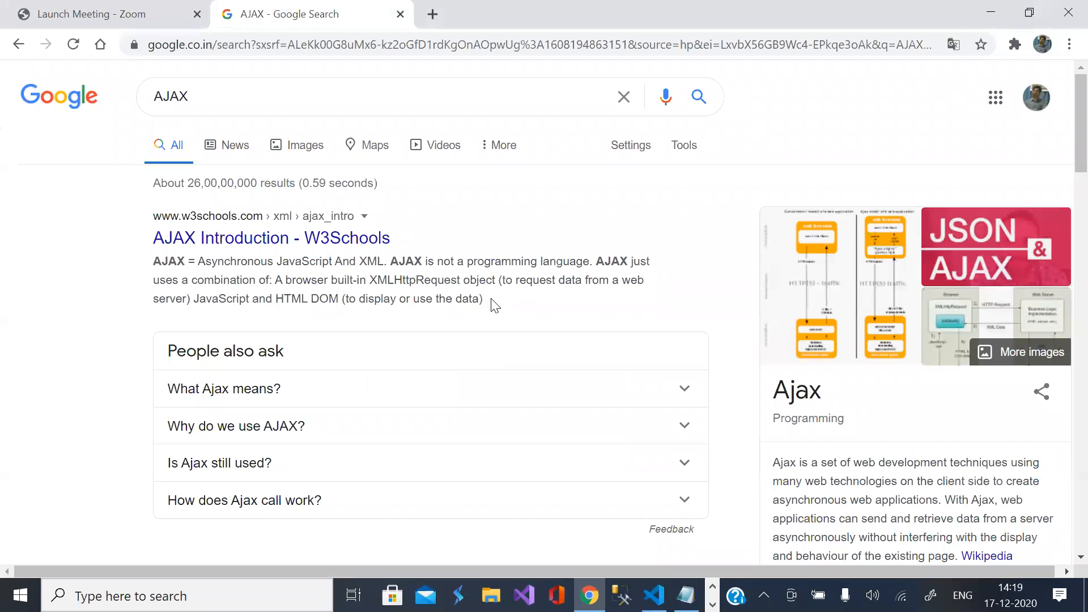
scroll("down", 3)
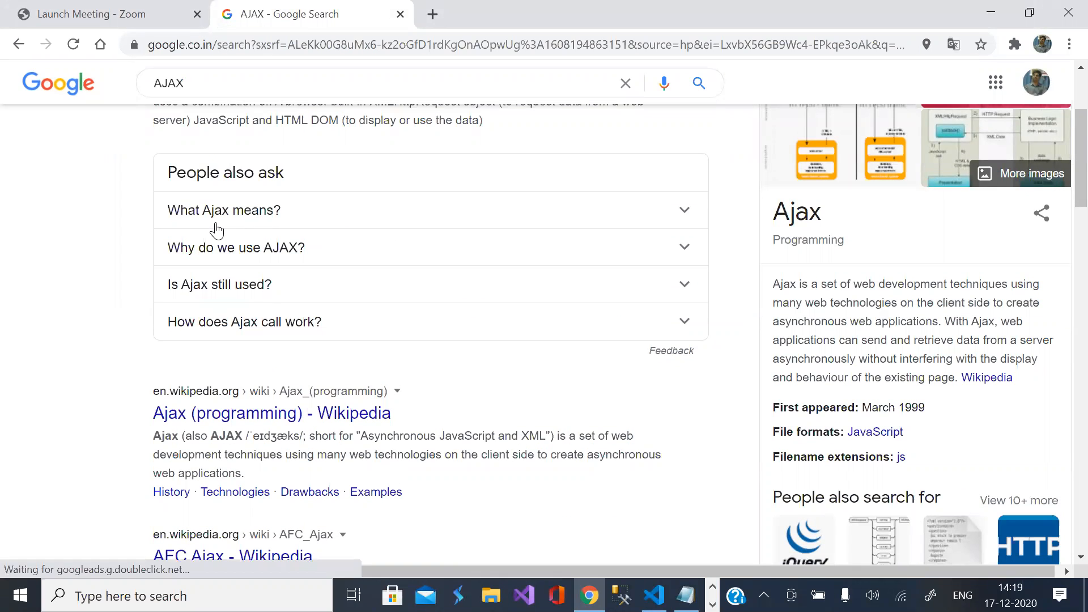
Step: Expand the 'What Ajax means?' answer under People also ask
left_click(225, 210)
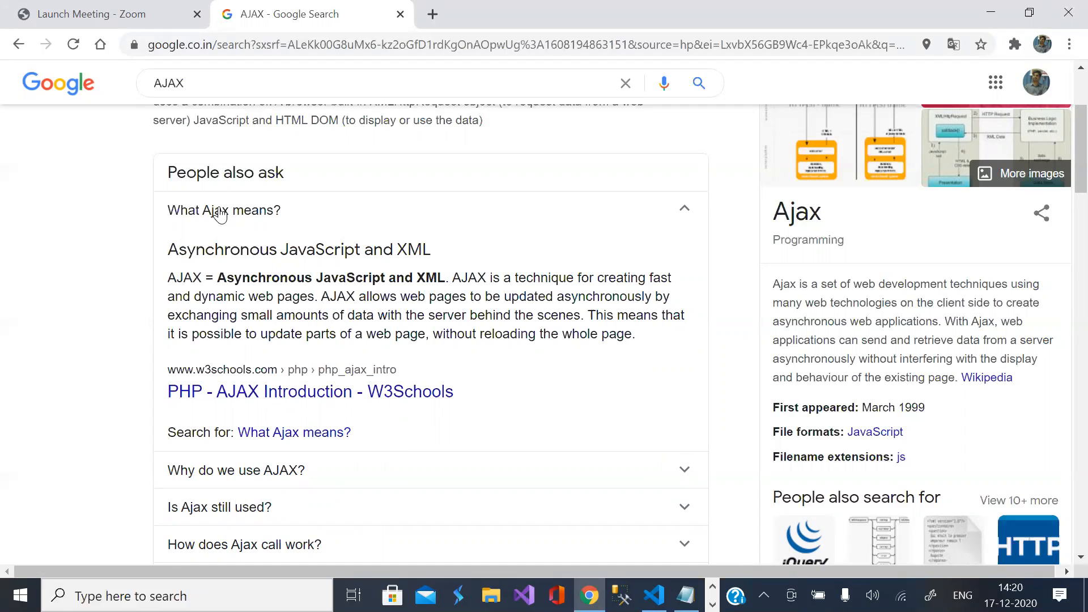
mouse_move(379, 320)
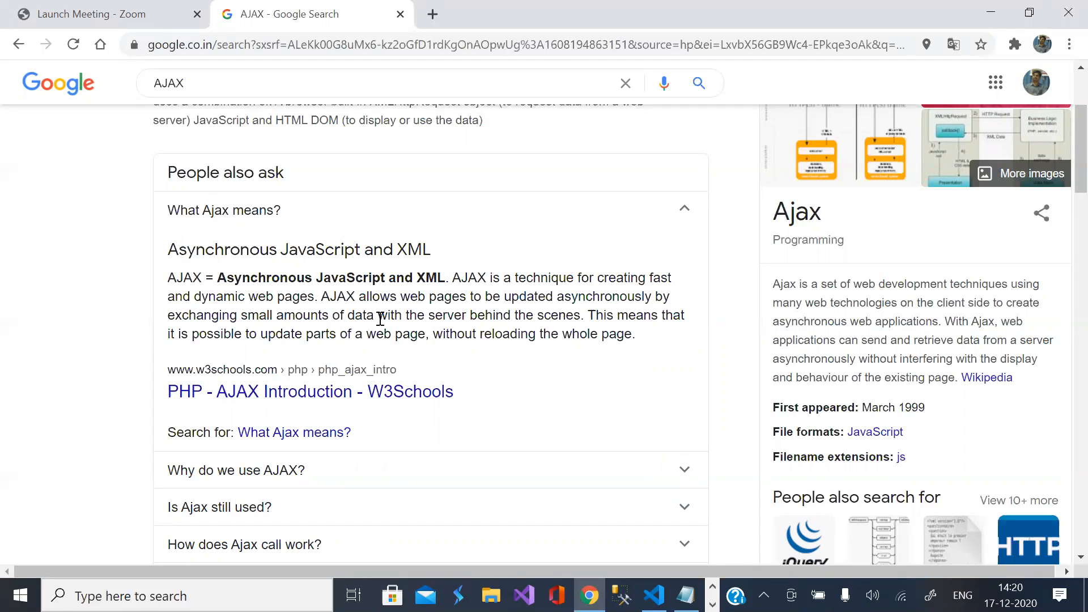
mouse_move(297, 321)
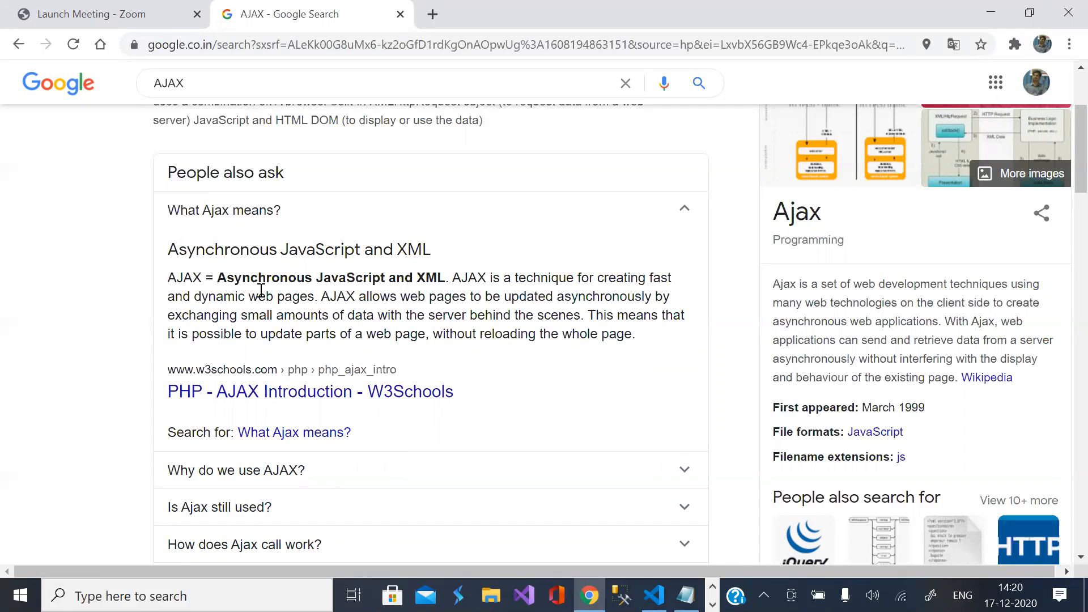
mouse_move(423, 322)
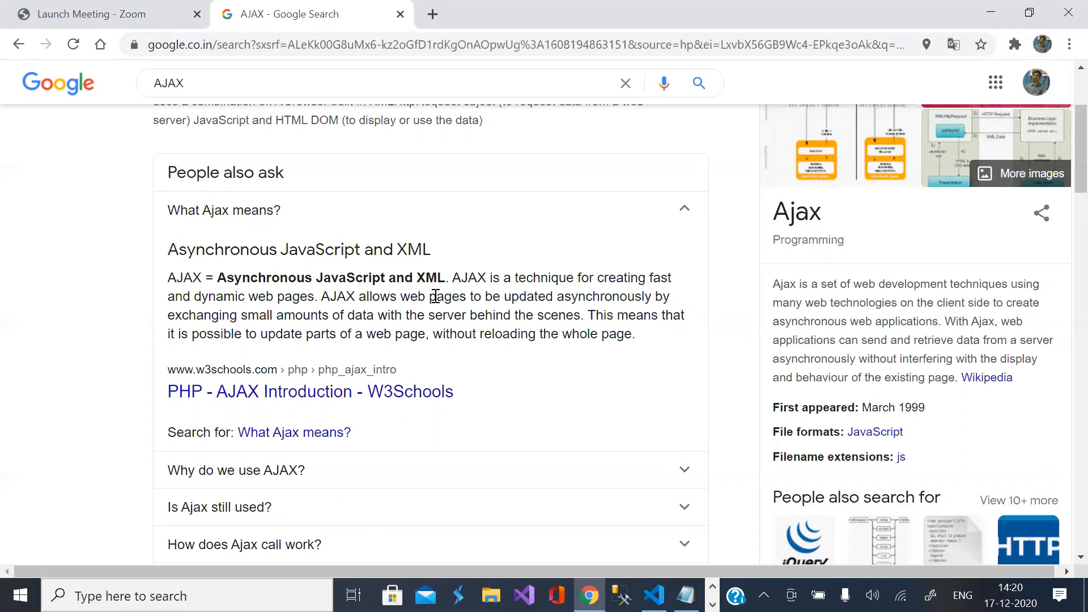
mouse_move(531, 309)
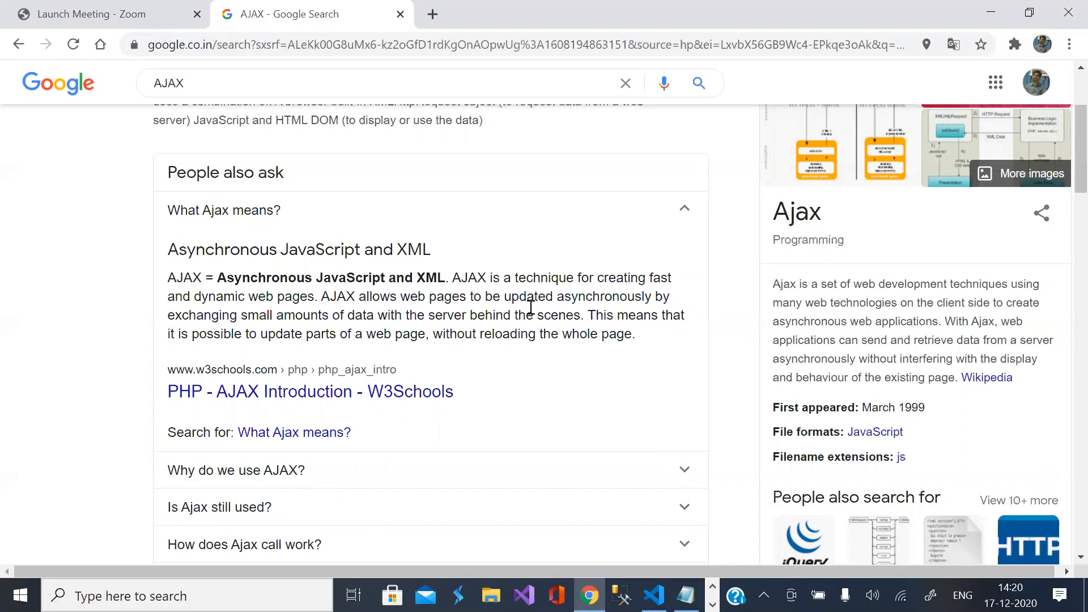
mouse_move(428, 311)
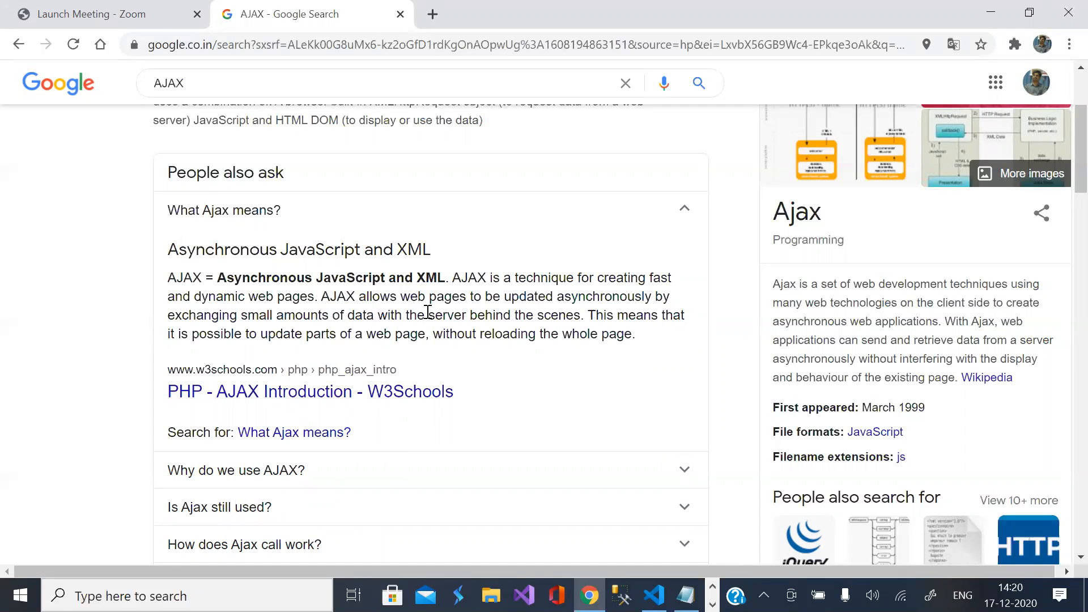
mouse_move(316, 320)
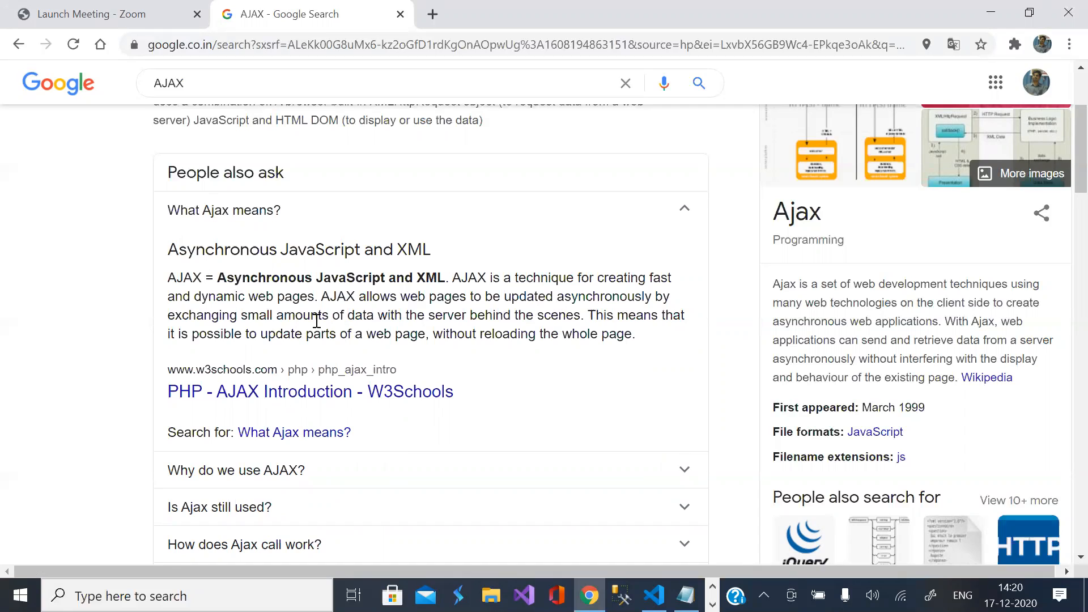
mouse_move(599, 349)
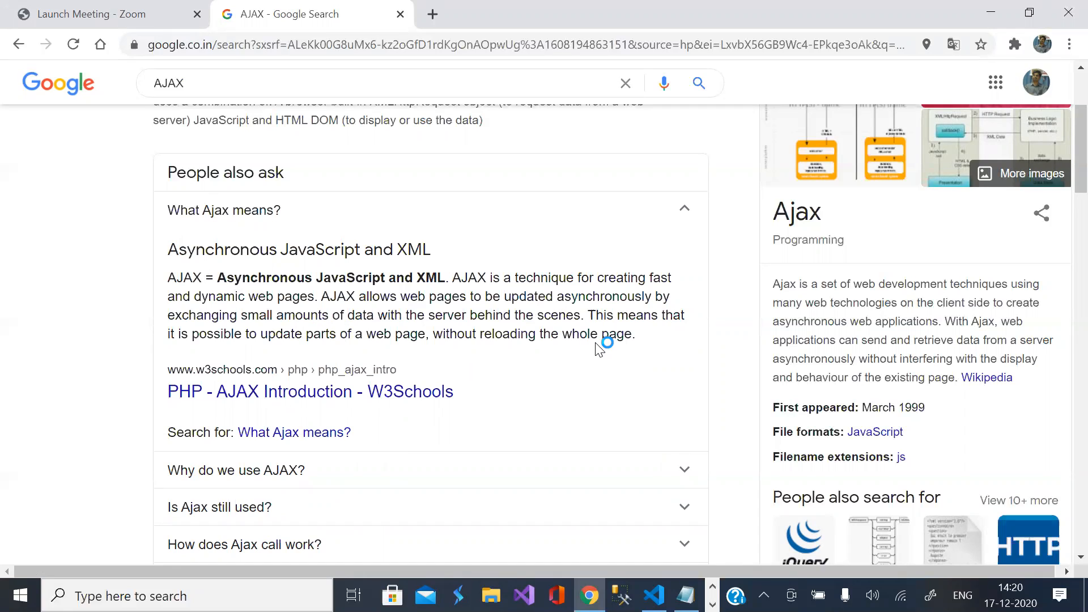
mouse_move(287, 349)
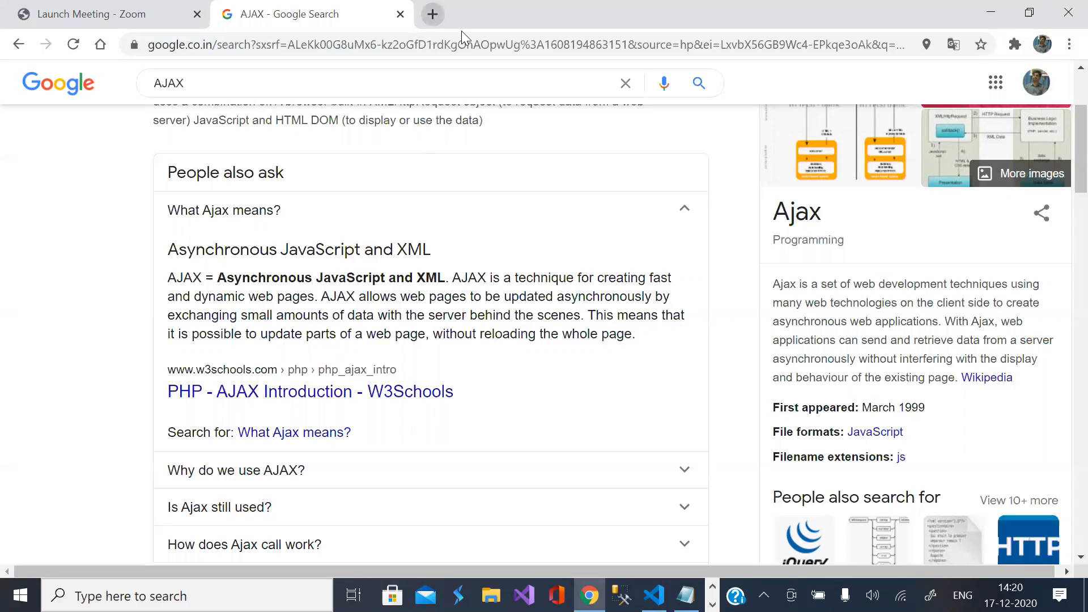
Step: Go to gmail.com in a new browser tab to show the inbox
left_click(432, 13)
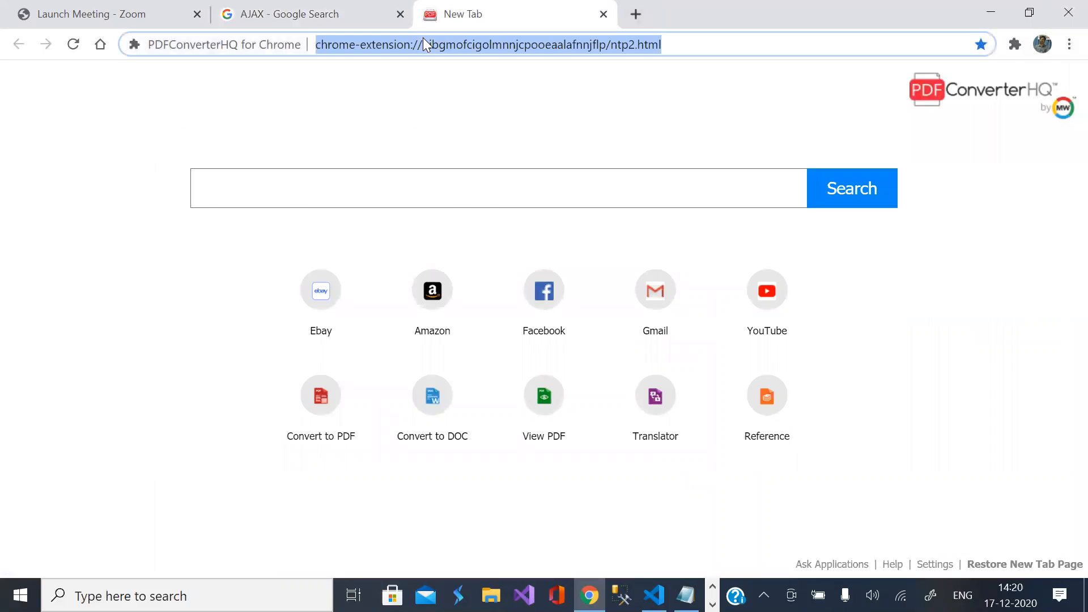
type("gmail.com")
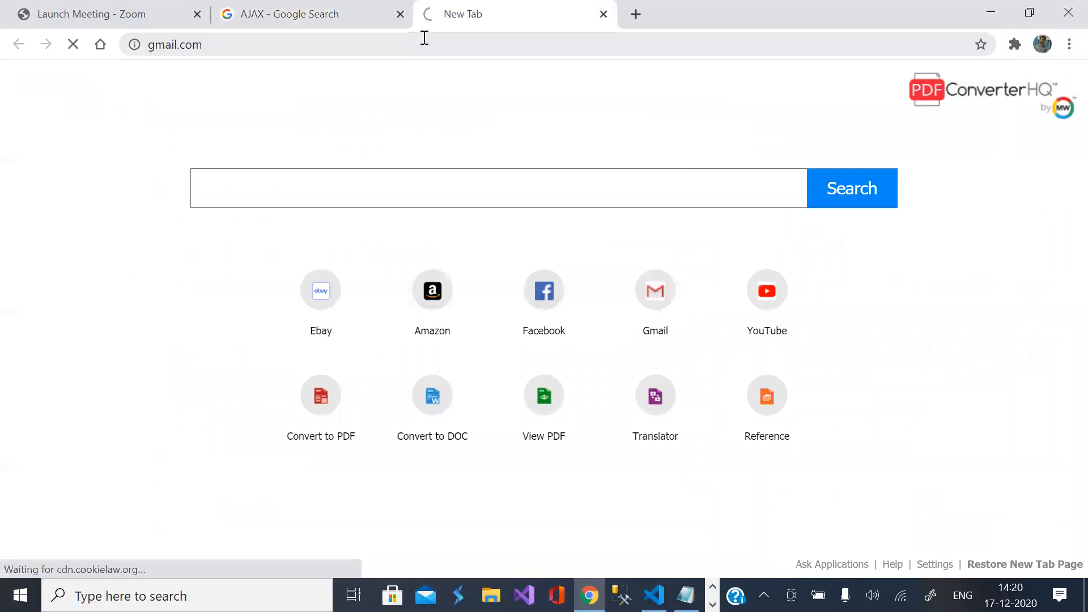
left_click(654, 290)
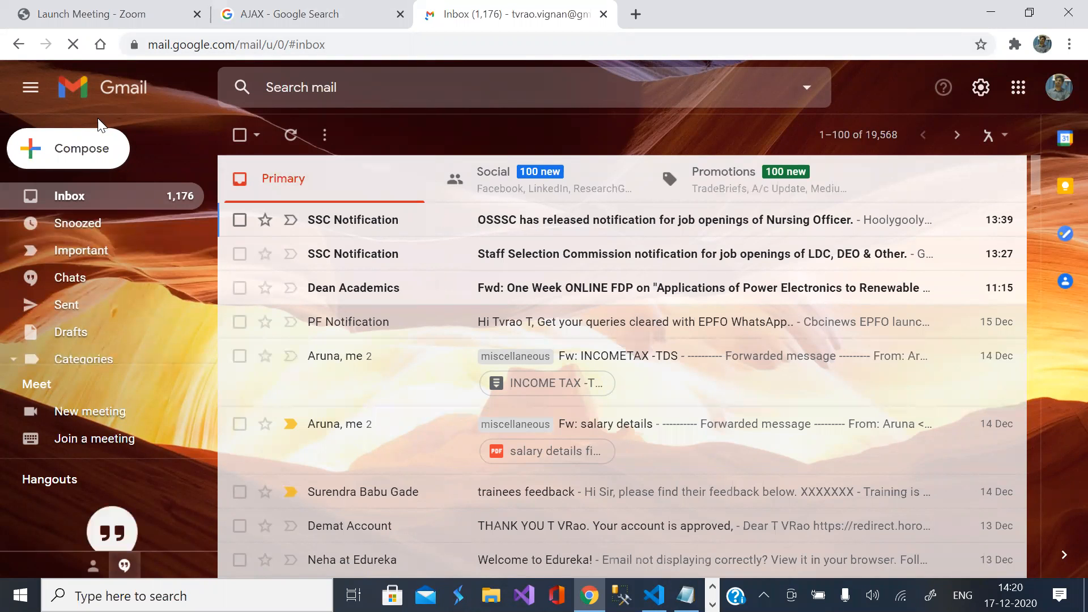
mouse_move(421, 197)
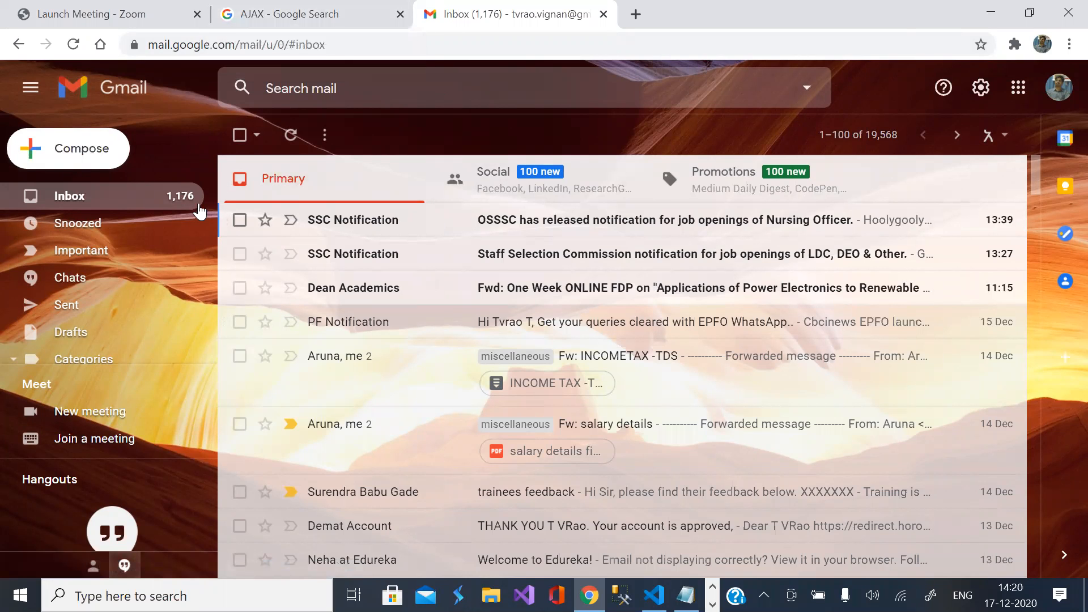
mouse_move(89, 205)
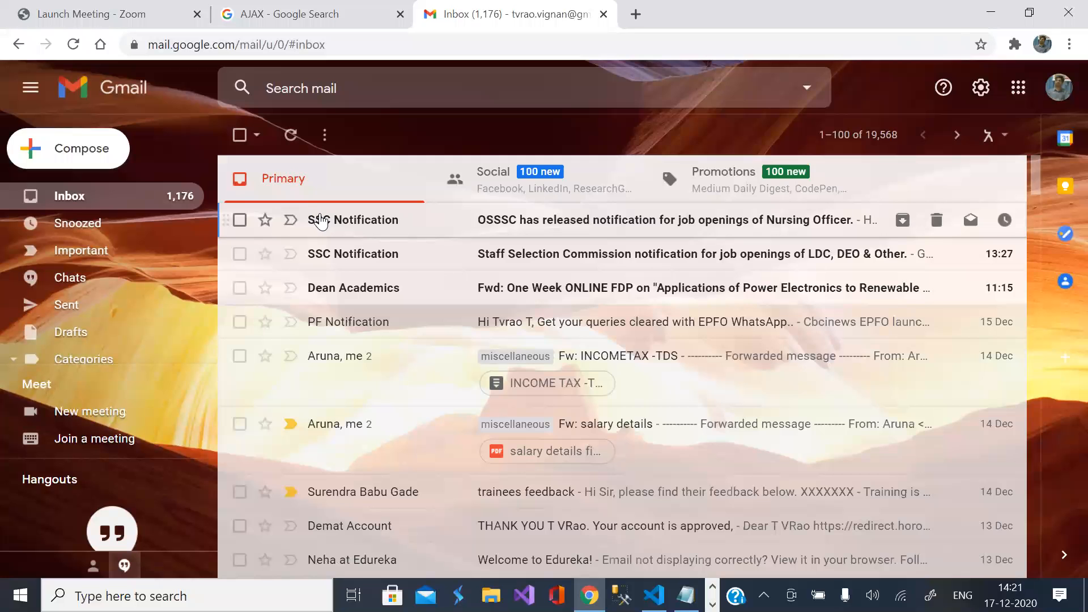
Step: Open the SSC Notification OSSSC Nursing Officer email and reload the page
left_click(666, 220)
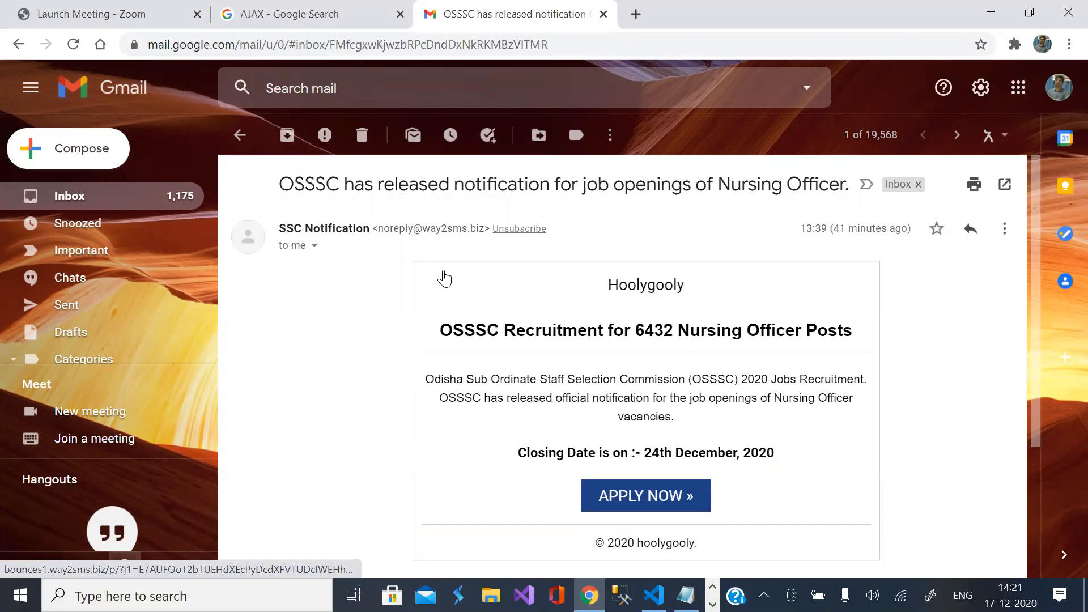
mouse_move(243, 128)
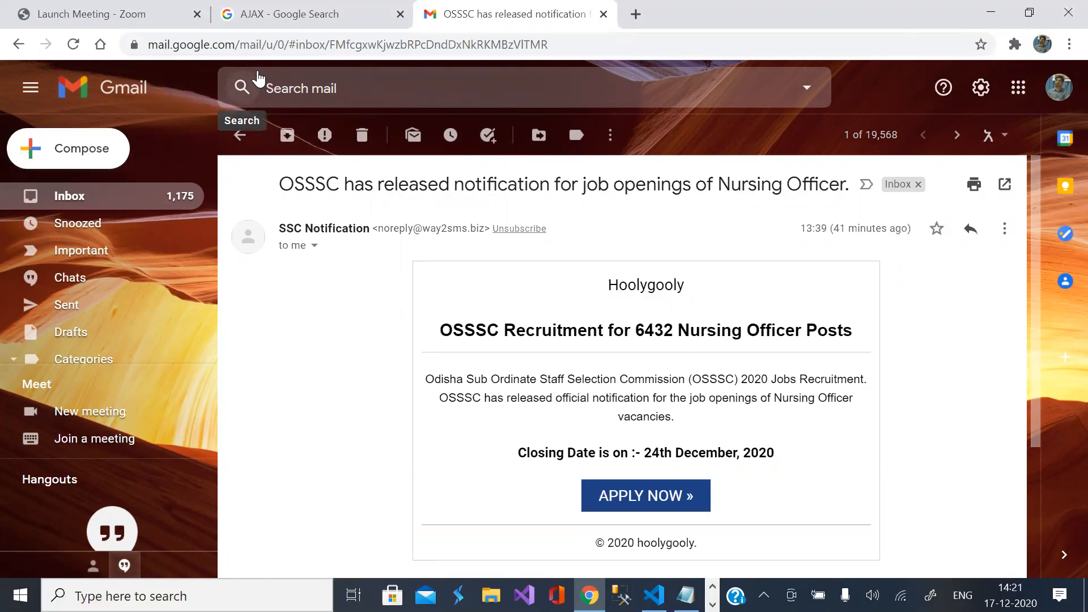
mouse_move(73, 44)
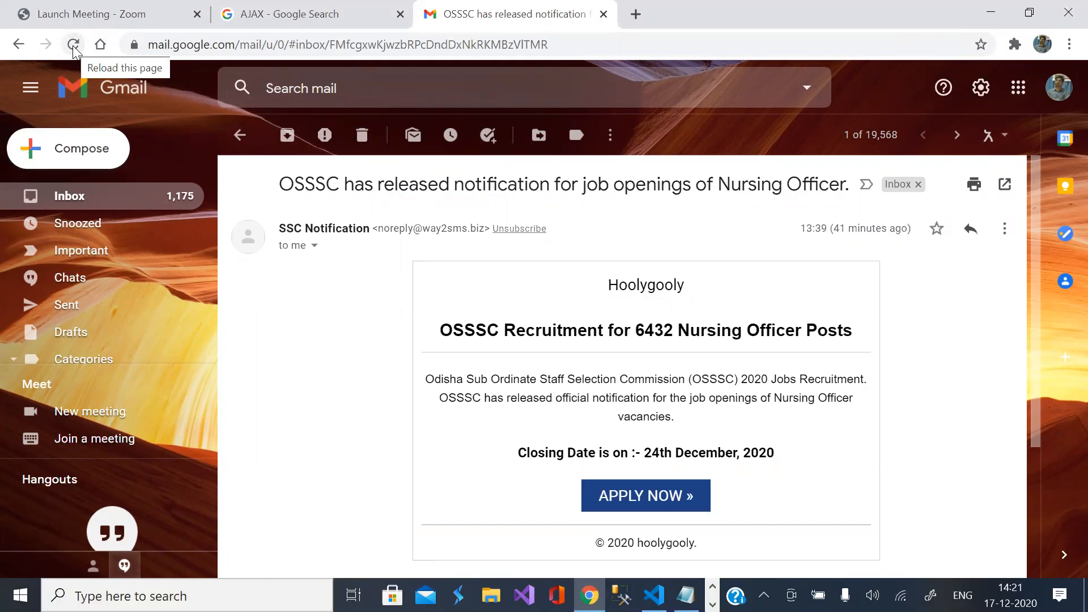
left_click(73, 44)
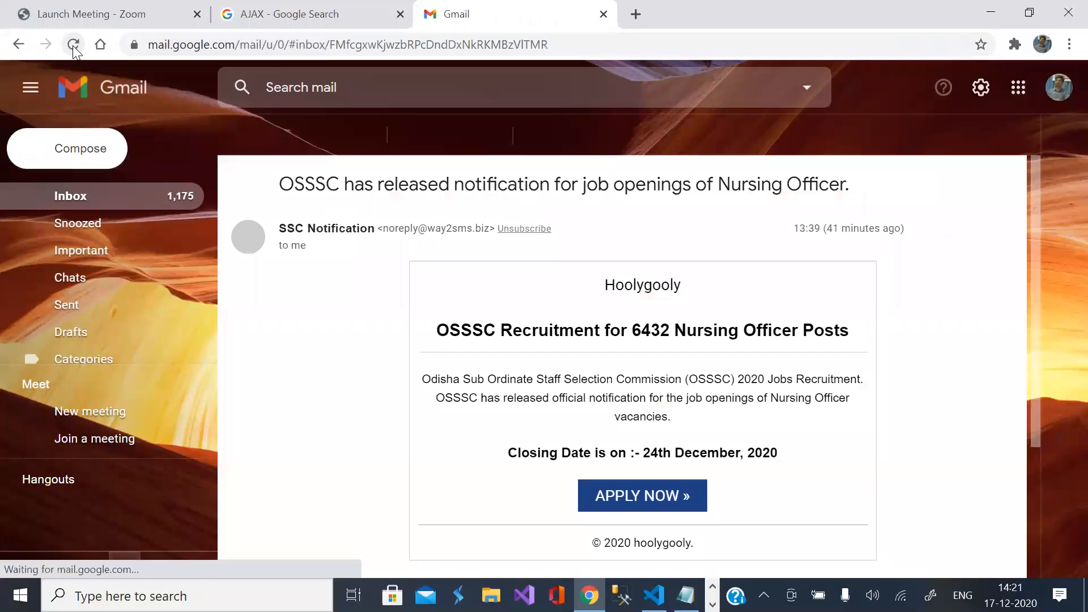
left_click(72, 44)
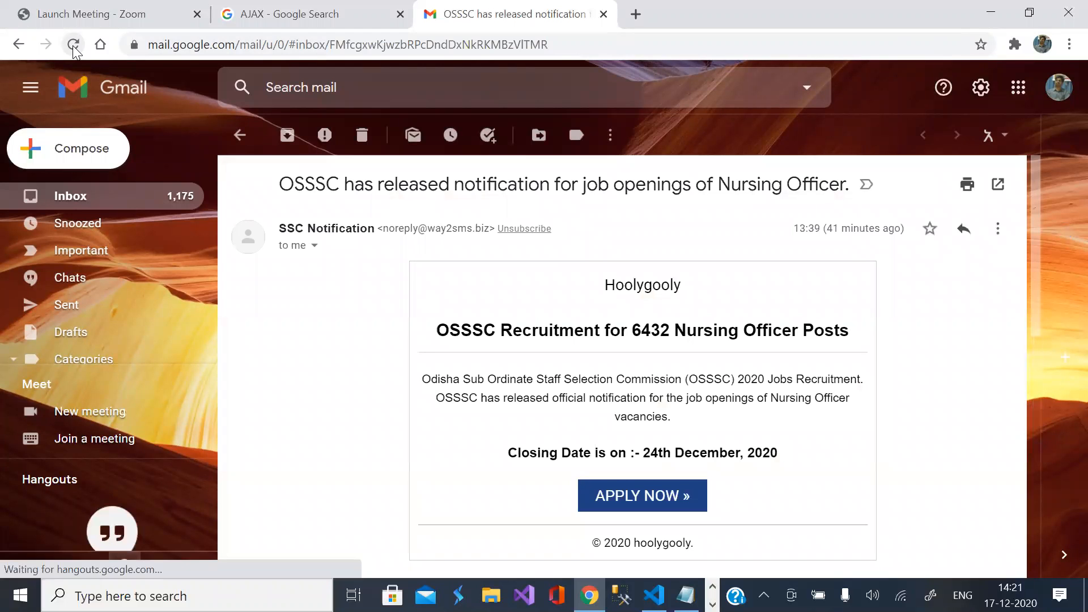
mouse_move(69, 331)
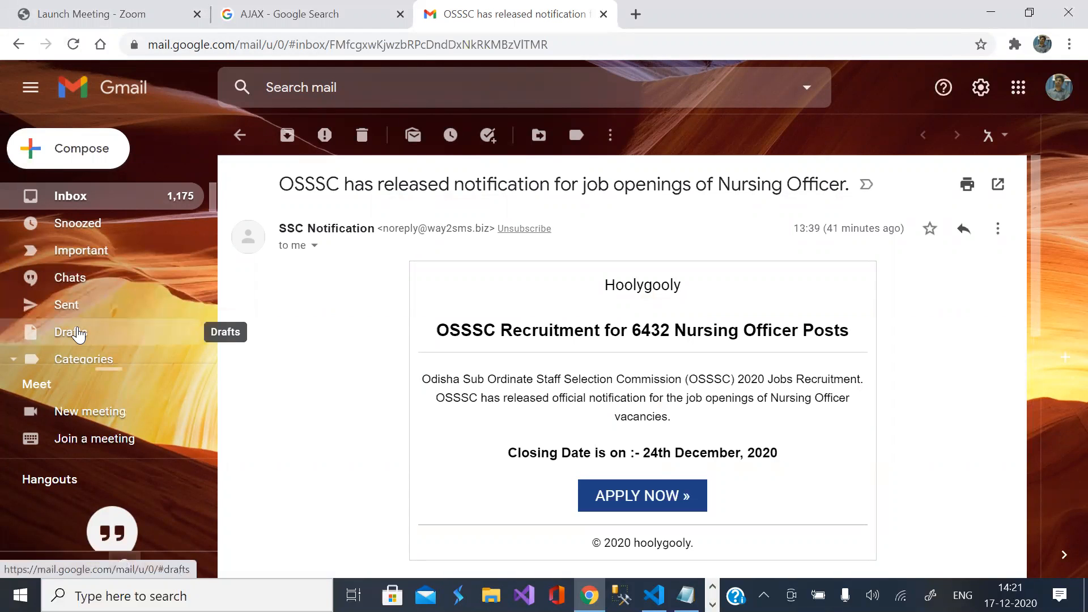
mouse_move(83, 359)
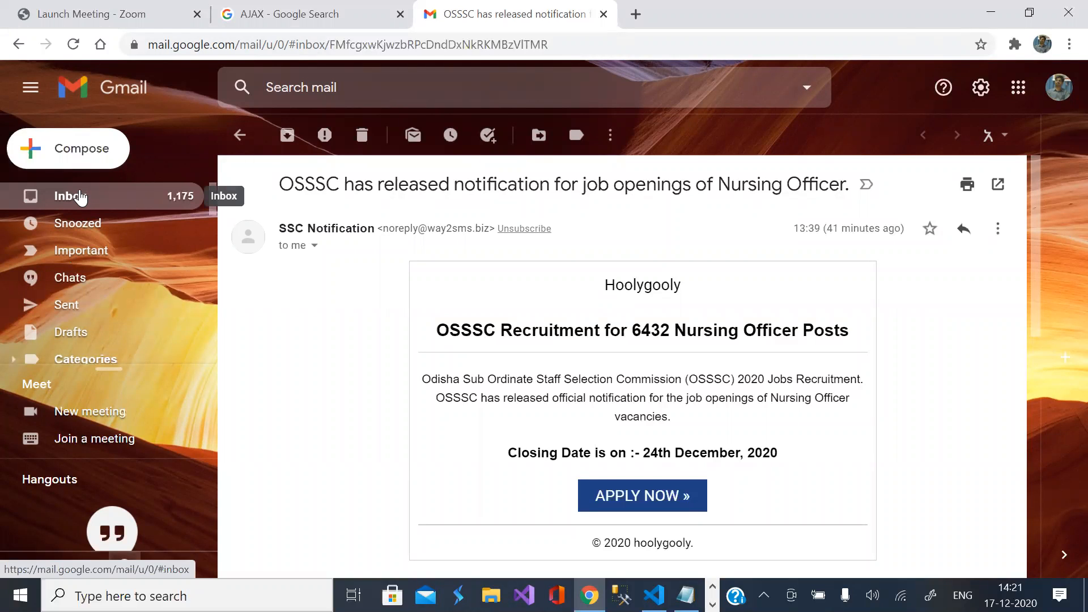
left_click(69, 196)
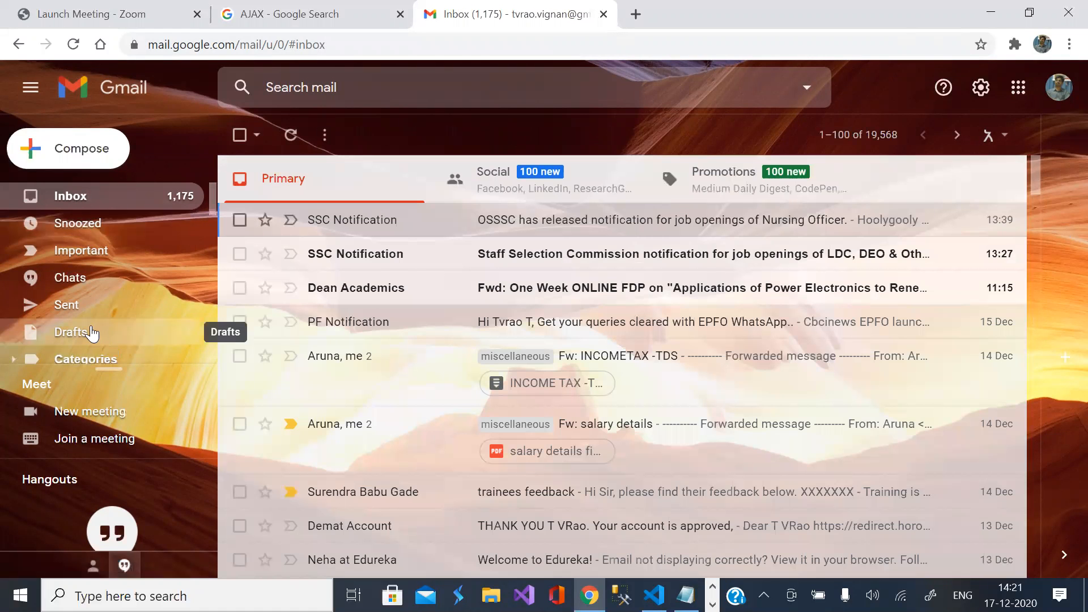
mouse_move(86, 359)
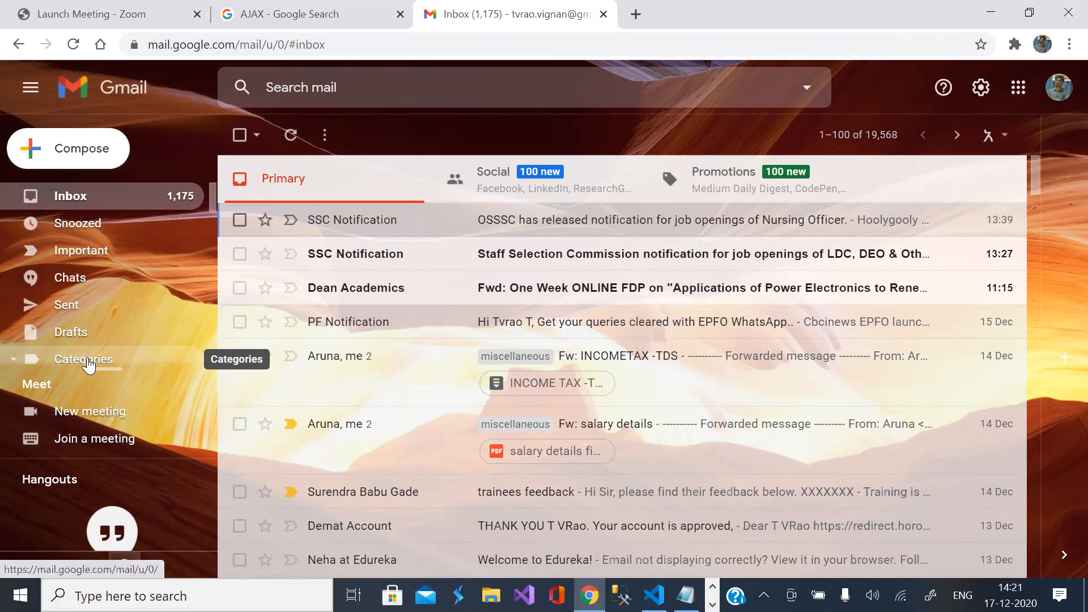
mouse_move(100, 410)
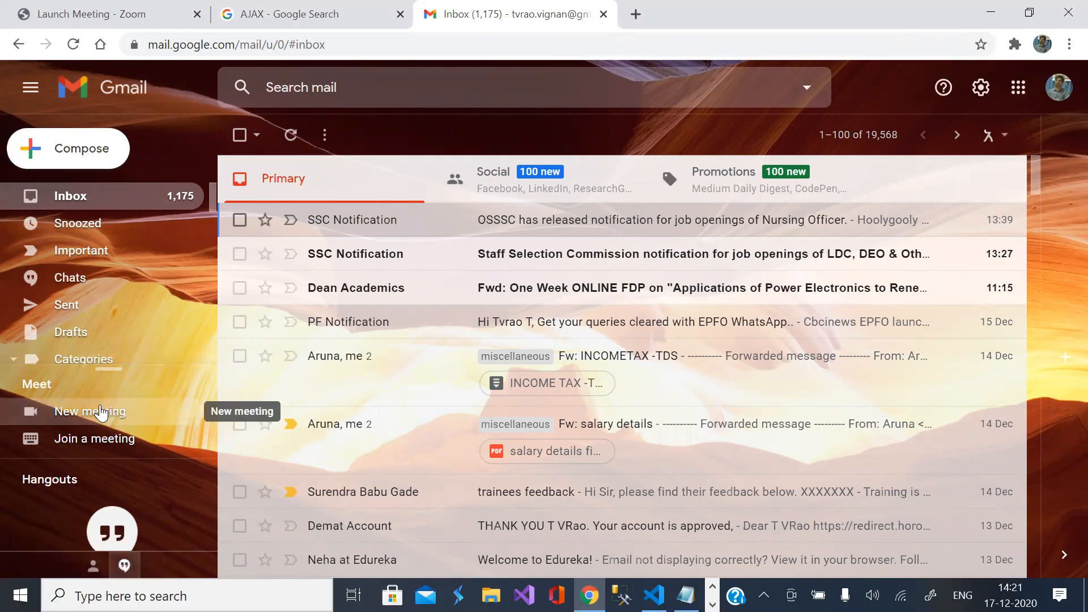
left_click(89, 411)
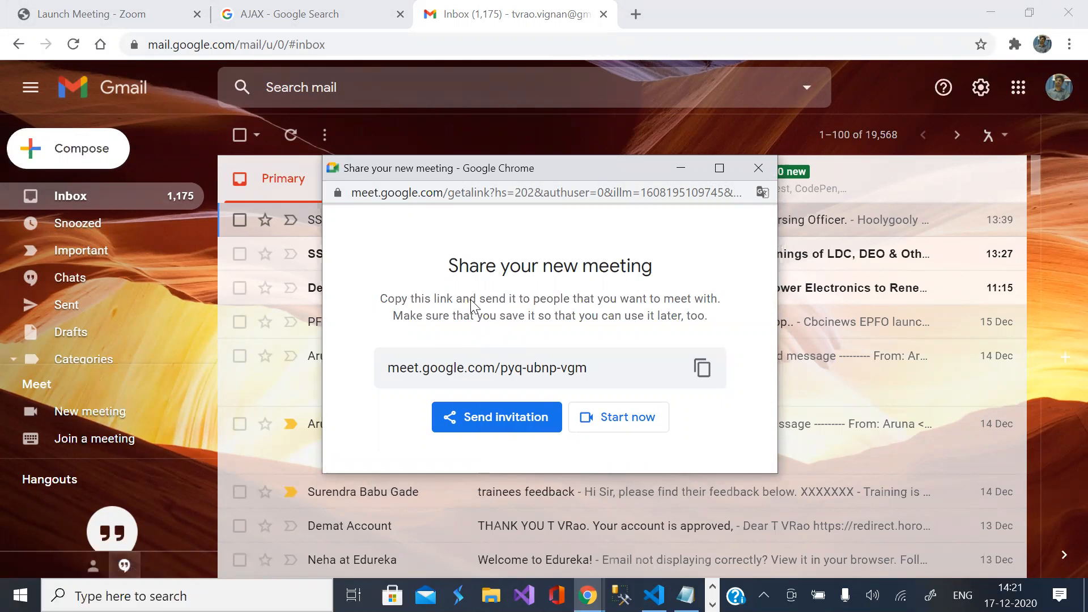
mouse_move(236, 124)
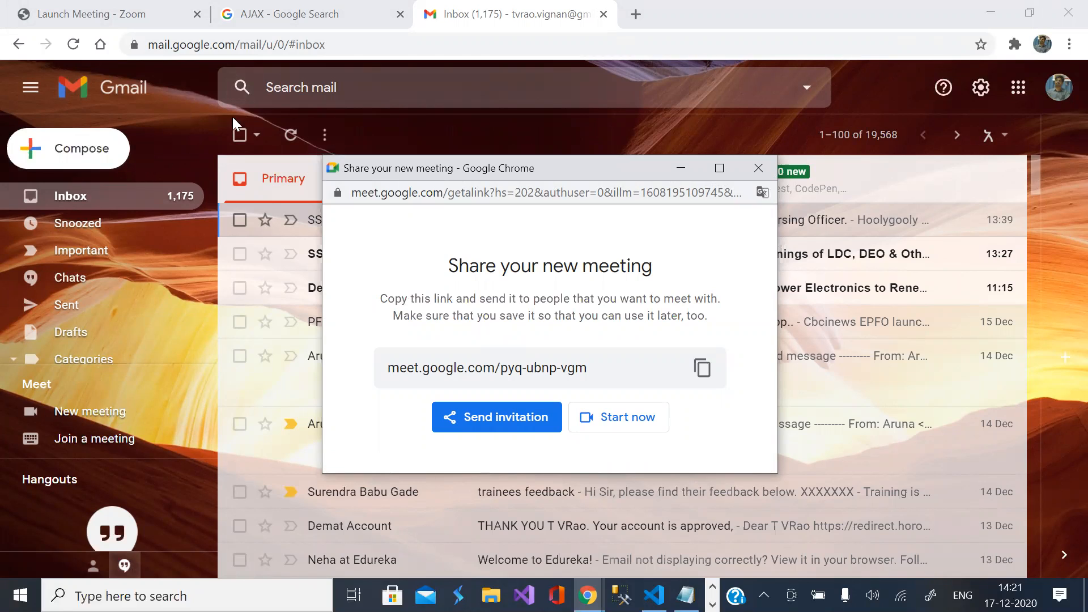
mouse_move(471, 80)
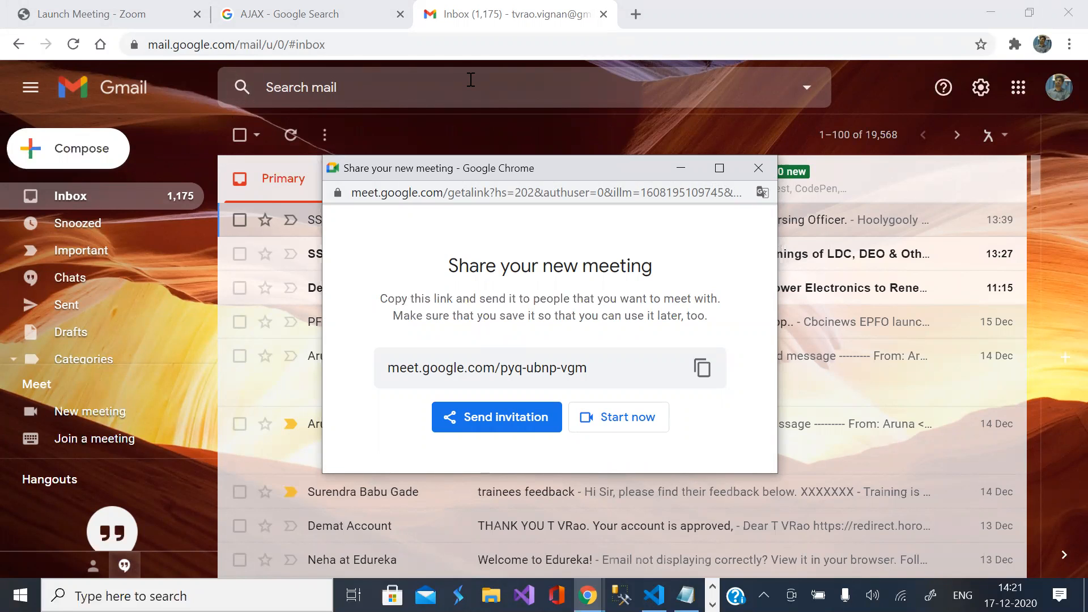
mouse_move(509, 280)
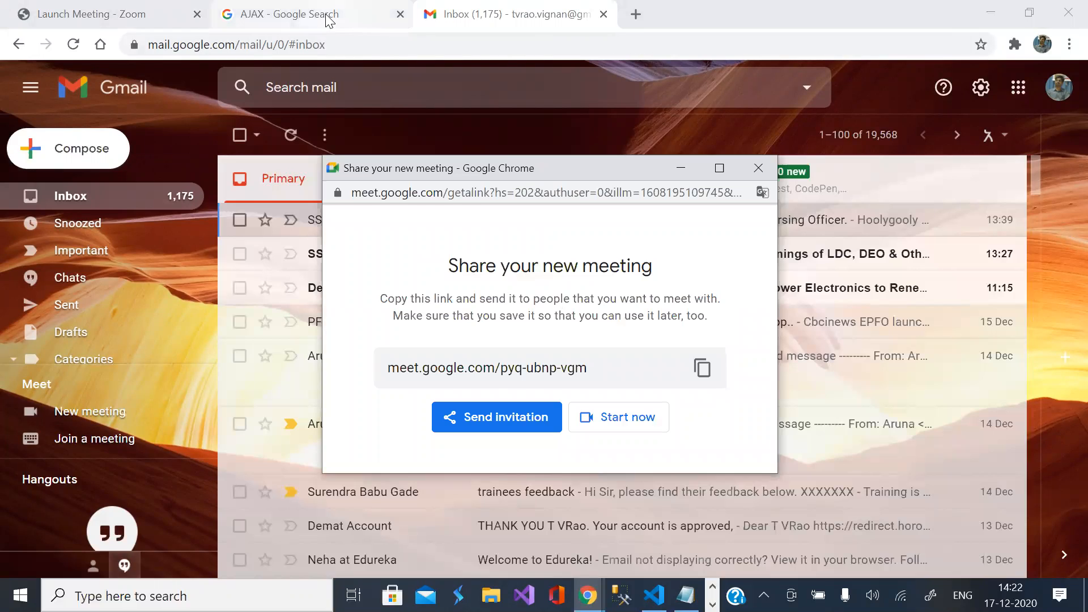
Step: Back on the Google results, search for 'sample json files'
left_click(298, 13)
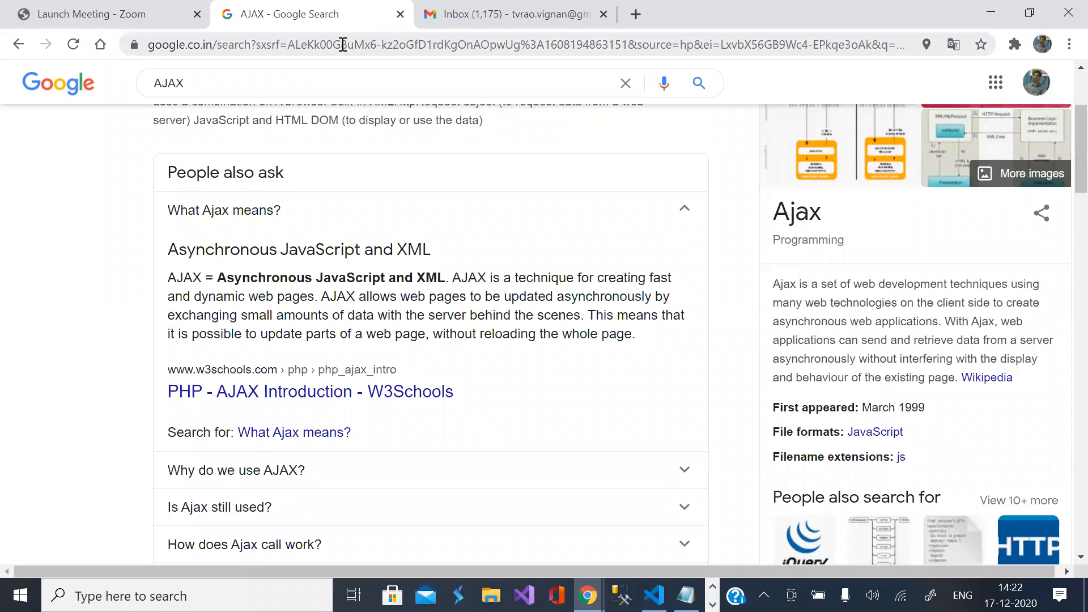
scroll("up", 3)
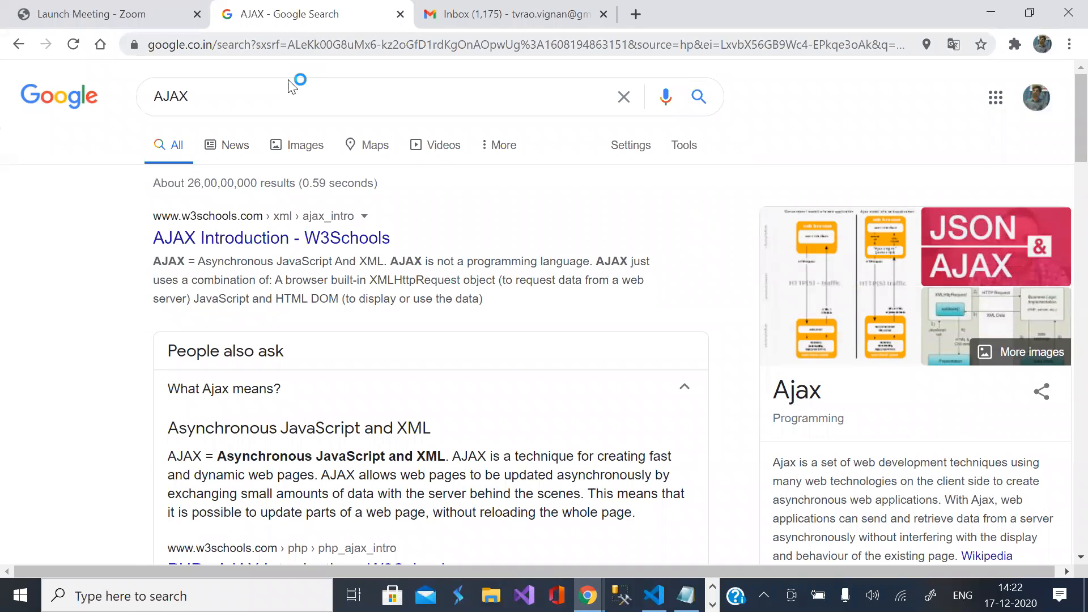
left_click(277, 95)
type("s")
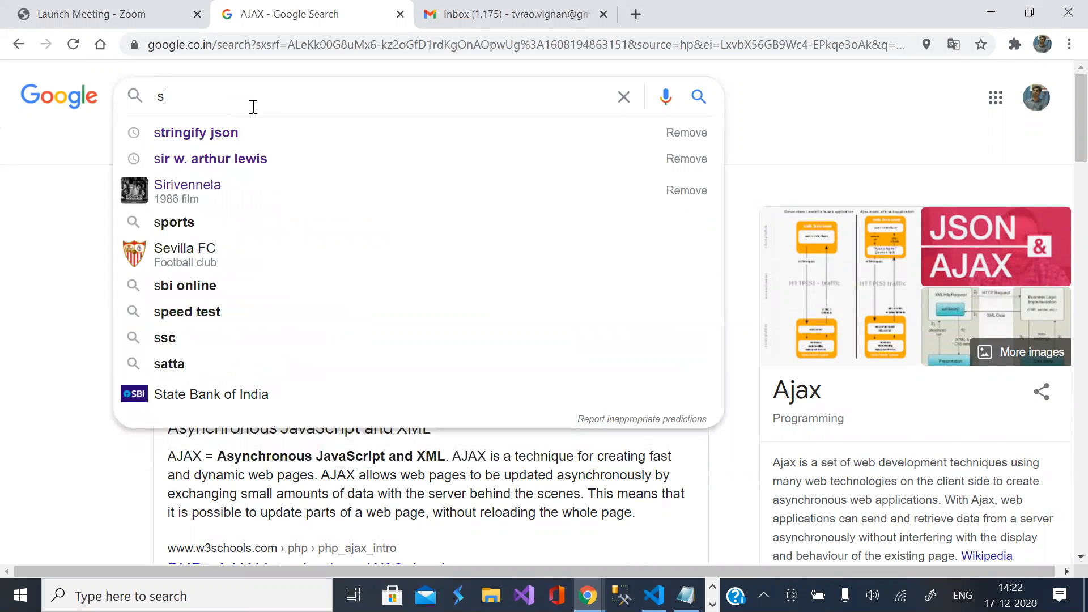
type("amp")
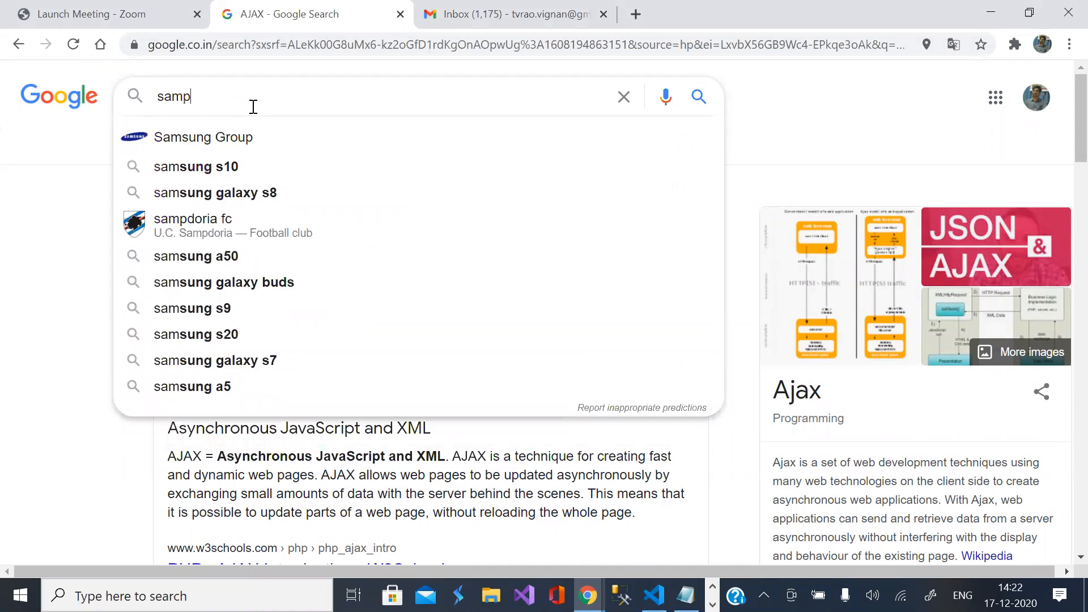
type("le")
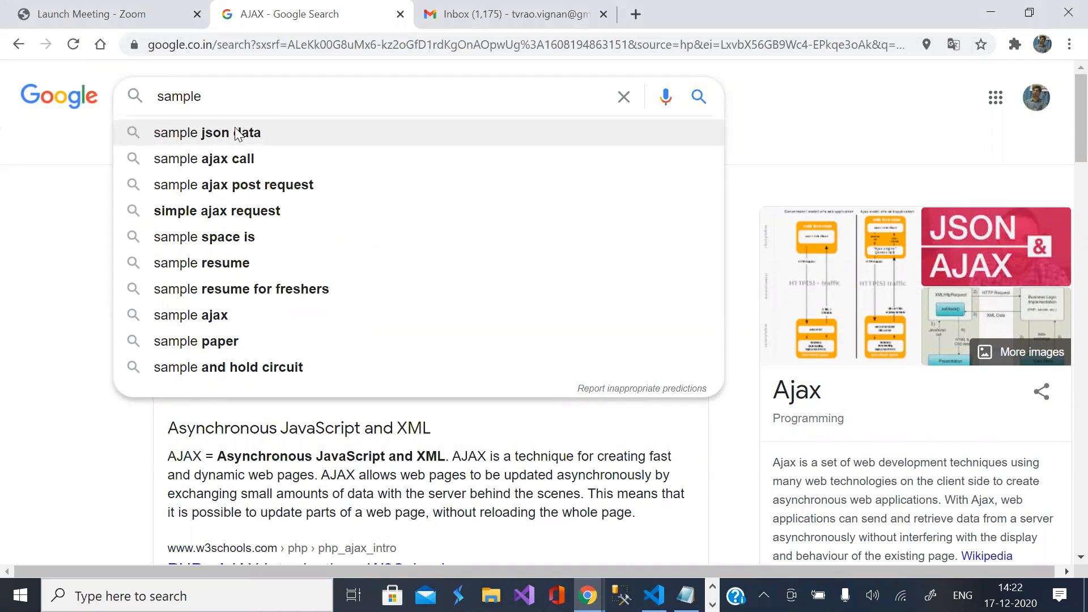
left_click(206, 132)
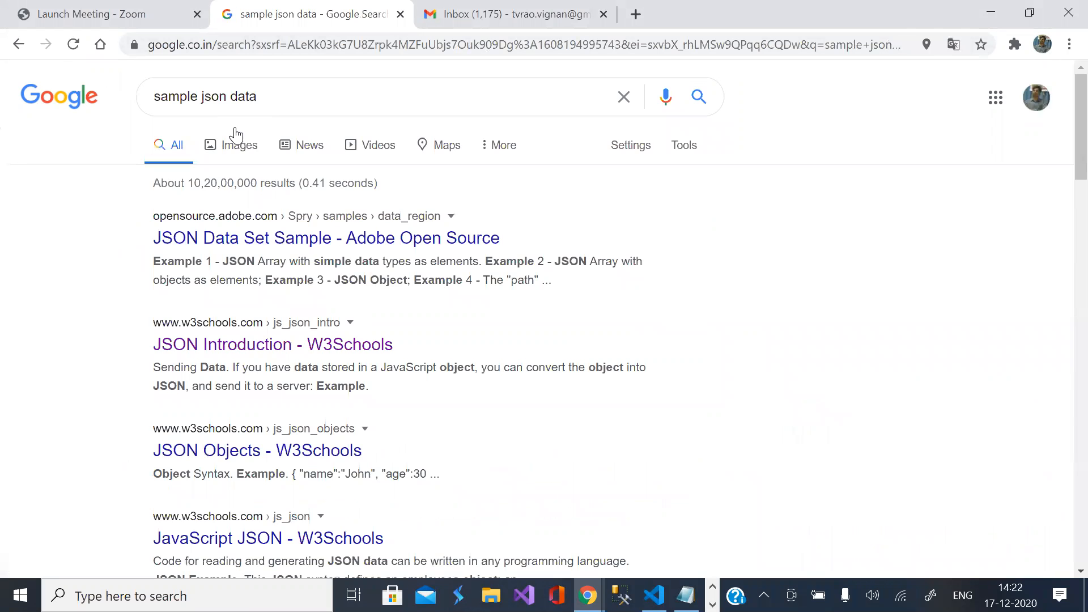
scroll("down", 3)
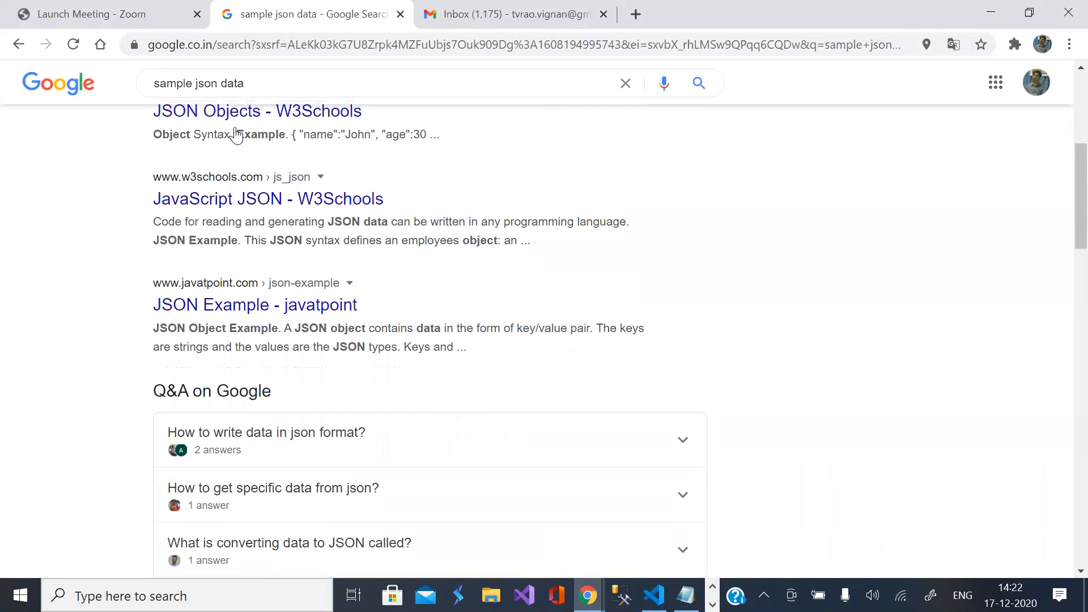
scroll("down", 3)
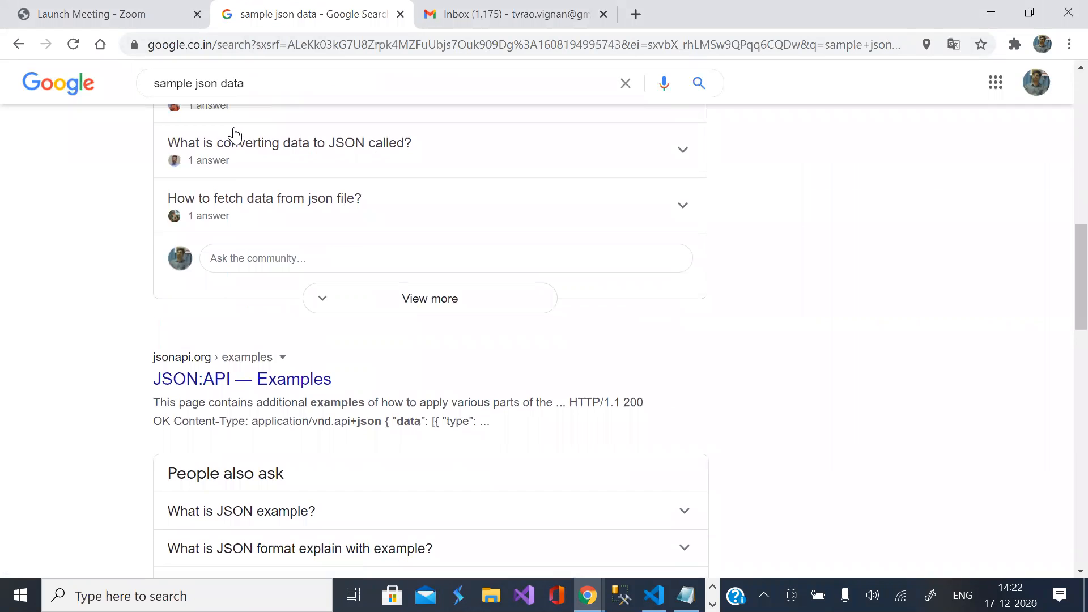
scroll("down", 3)
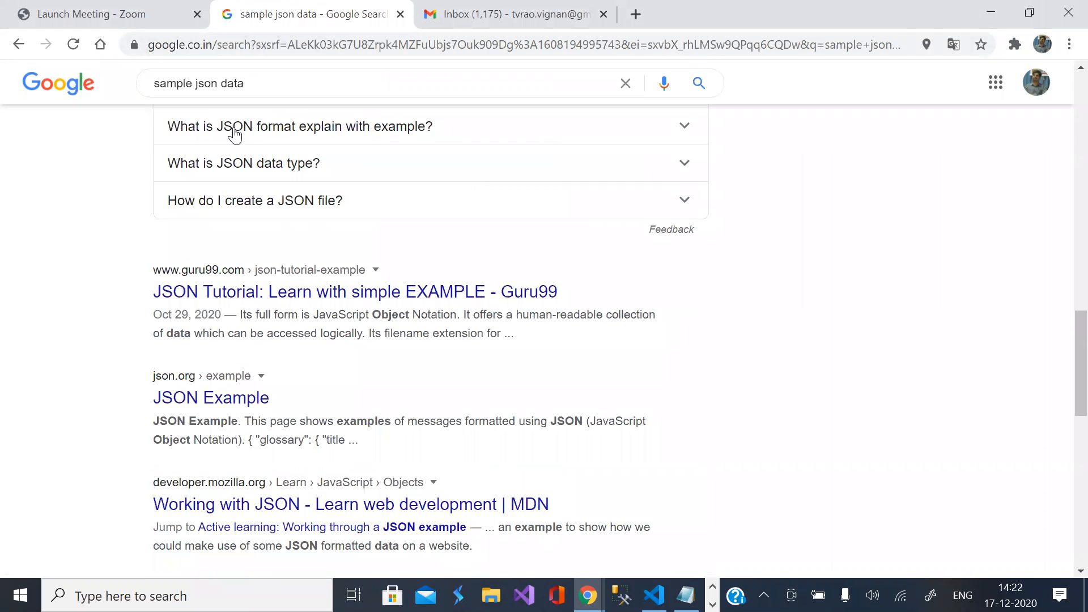
scroll("up", 3)
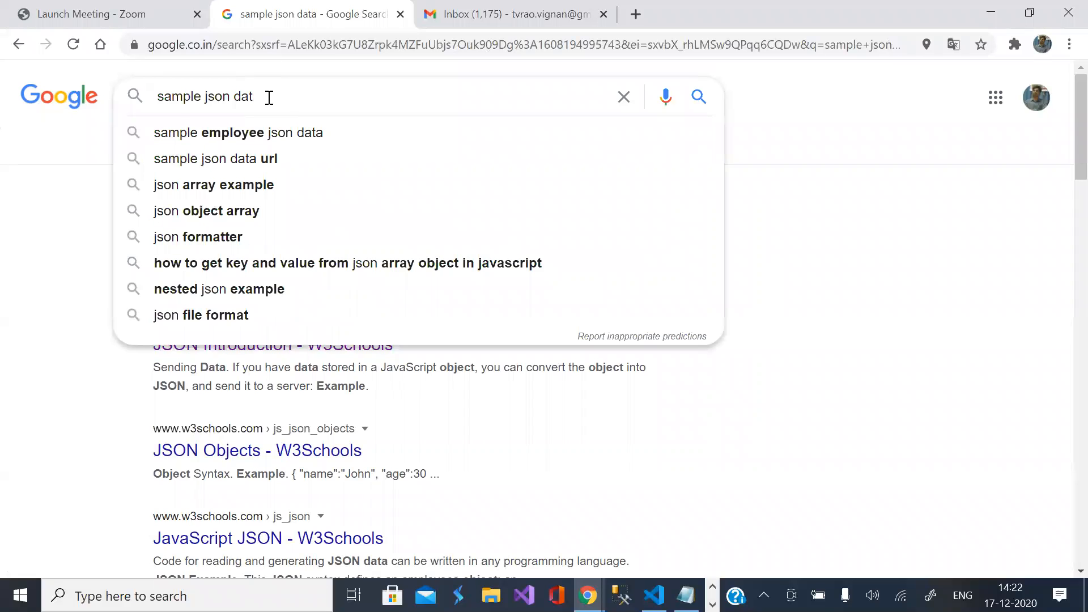
key("Backspace")
type("files")
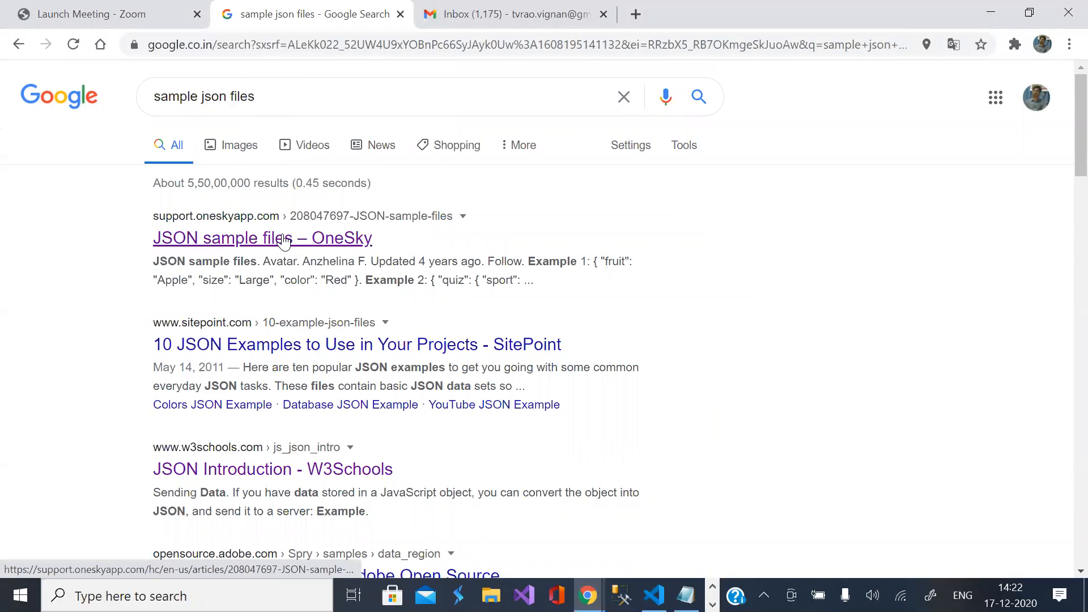
Step: From the OneSky JSON sample files article, download example_2.json and open it
left_click(263, 238)
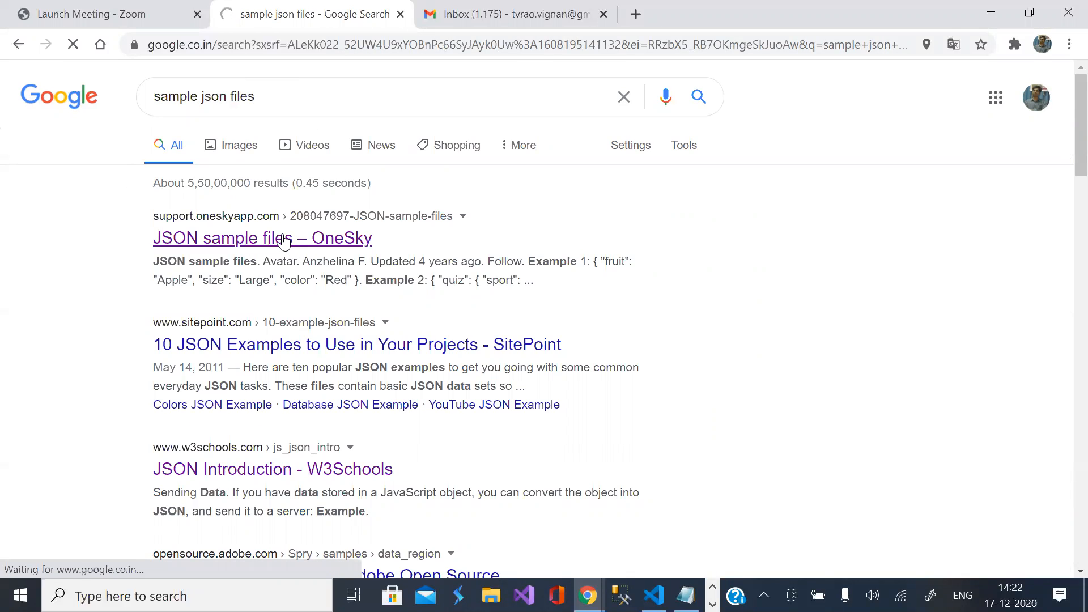
left_click(262, 237)
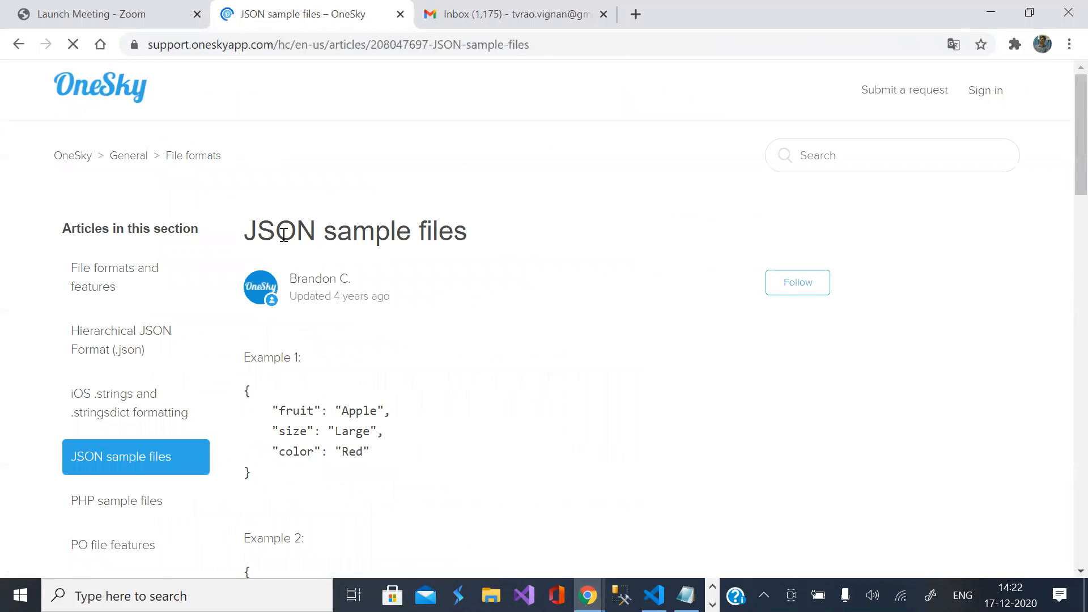
scroll("down", 3)
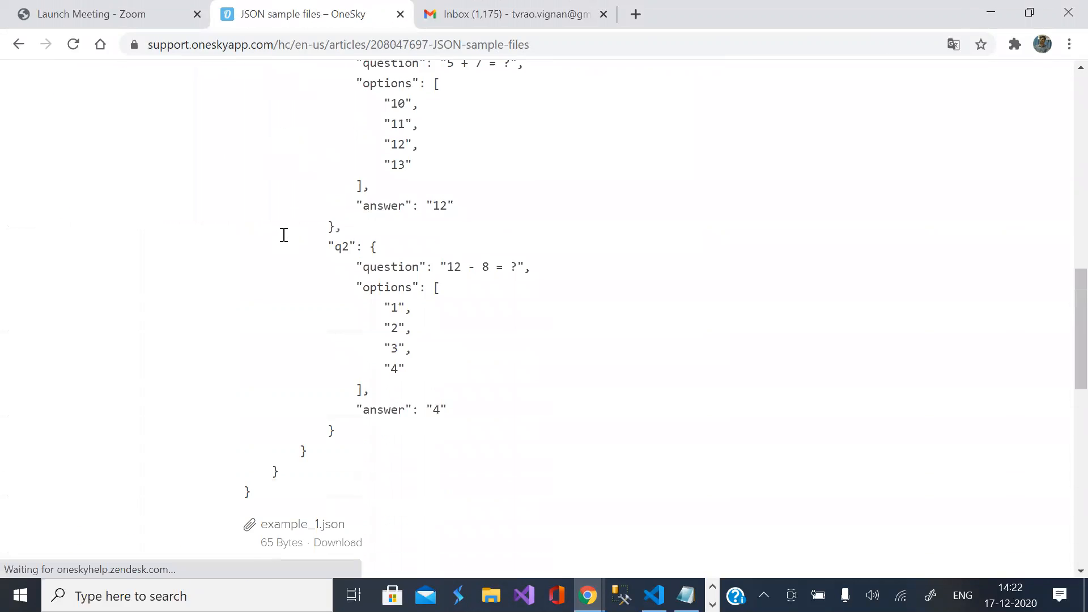
scroll("down", 3)
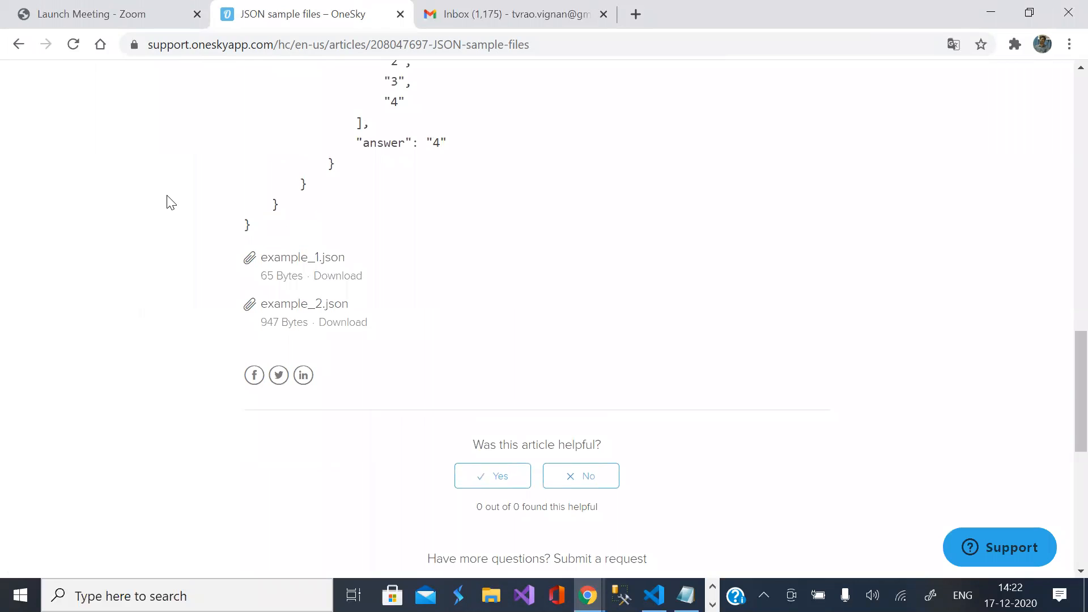
mouse_move(304, 303)
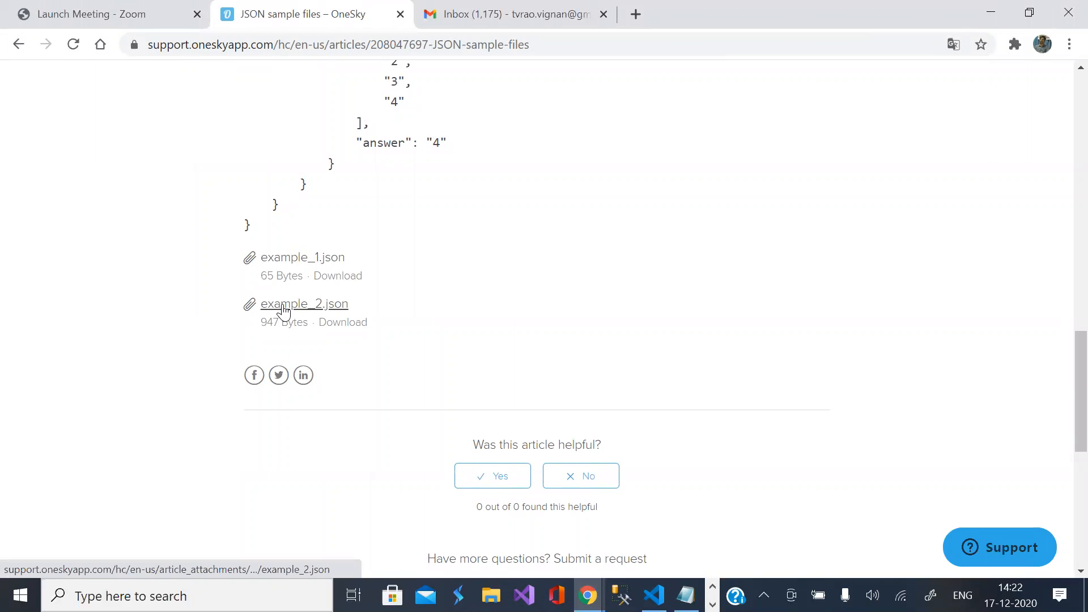
left_click(305, 303)
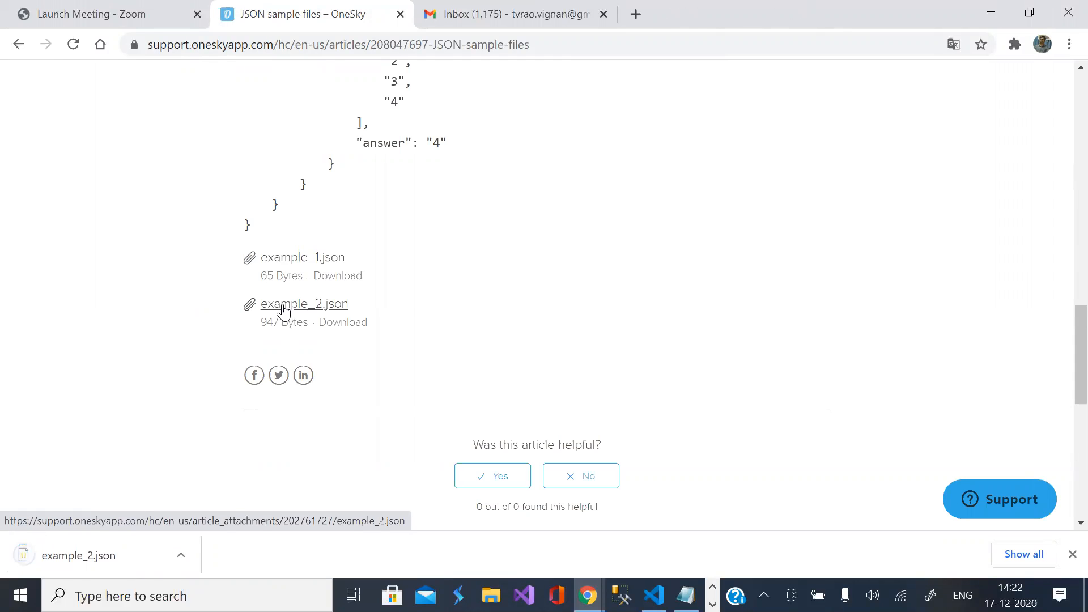
mouse_move(125, 581)
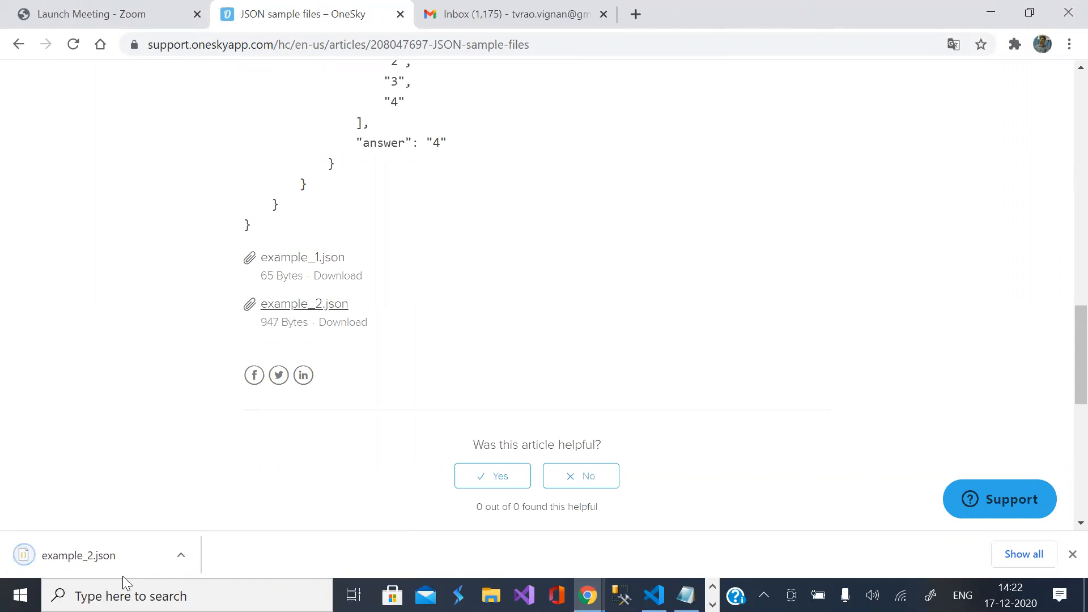
left_click(652, 595)
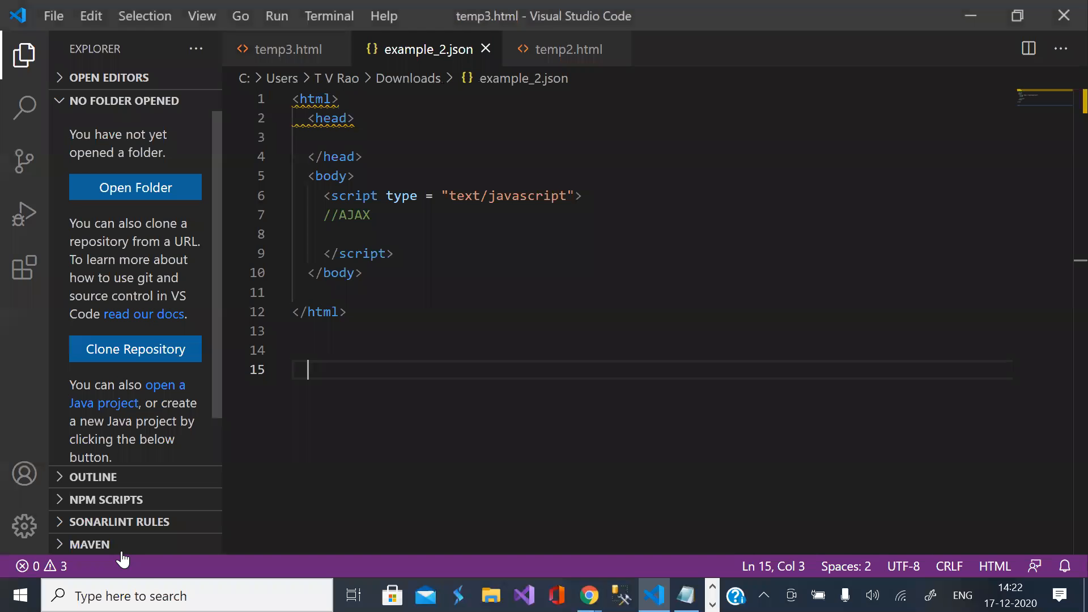
Step: Review the quiz keys in example_2.json, then close the file
left_click(427, 49)
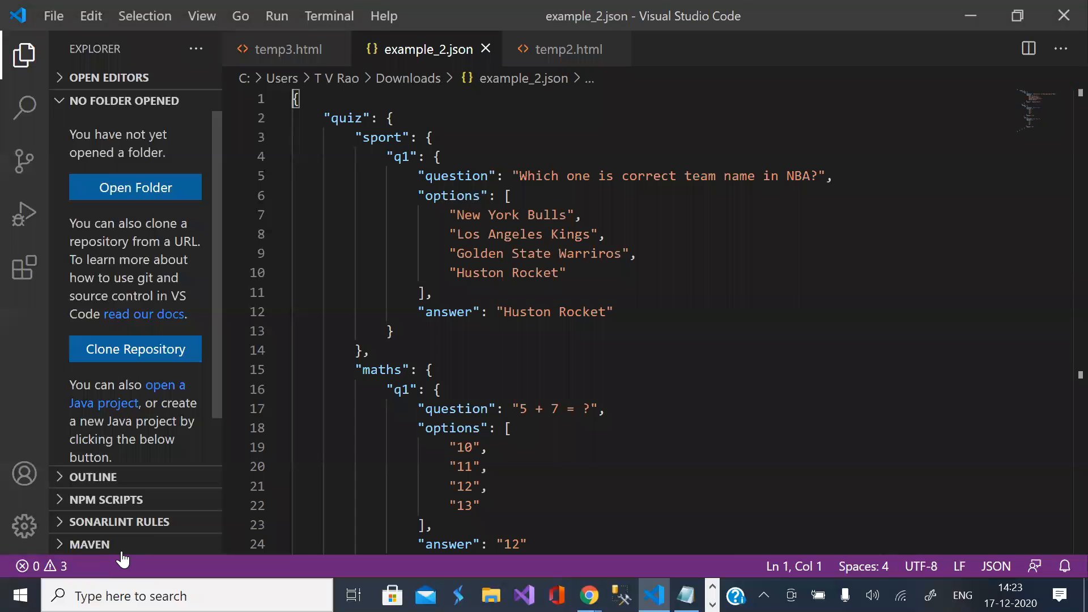
mouse_move(224, 185)
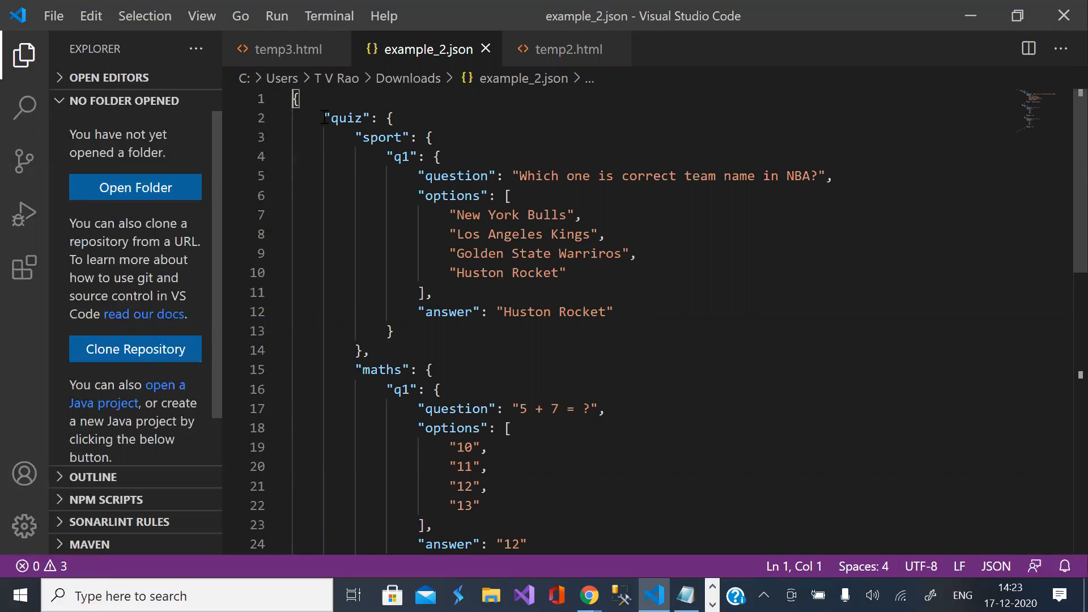
double_click(343, 118)
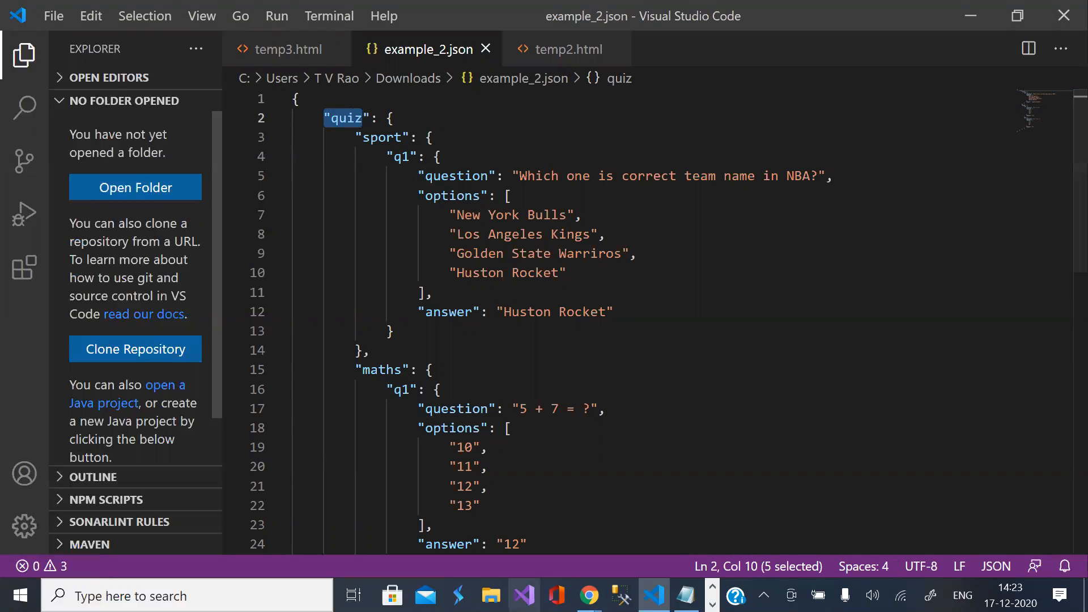
scroll("down", 3)
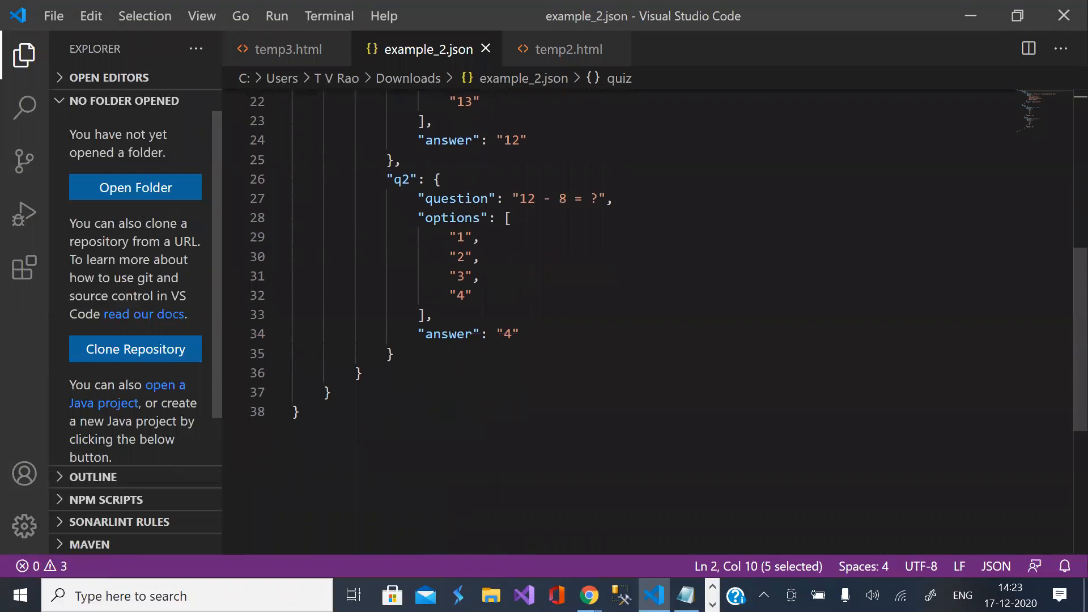
scroll("up", 3)
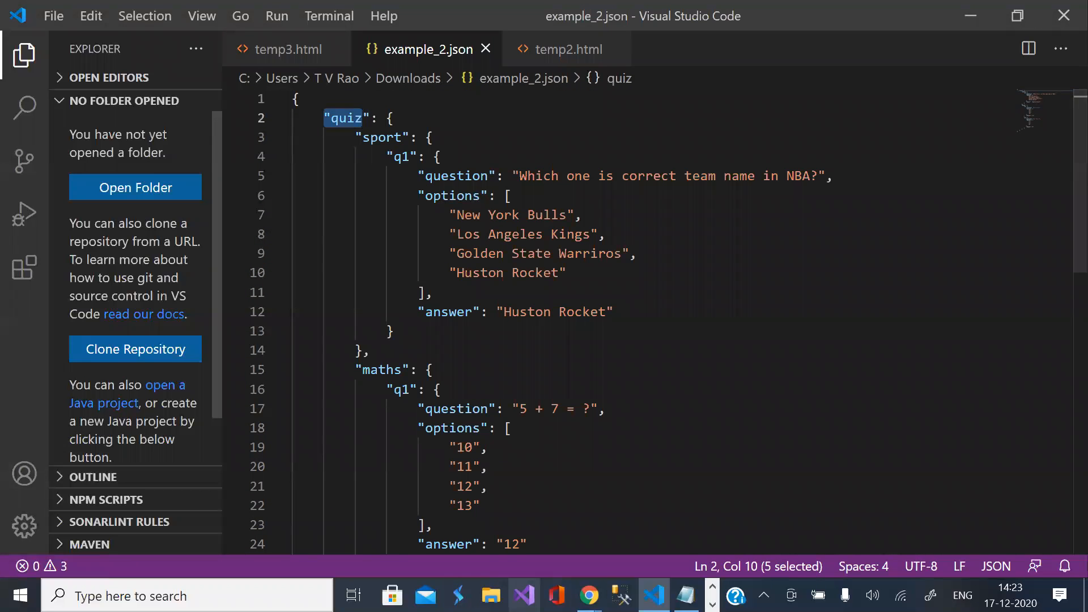
mouse_move(408, 168)
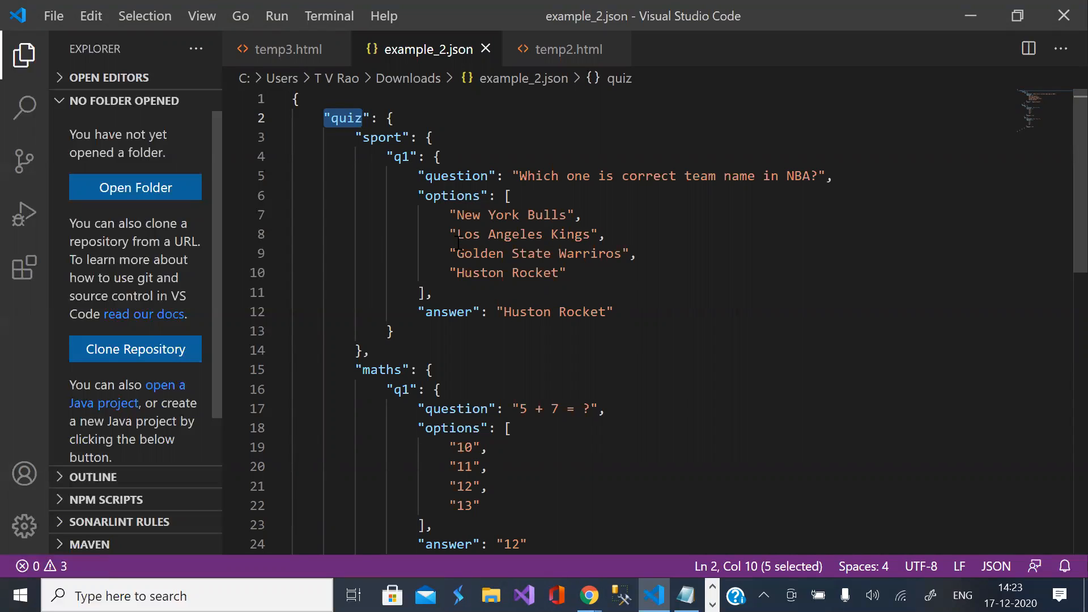
mouse_move(427, 278)
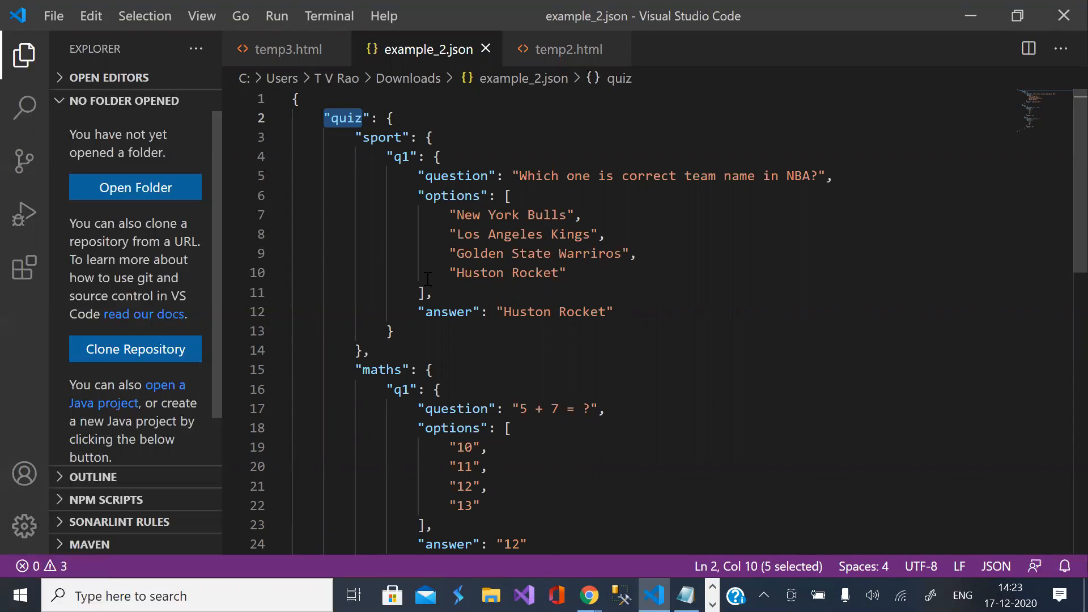
mouse_move(392, 324)
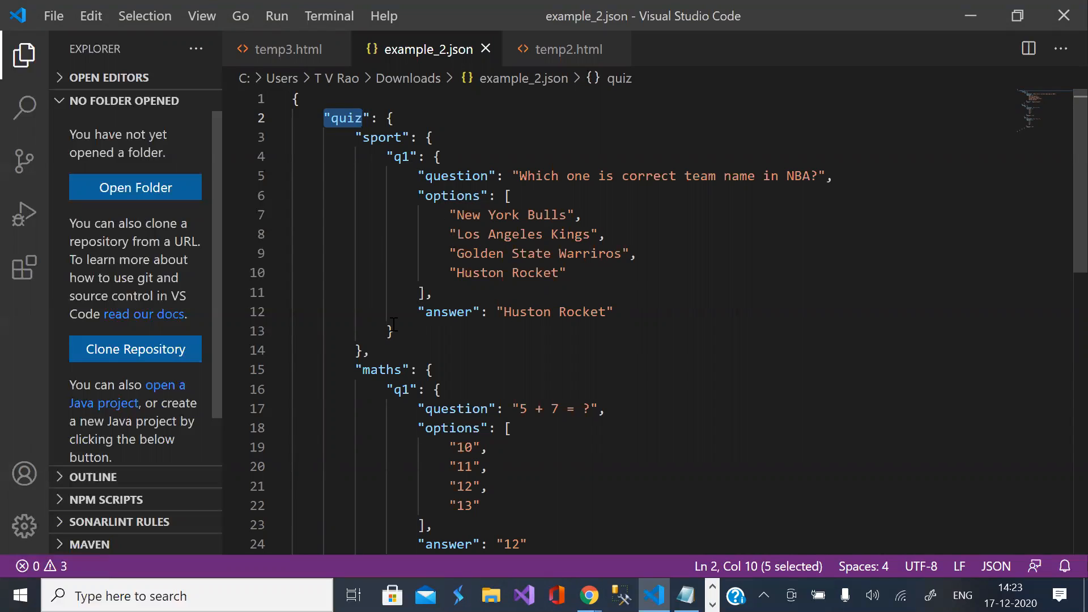
mouse_move(346, 99)
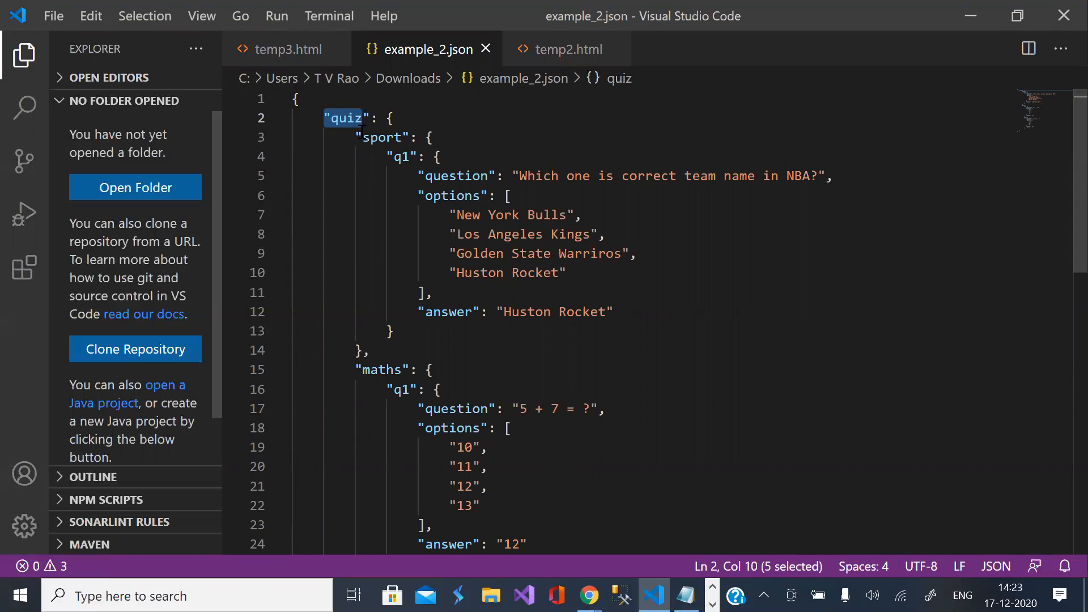
mouse_move(344, 404)
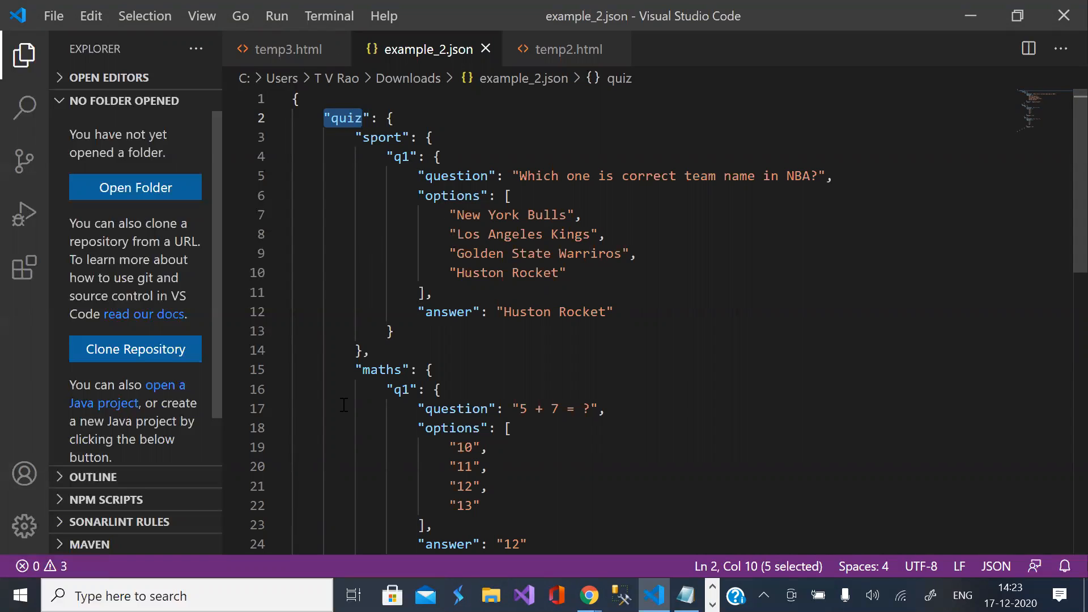
scroll("down", 3)
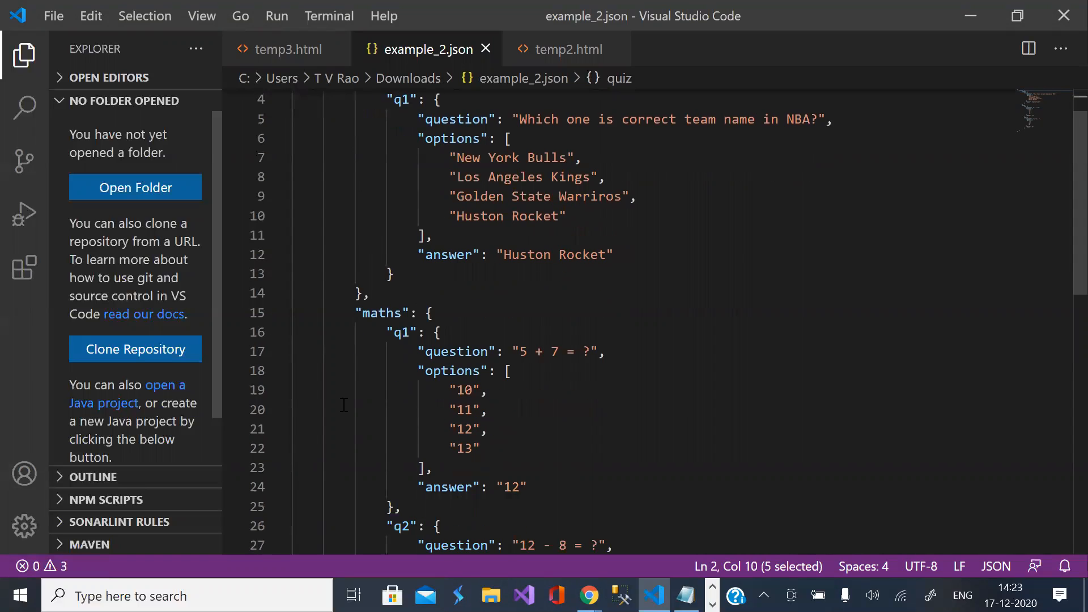
scroll("up", 3)
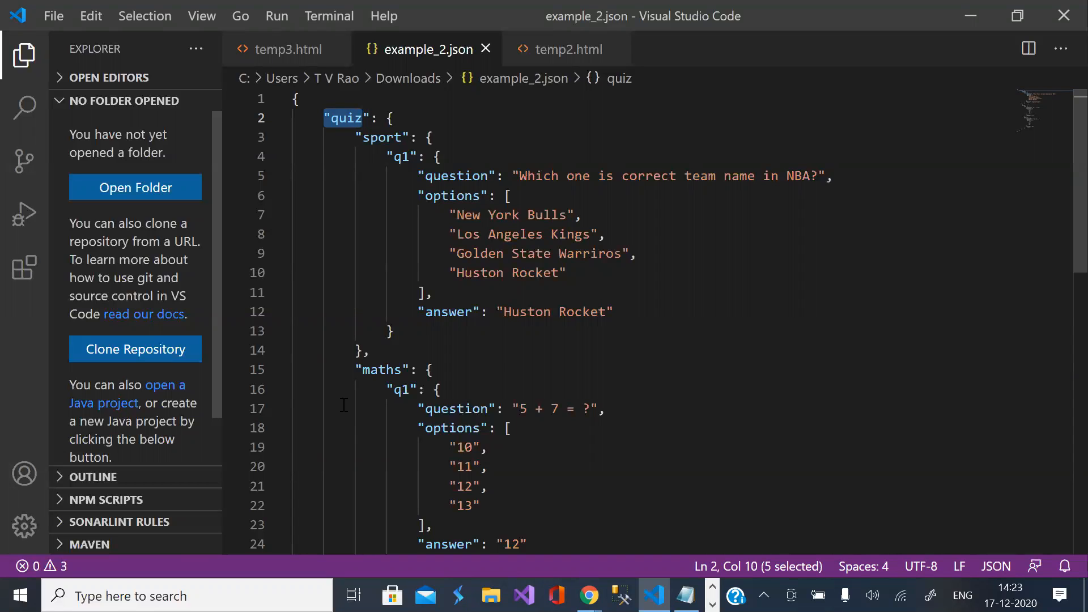
scroll("down", 3)
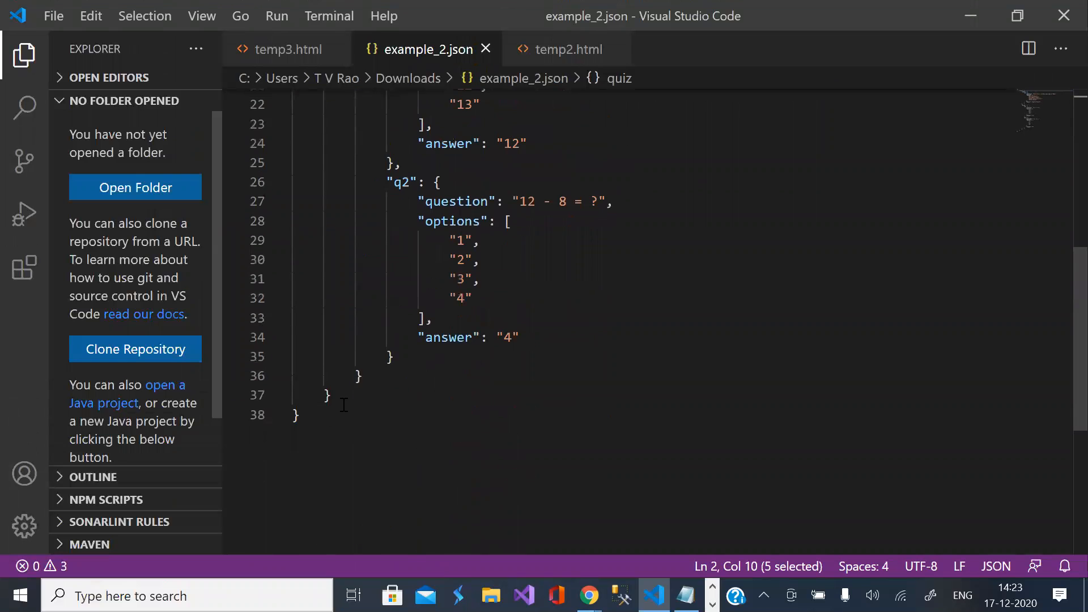
scroll("up", 3)
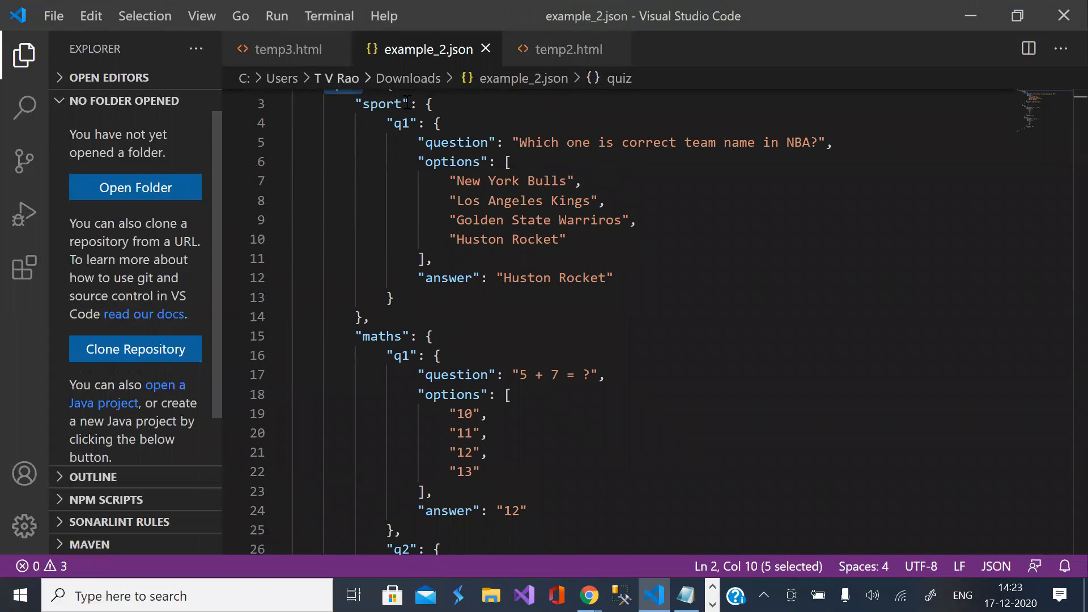
left_click(281, 49)
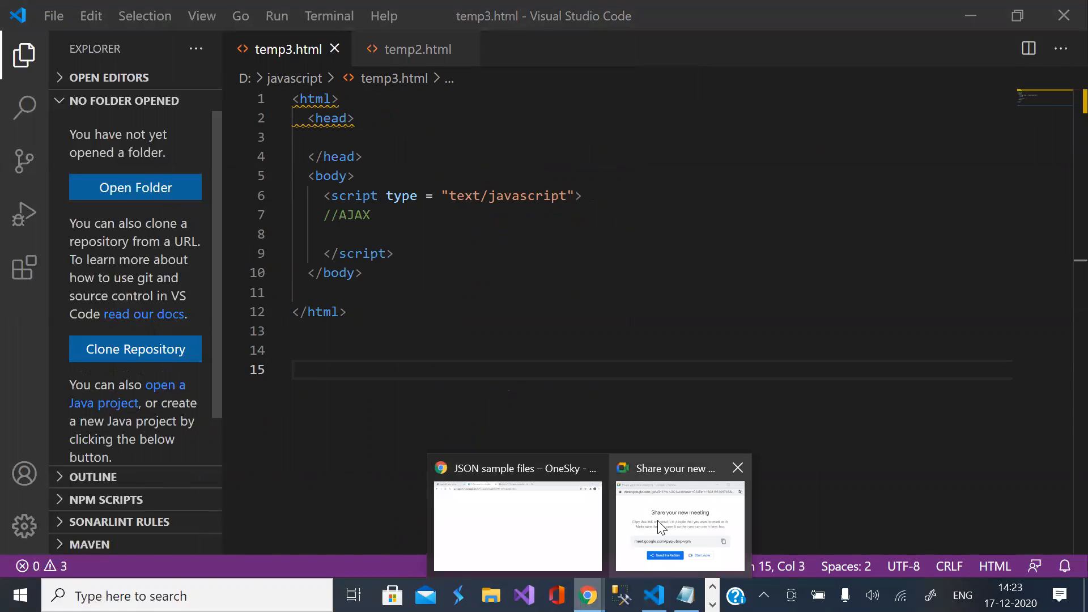
Step: Download example_2.json again and copy its attachment link address from Chrome's Downloads page
left_click(679, 521)
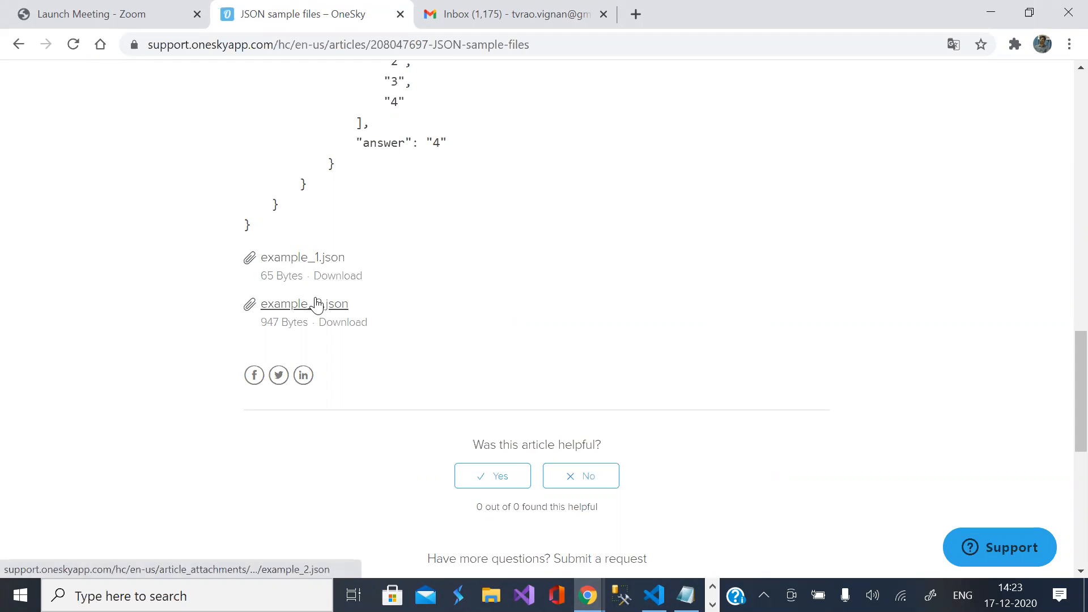
left_click(304, 303)
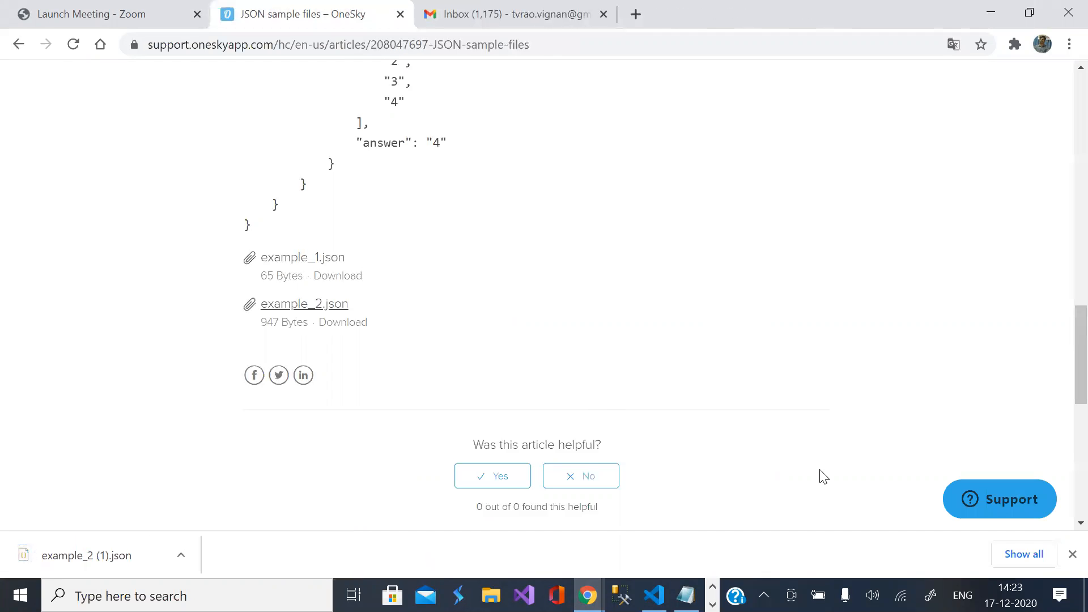
left_click(1022, 554)
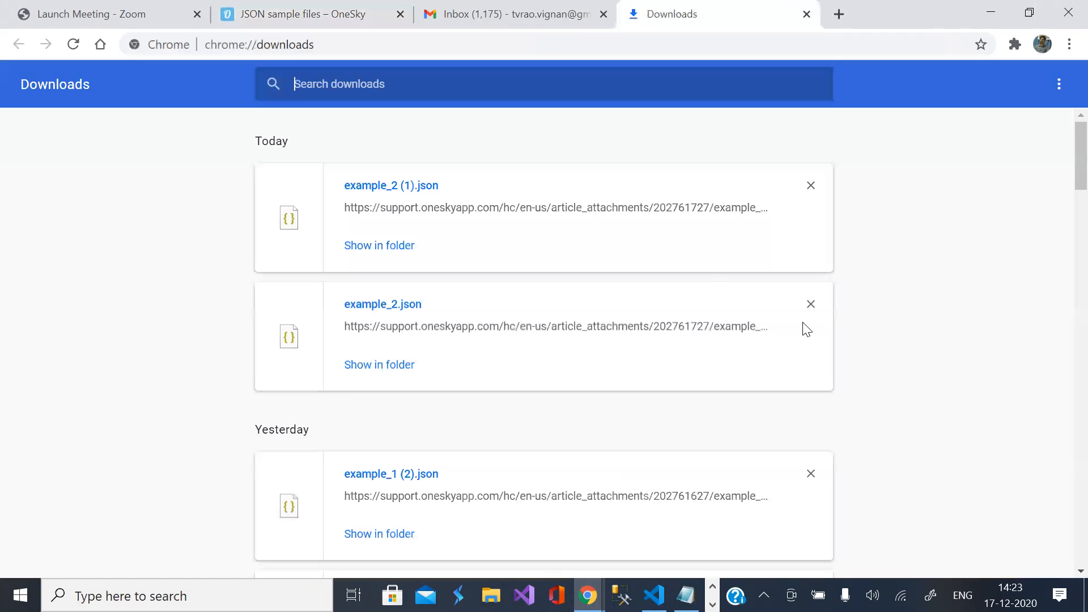
mouse_move(637, 214)
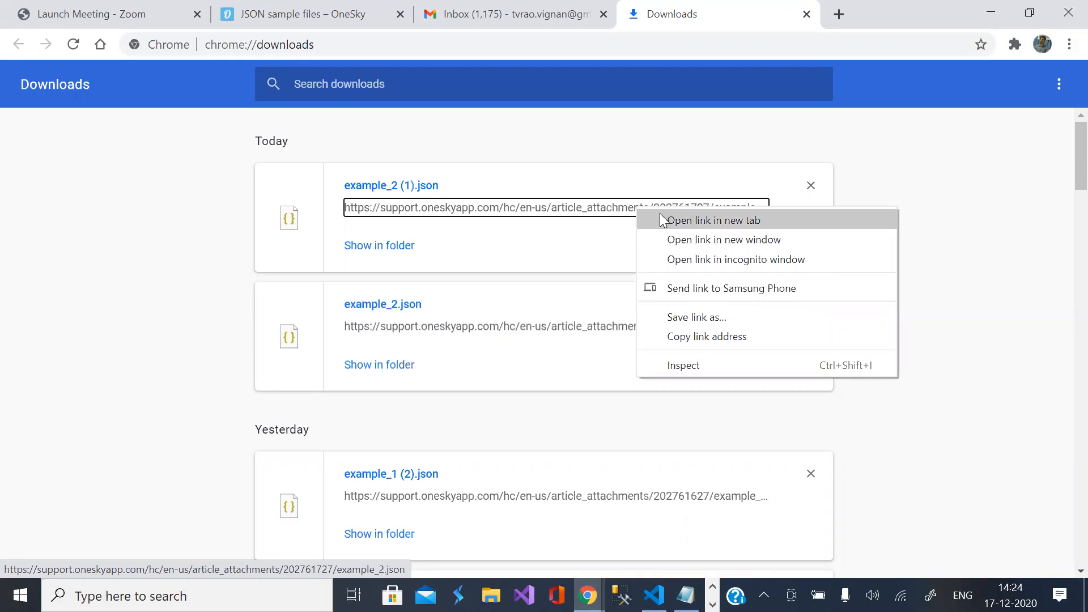
left_click(713, 220)
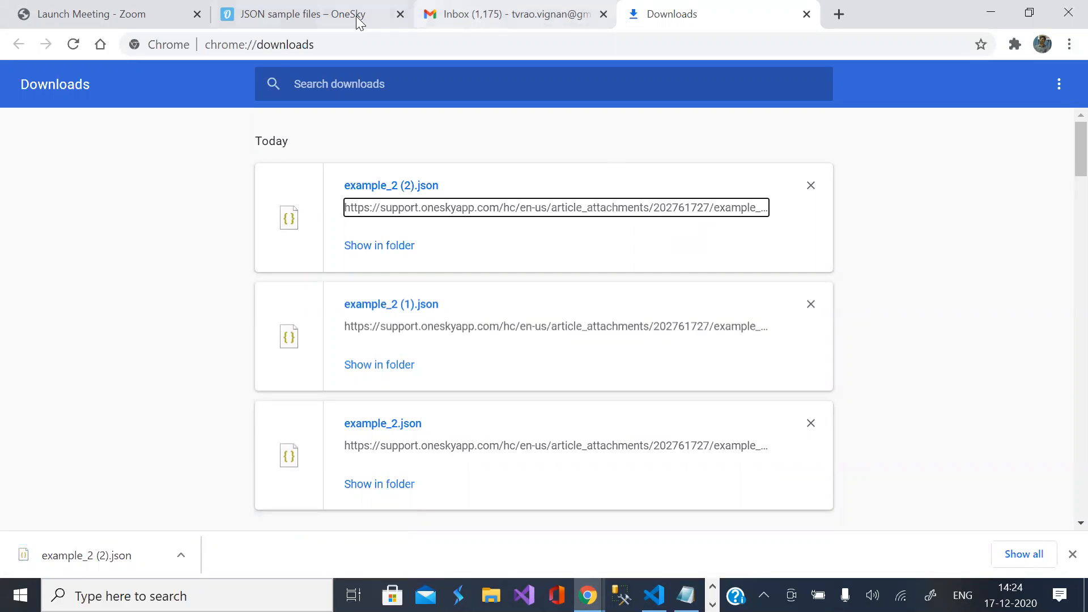
left_click(298, 13)
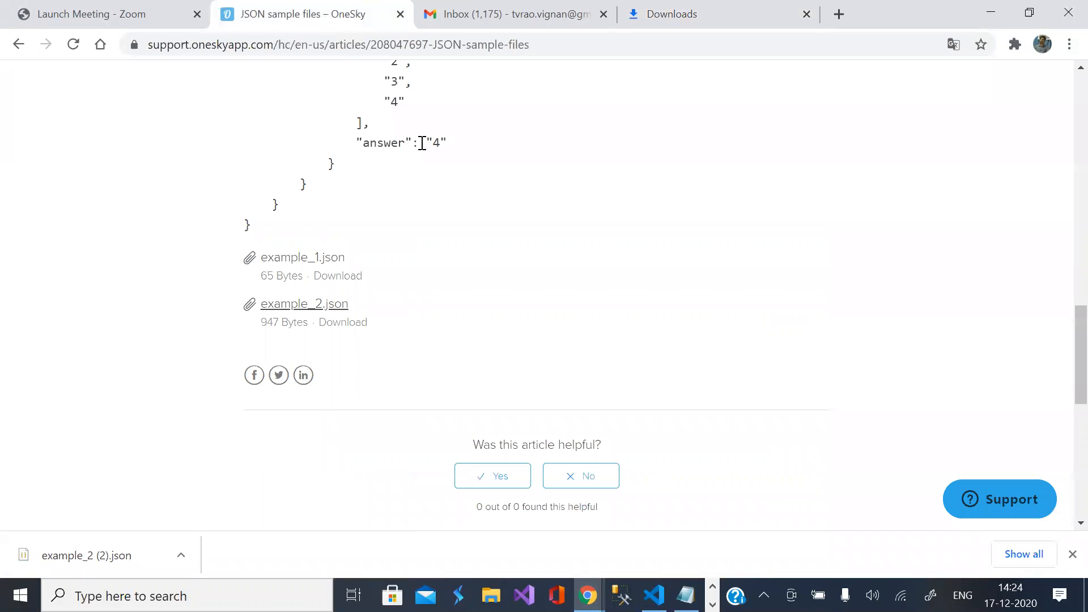
mouse_move(916, 509)
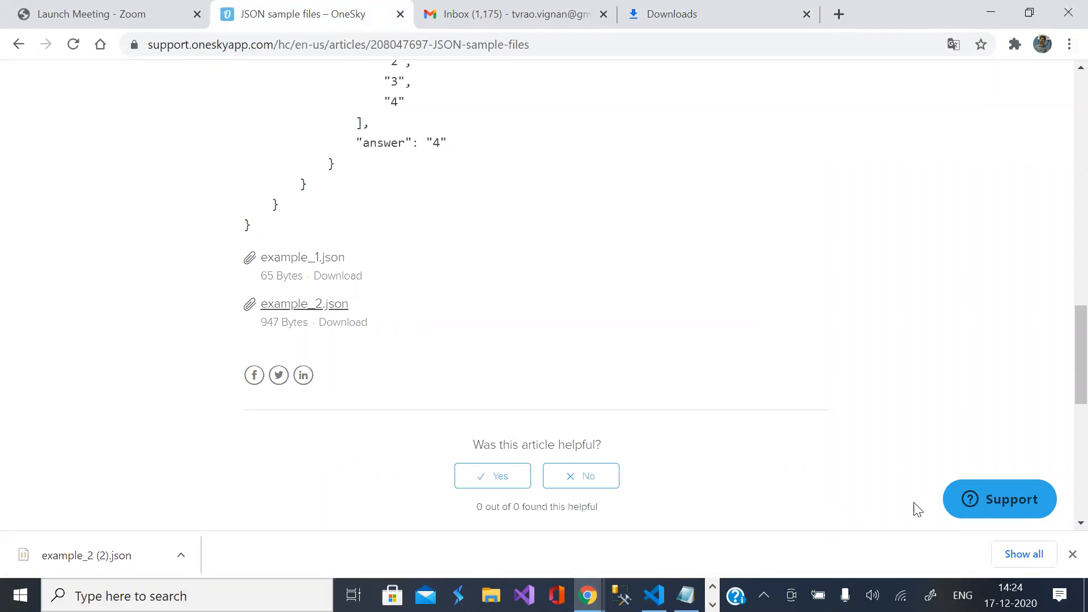
left_click(684, 14)
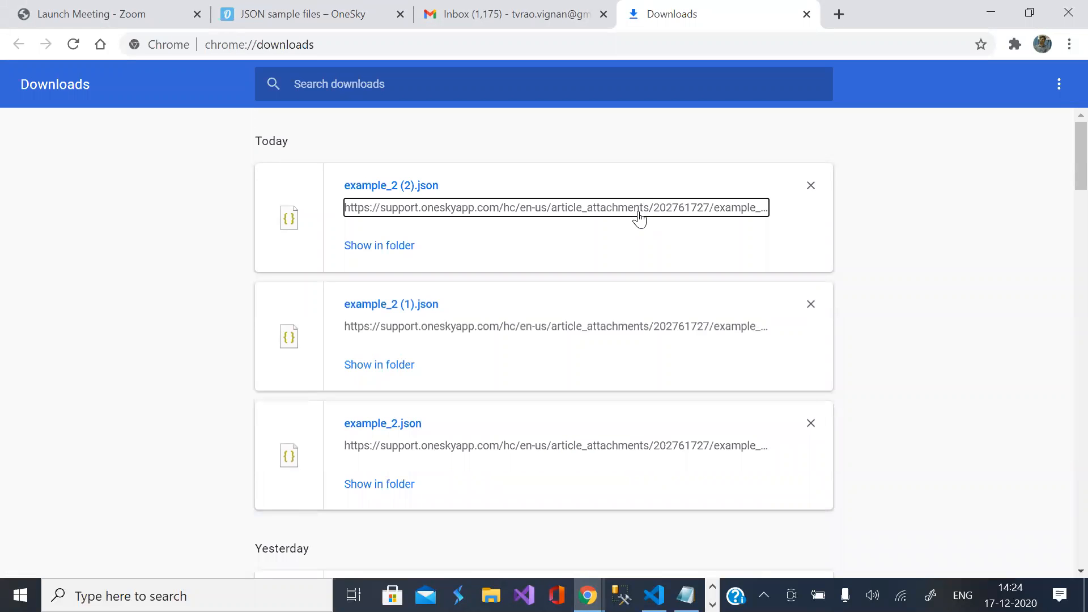
right_click(636, 207)
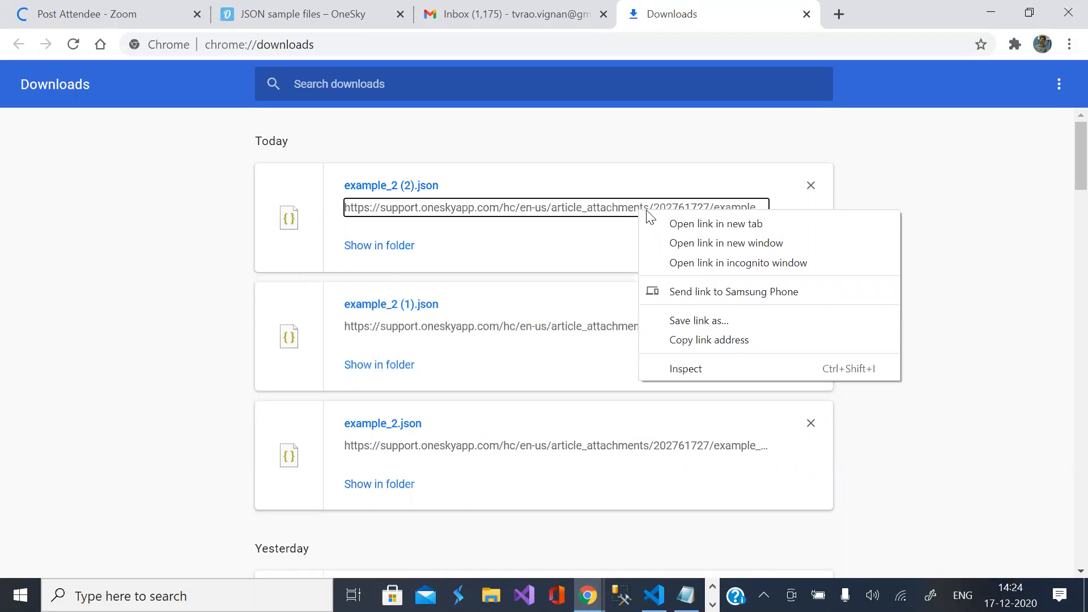
left_click(742, 345)
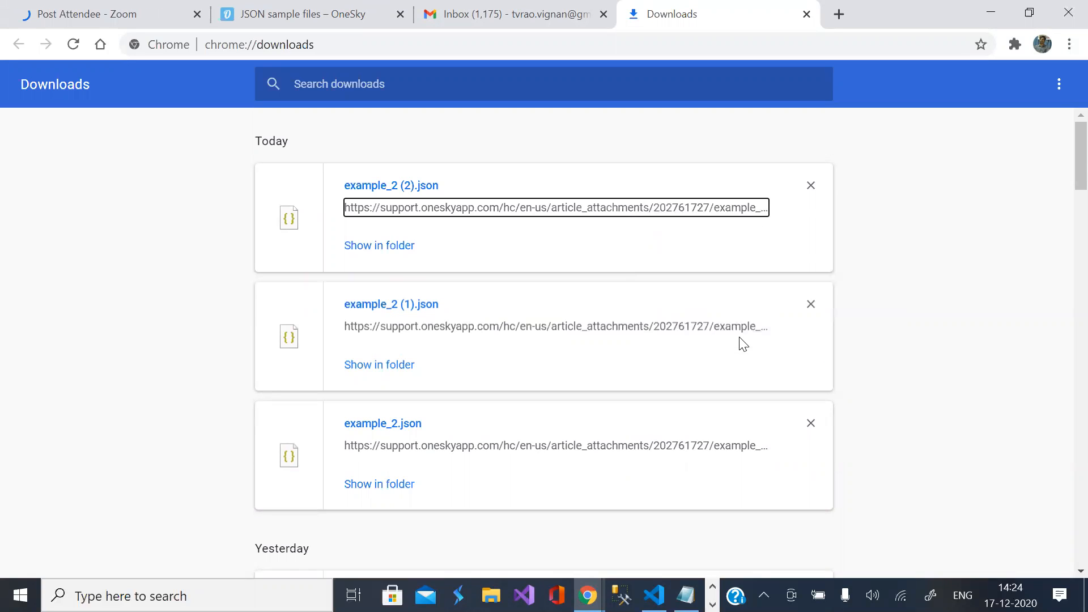
mouse_move(685, 594)
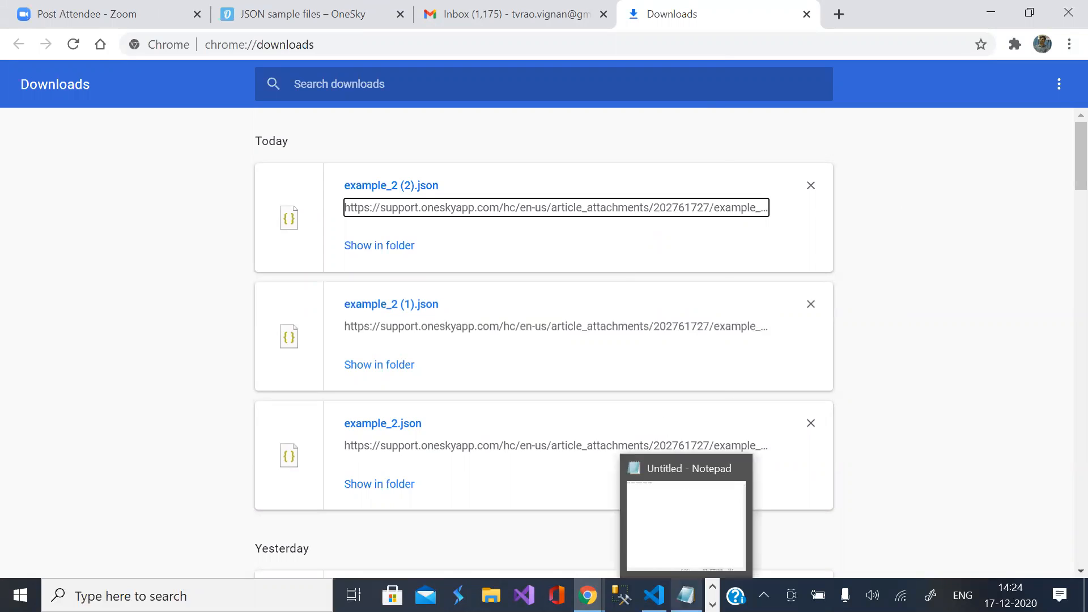
Step: Paste the OneSky example_2.json attachment URL into the untitled Notepad note, then return to VS Code
left_click(685, 513)
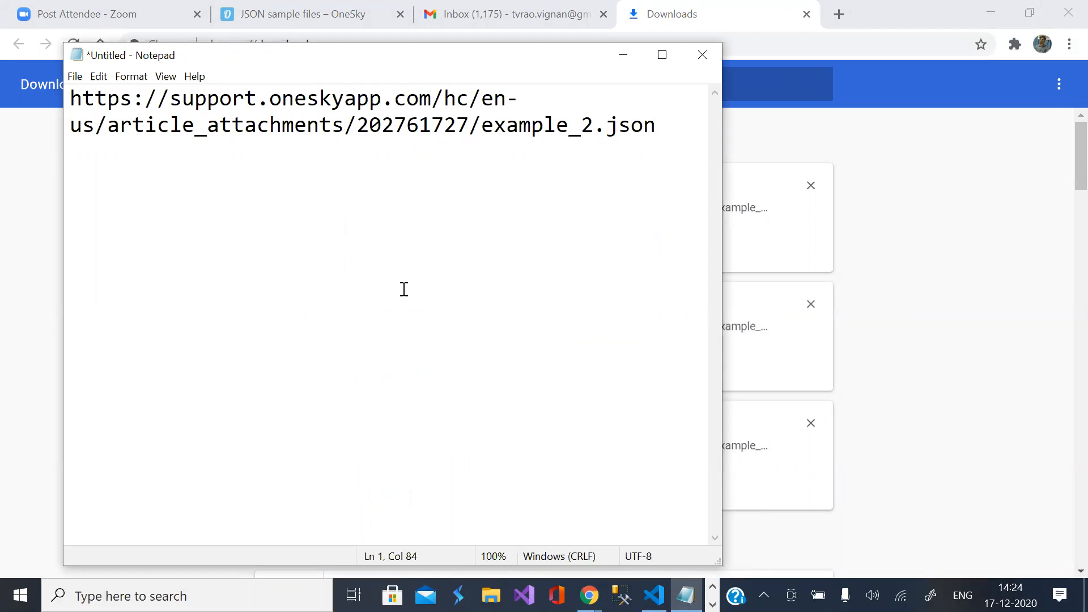
mouse_move(682, 271)
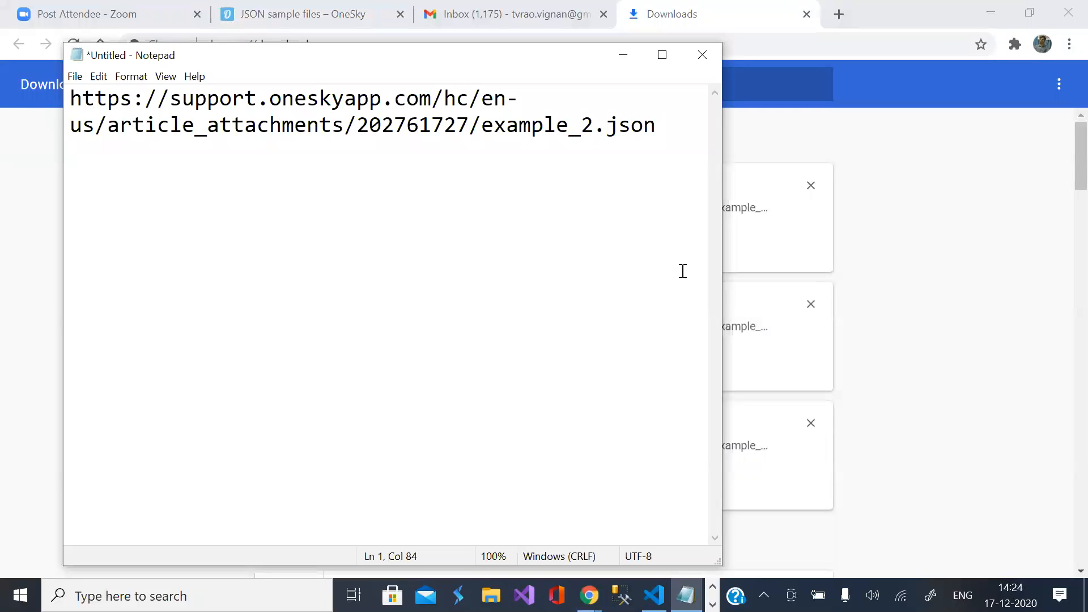
left_click(652, 125)
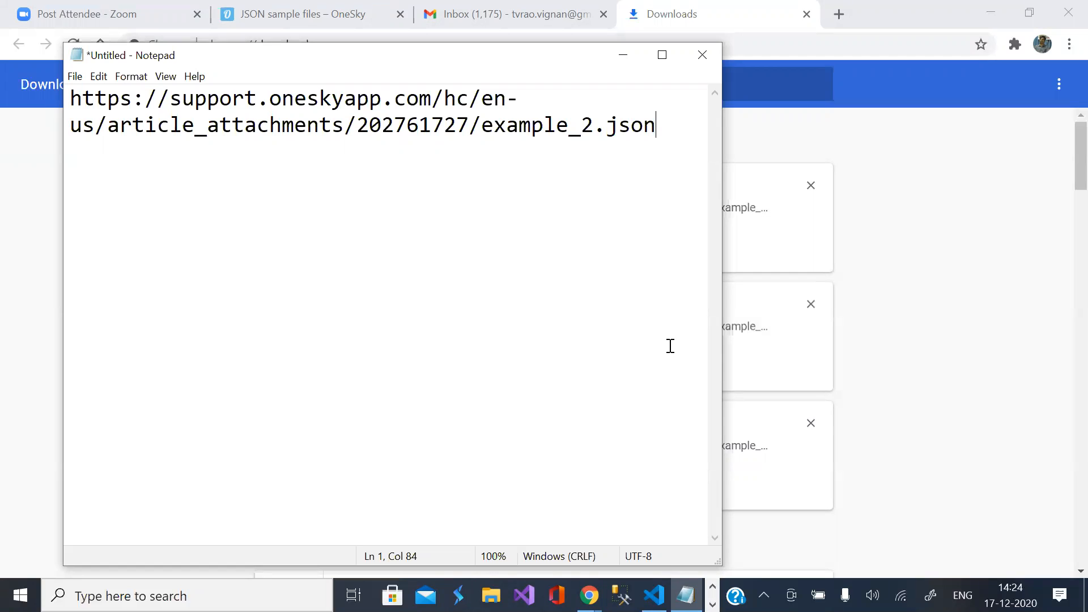
left_click(652, 595)
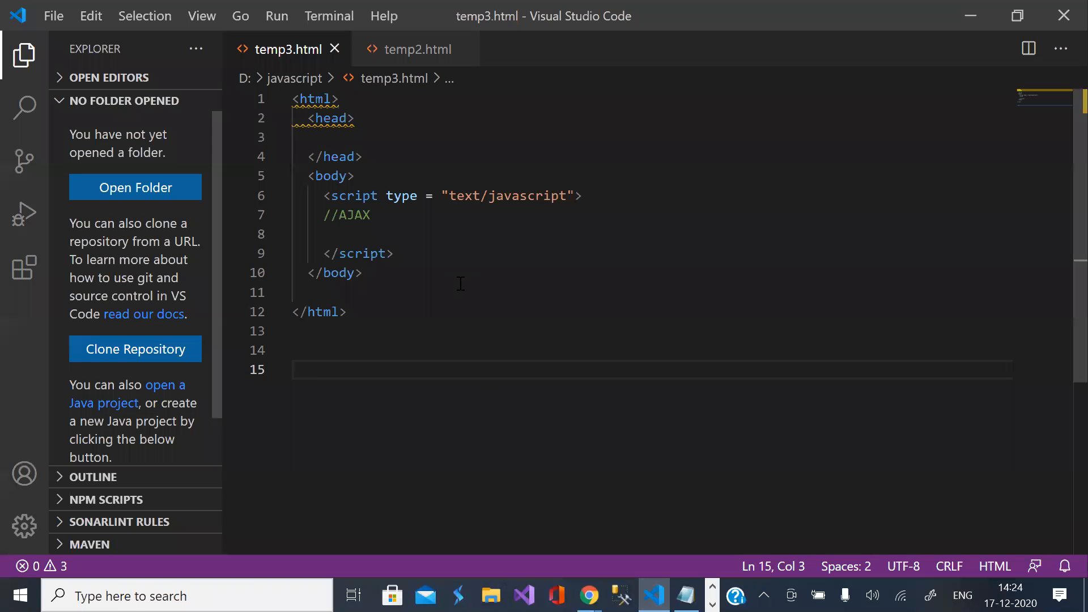
Step: Below the //AJAX comment, declare var request = new XMLHttpRequest(); and begin the next line
left_click(393, 215)
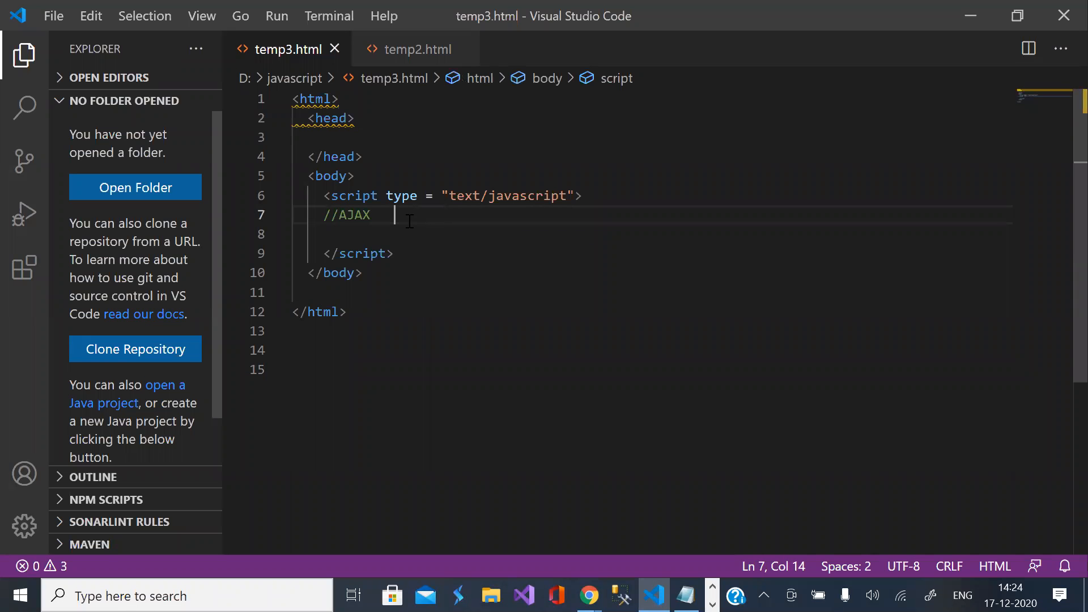
key("Enter")
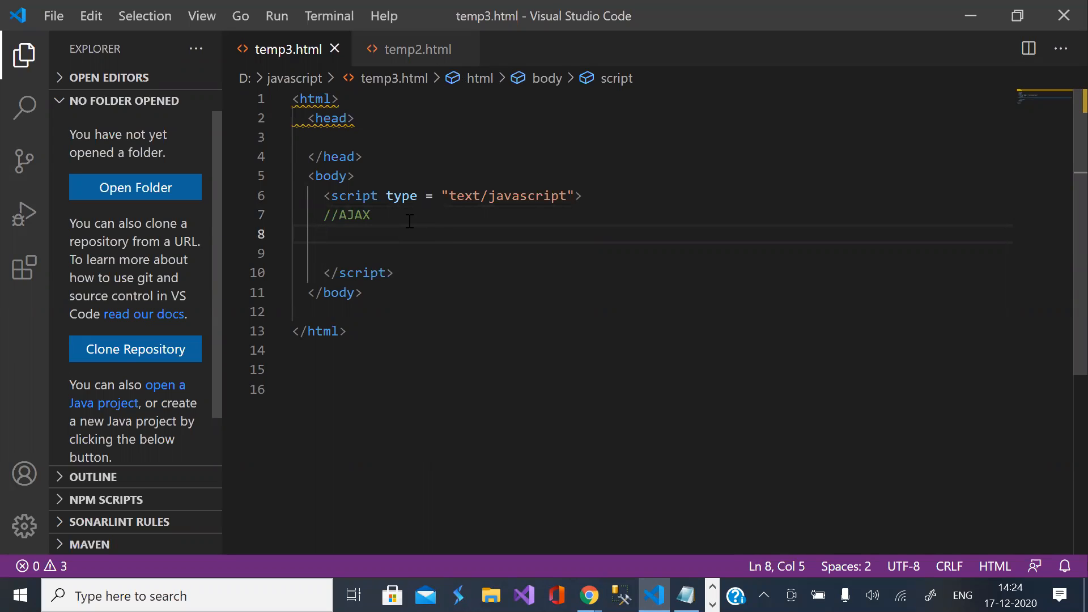
type("var req")
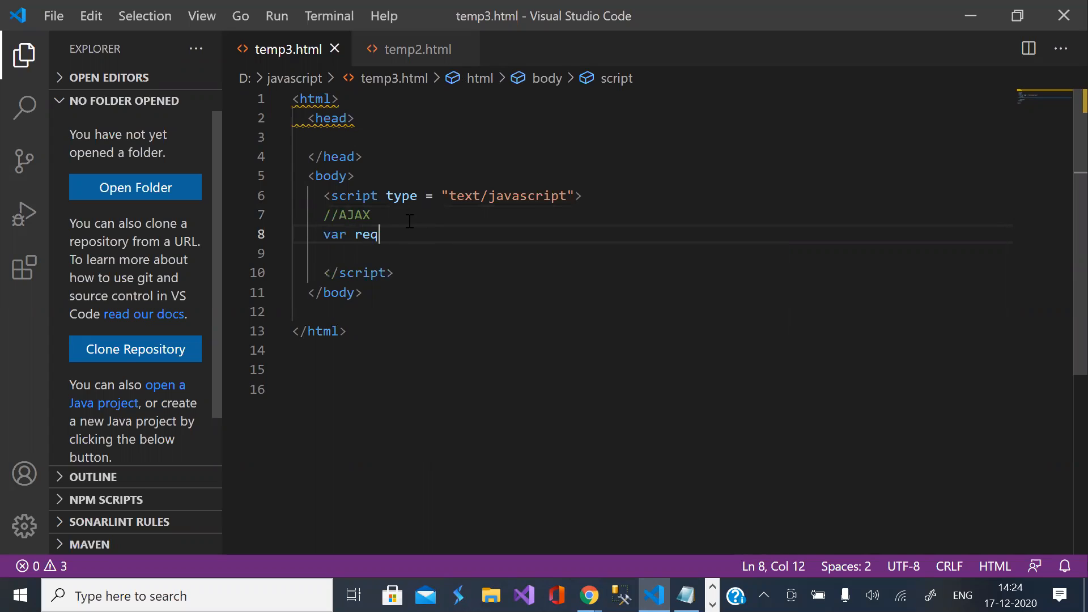
type("uest")
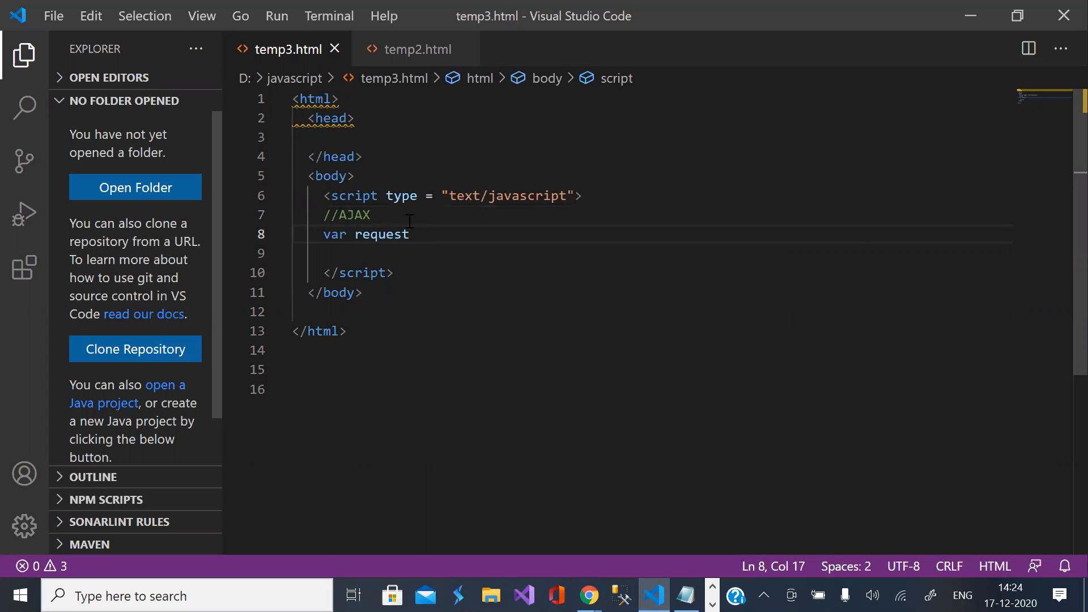
type("=")
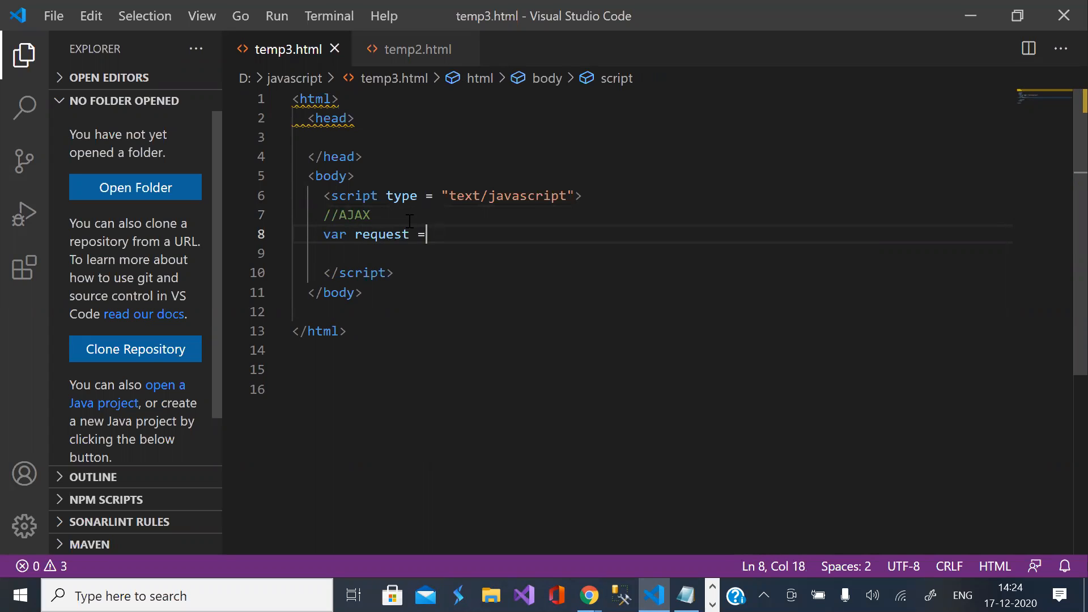
type("new")
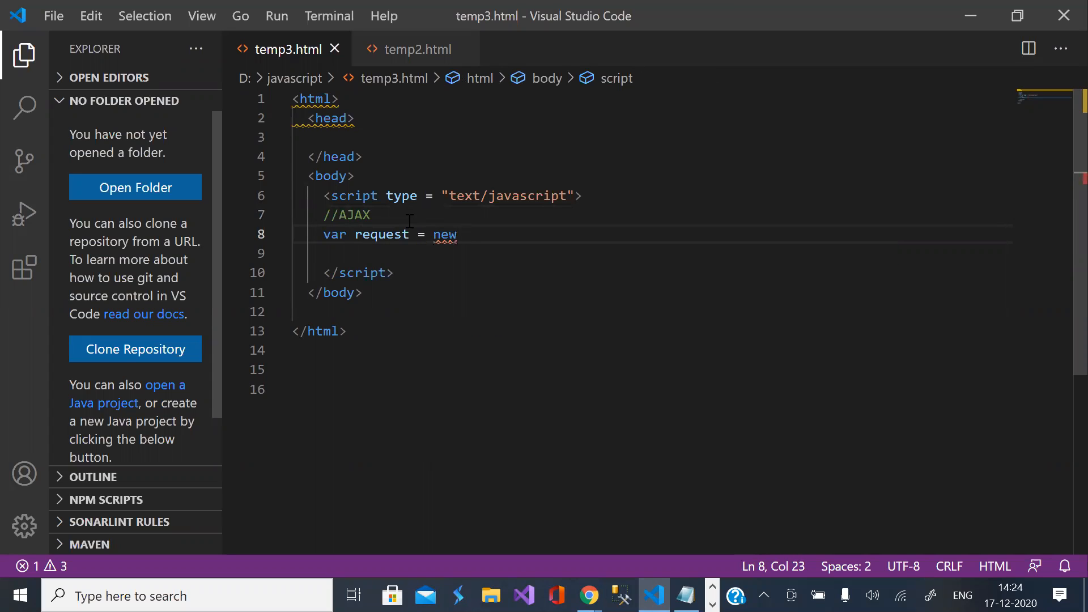
type("X")
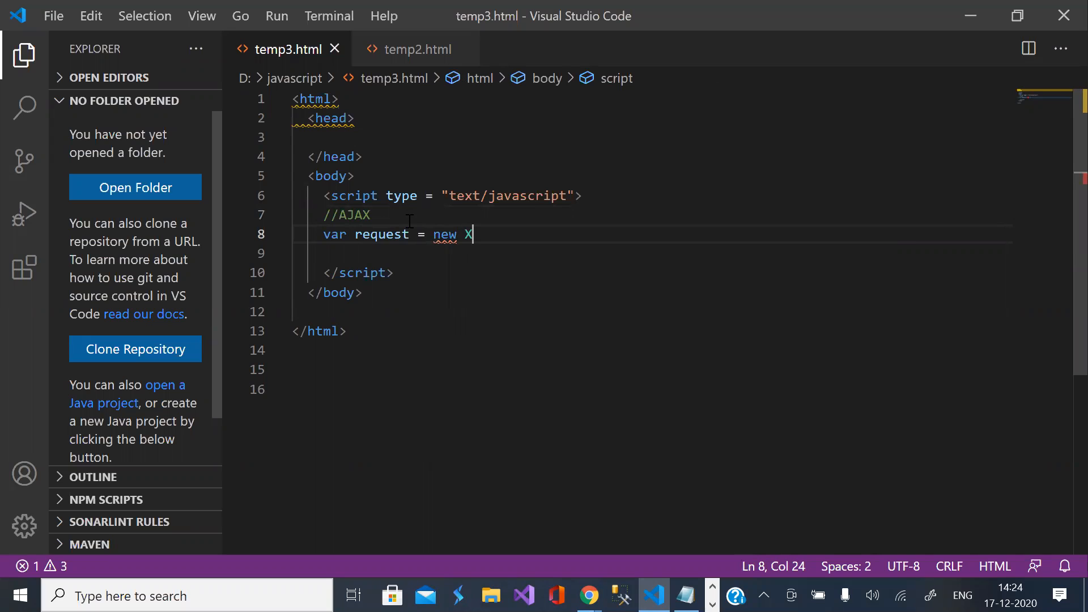
type("ML")
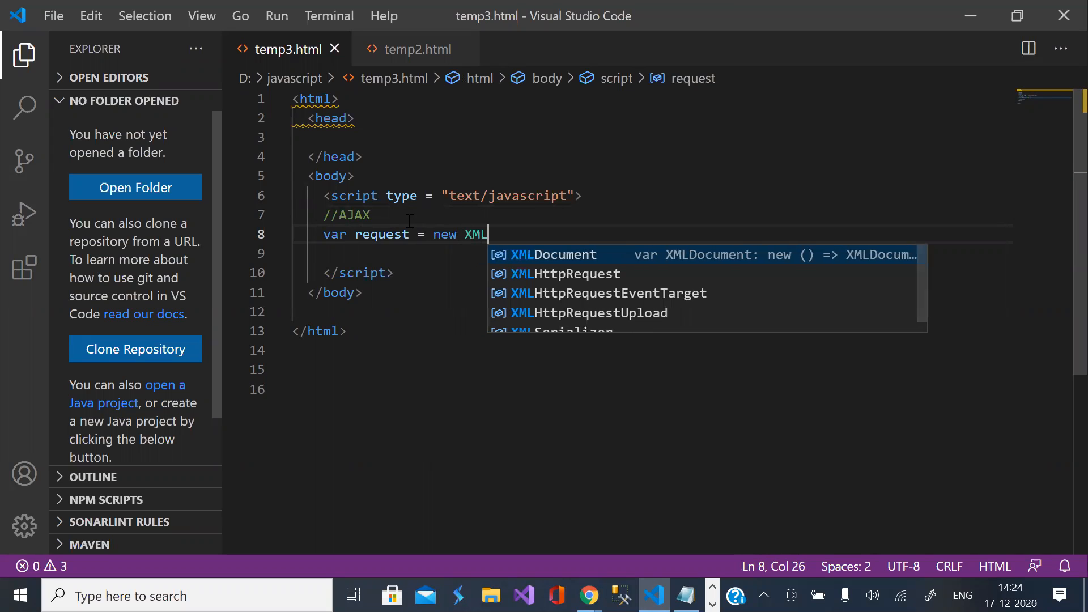
mouse_move(544, 273)
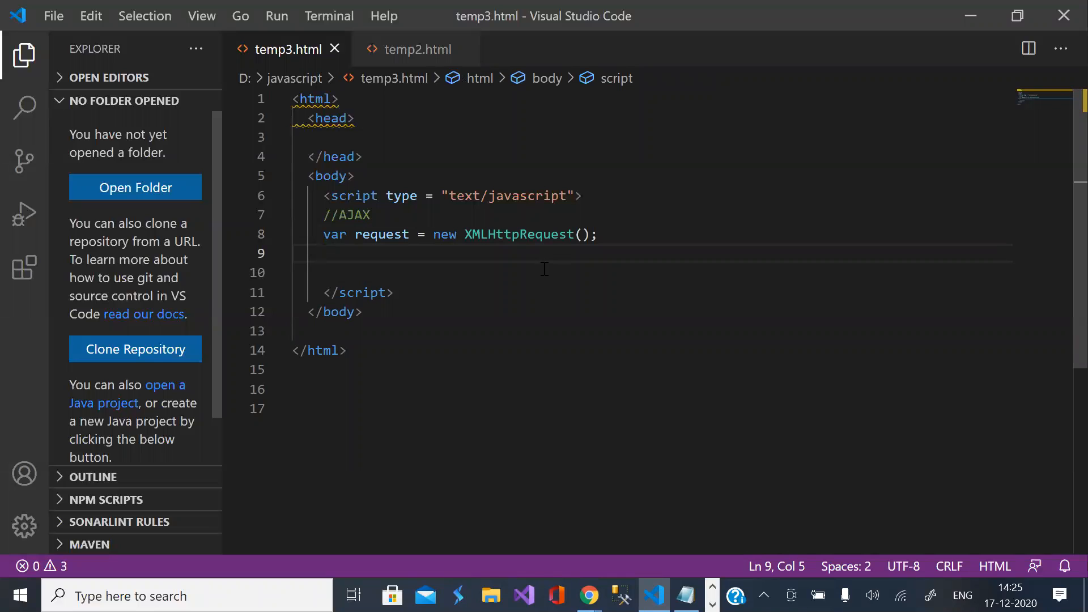
type("request")
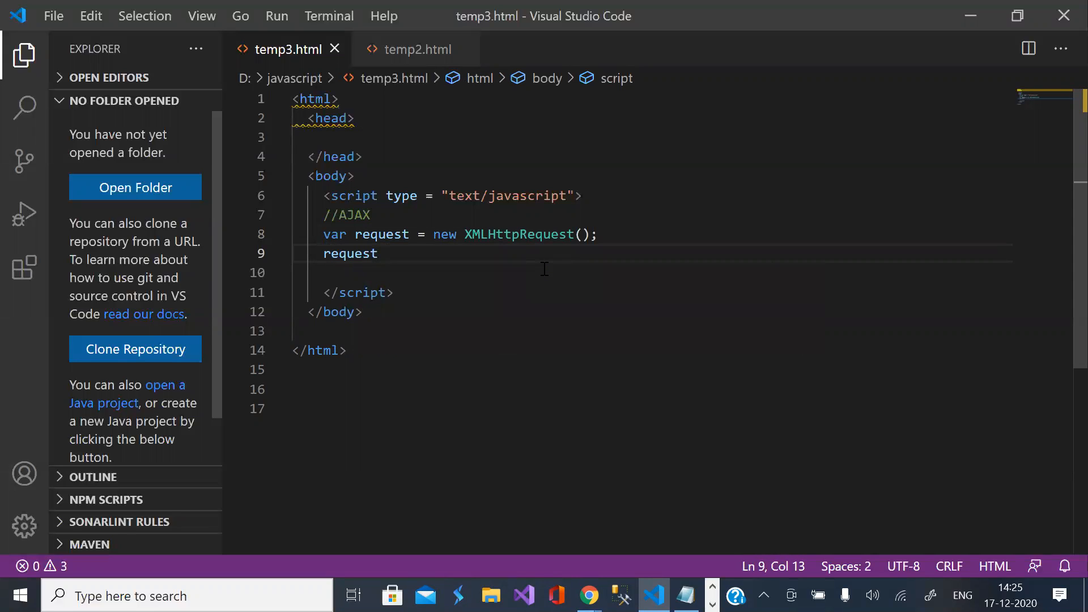
Step: Add request.open('GET', …) with the OneSky example_2.json attachment URL, then add a new line
type("=")
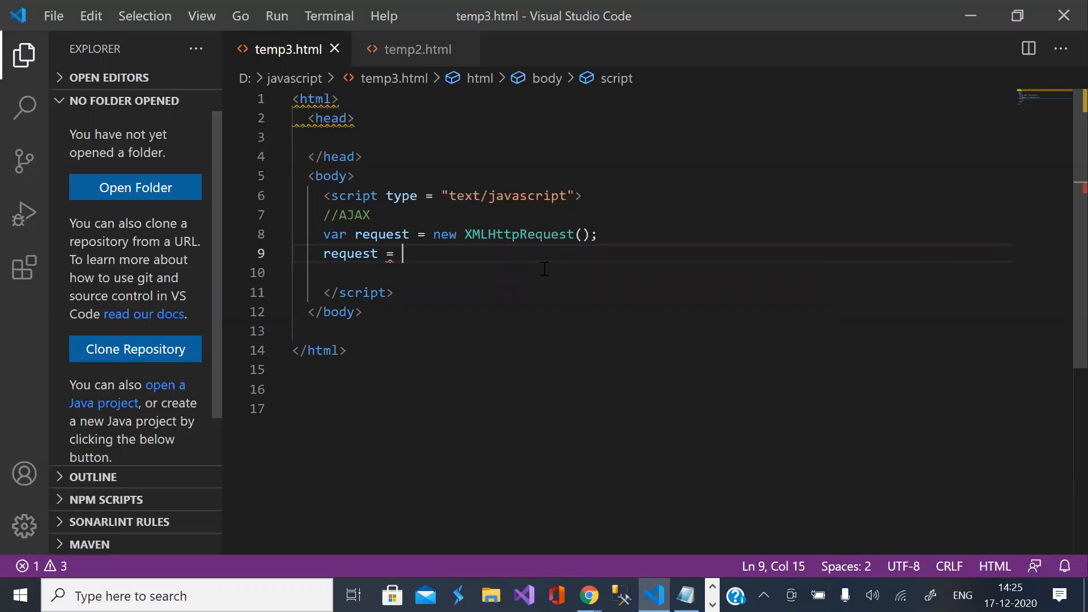
type(".open(")
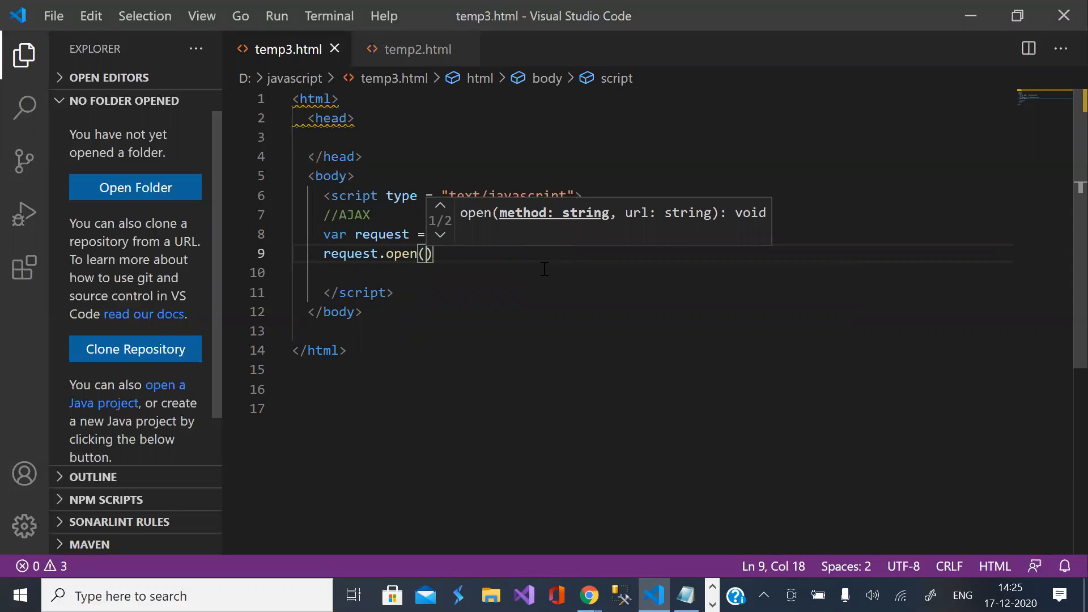
type("'GET'")
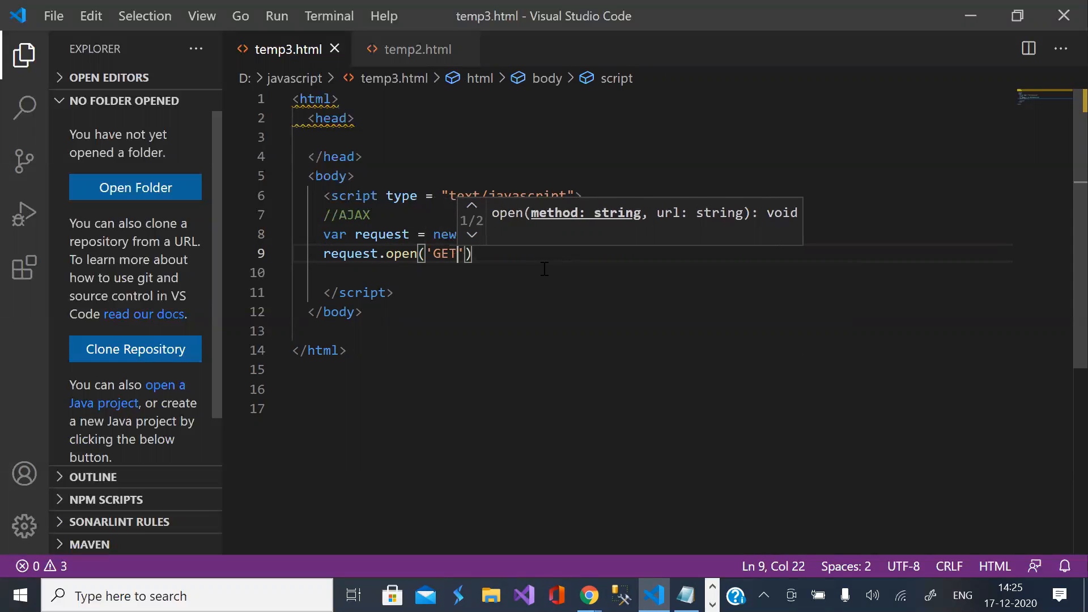
type(",")
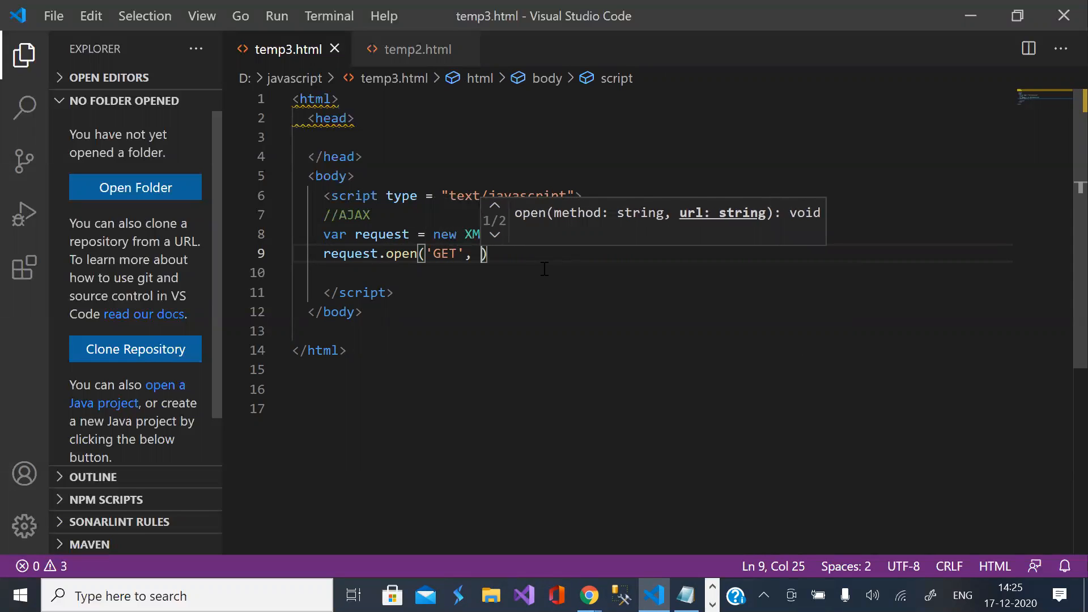
type("''")
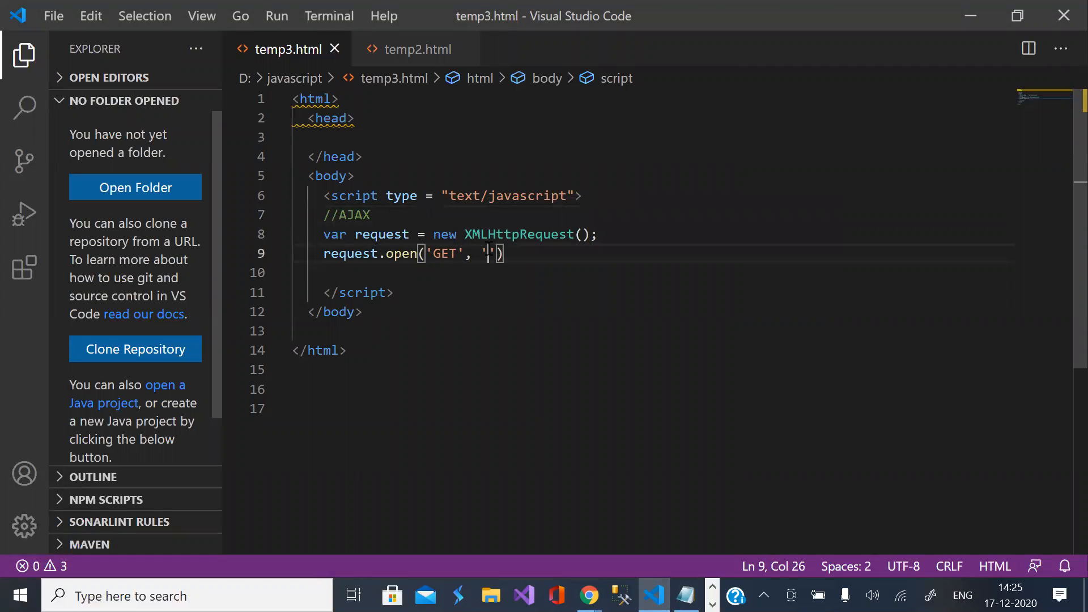
type("https://support.oneskyapp.com/hc/en-us/article_attachments/202761727/example_2.json")
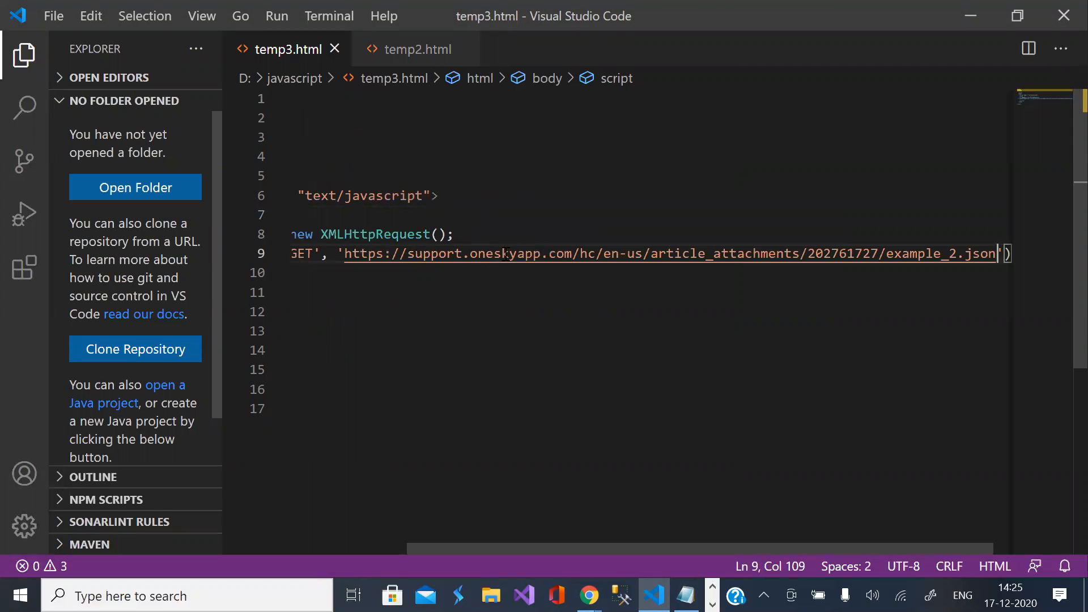
scroll("up", 3)
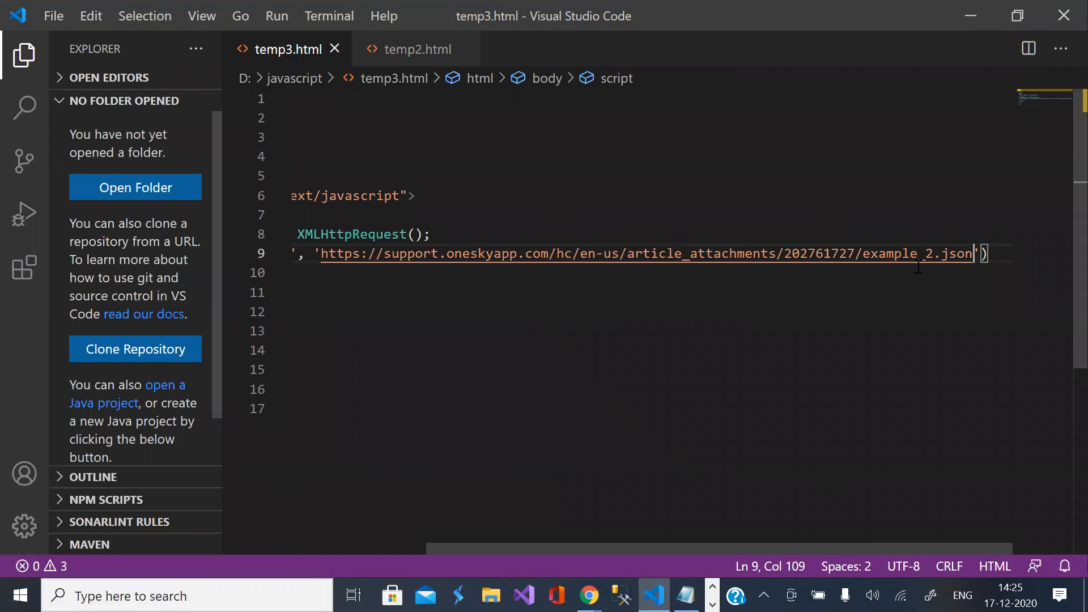
left_click(992, 255)
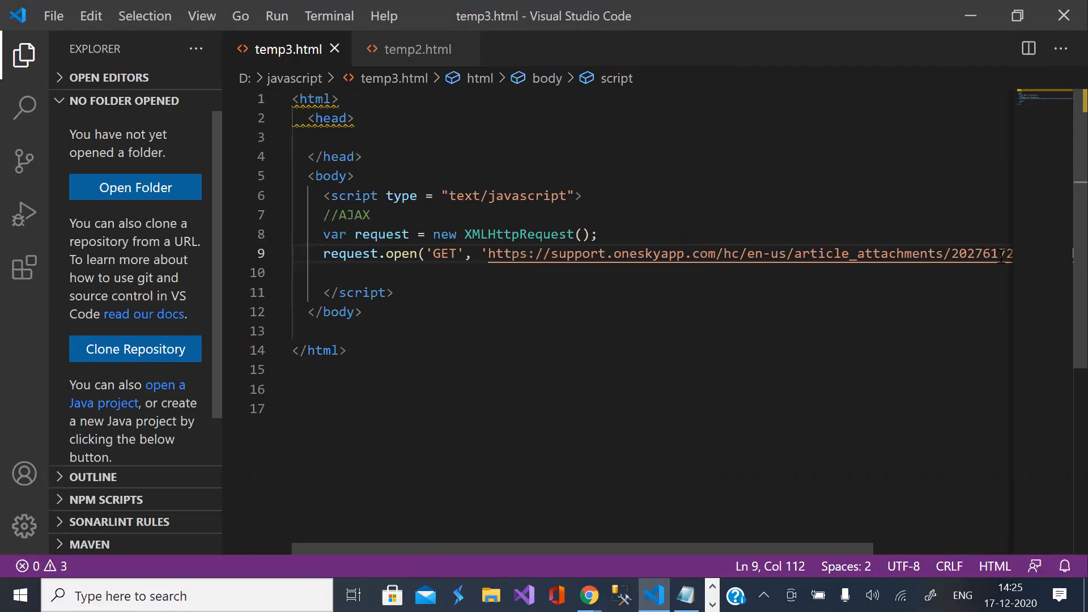
mouse_move(680, 385)
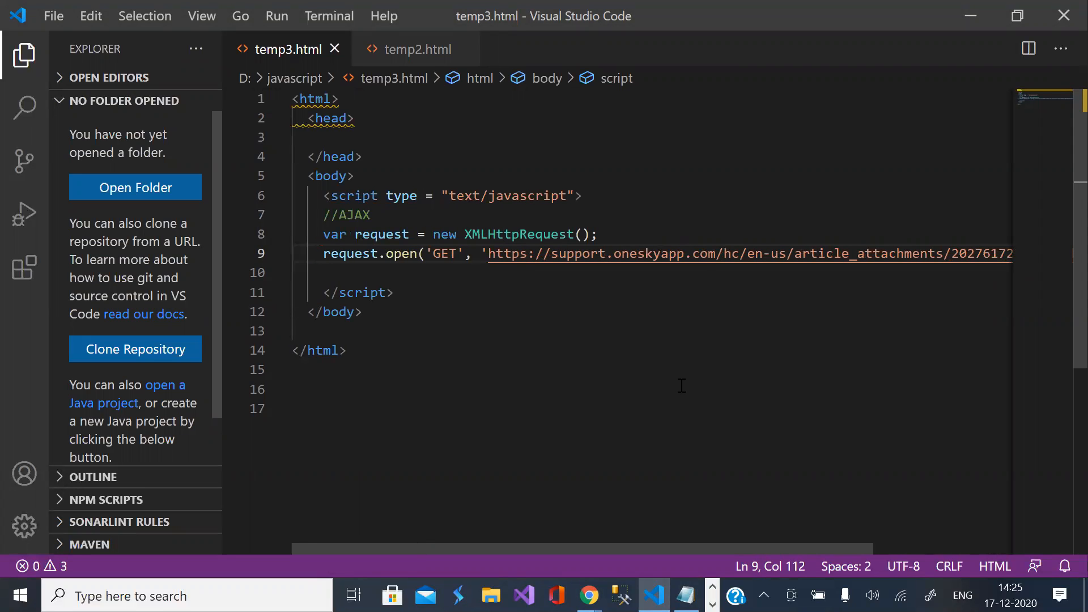
key("enter")
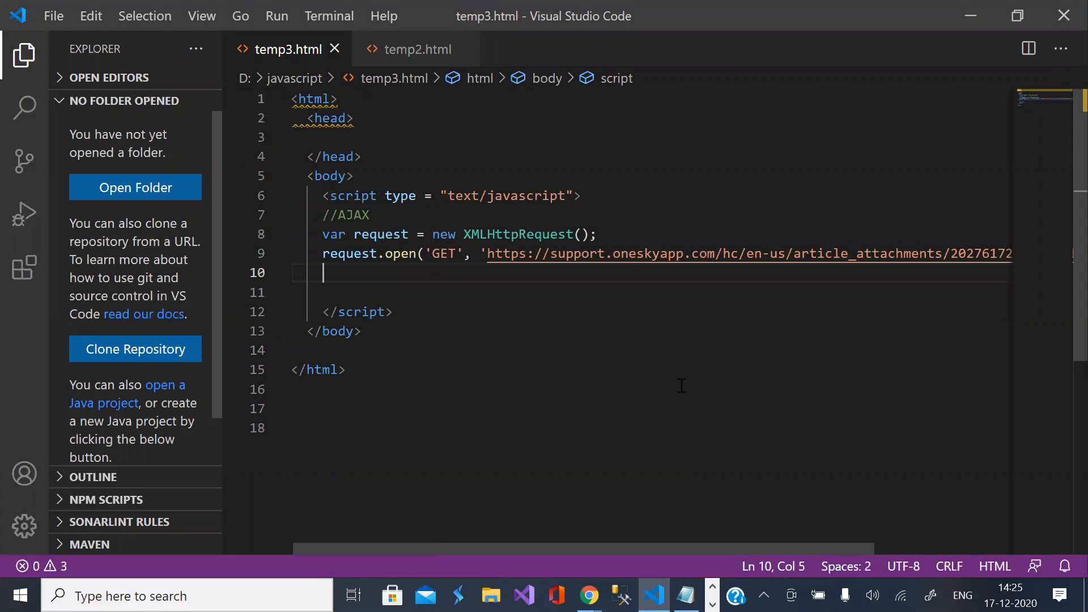
Step: Begin a request.onload = function handler in temp3.html
type("request.")
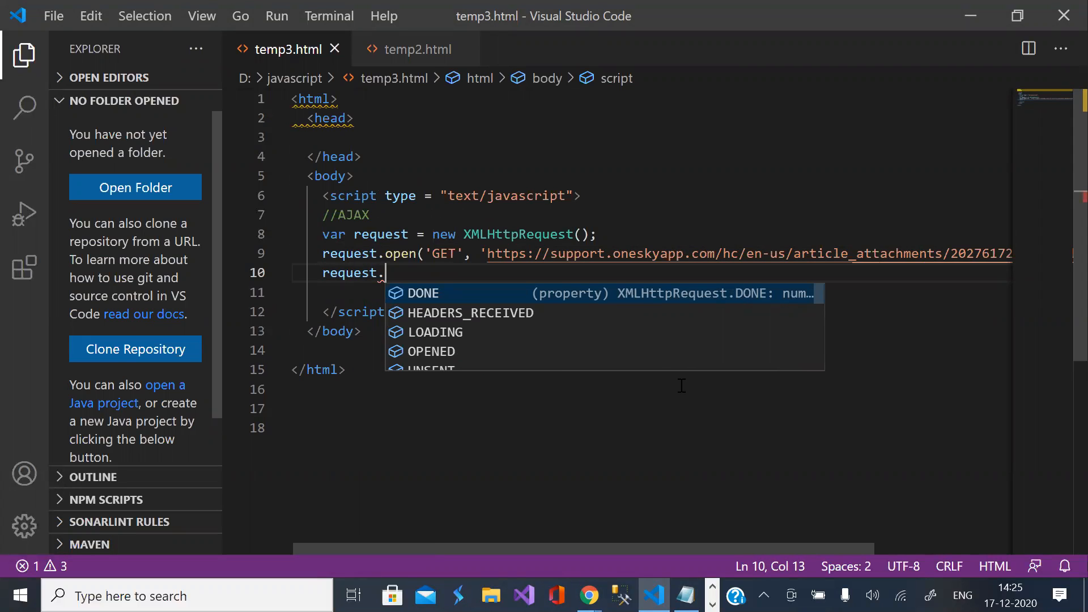
type("onload")
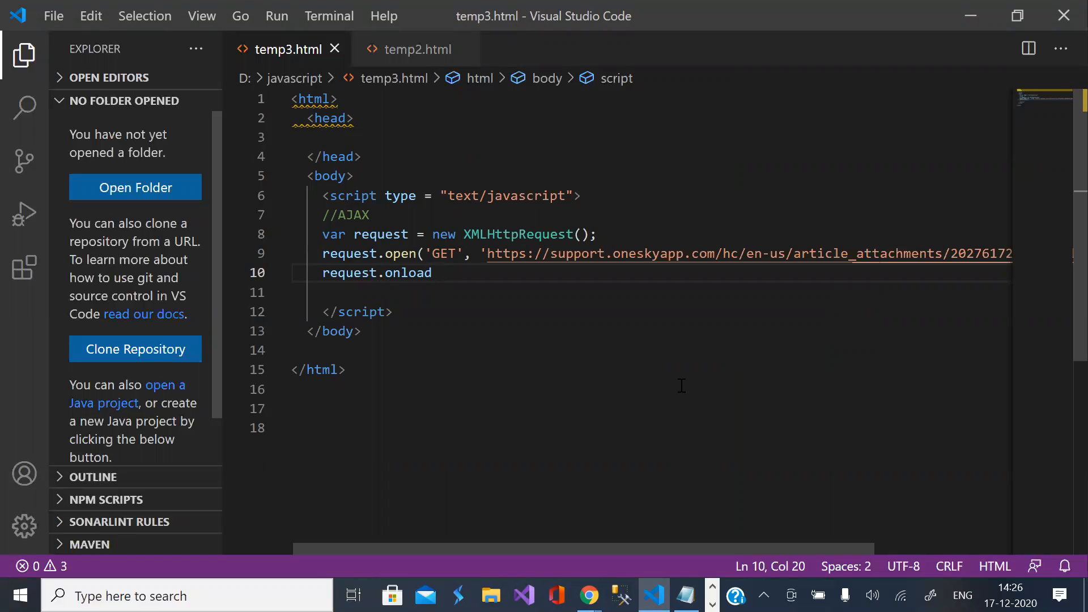
type("=")
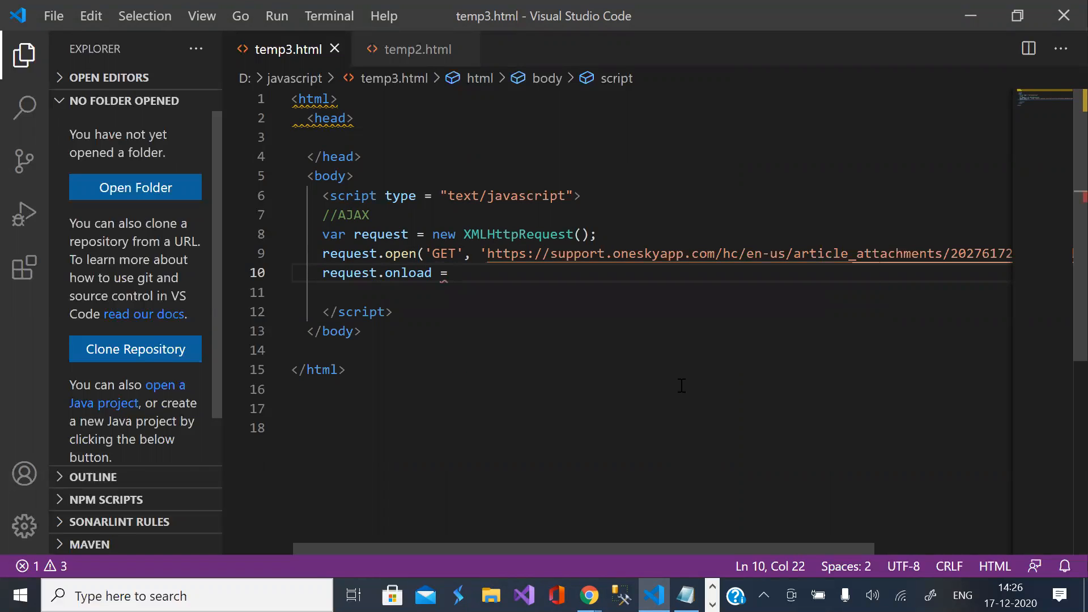
type("functio")
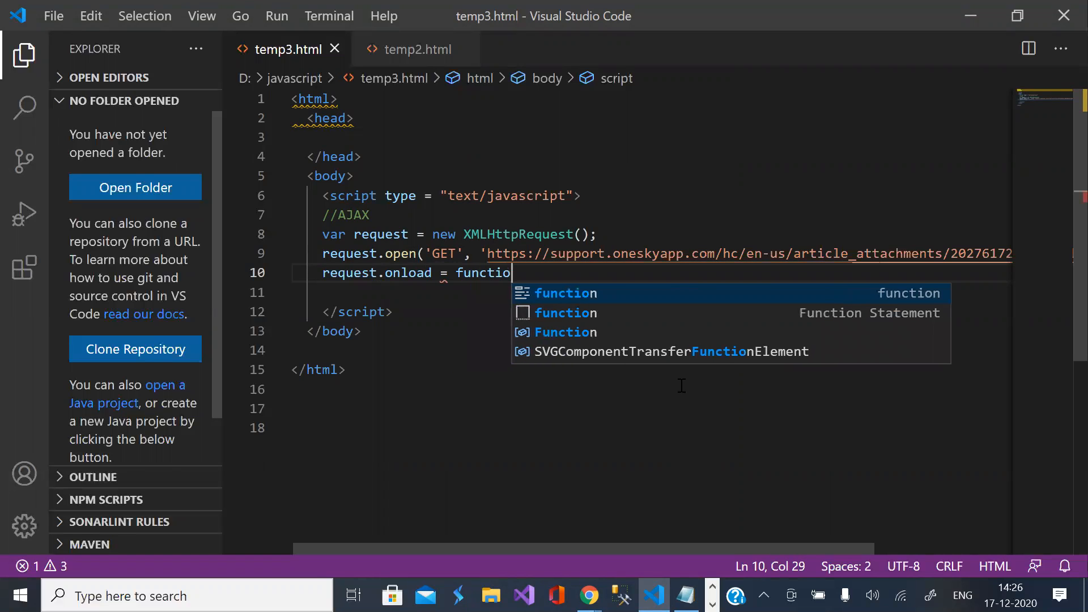
type("n(")
left_click(651, 292)
type("{")
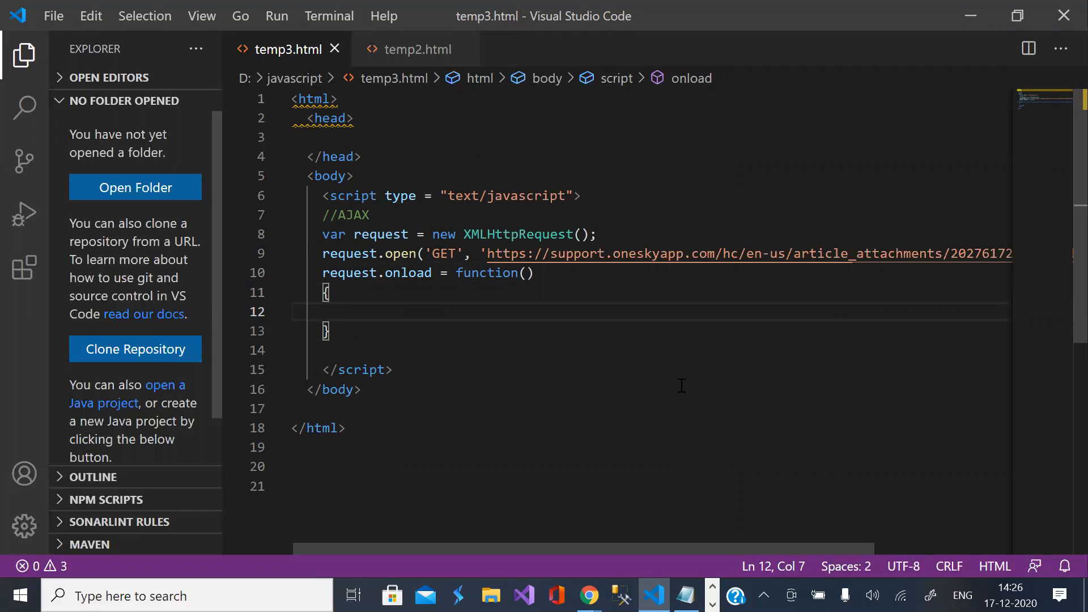
Step: Inside the handler, assign data = JSON.parse(request.responseText)
type("data")
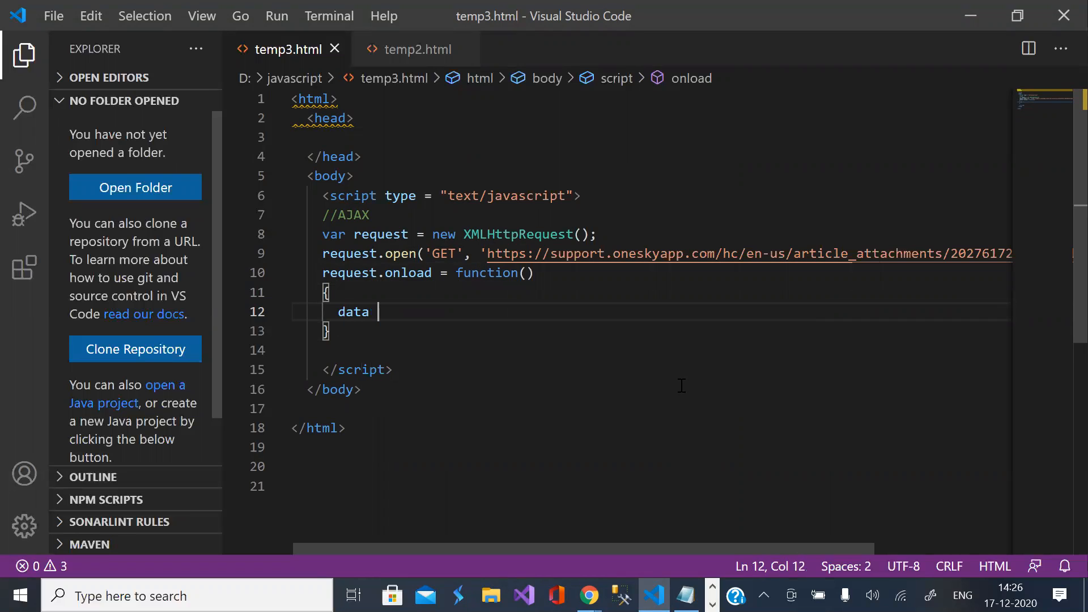
type("=")
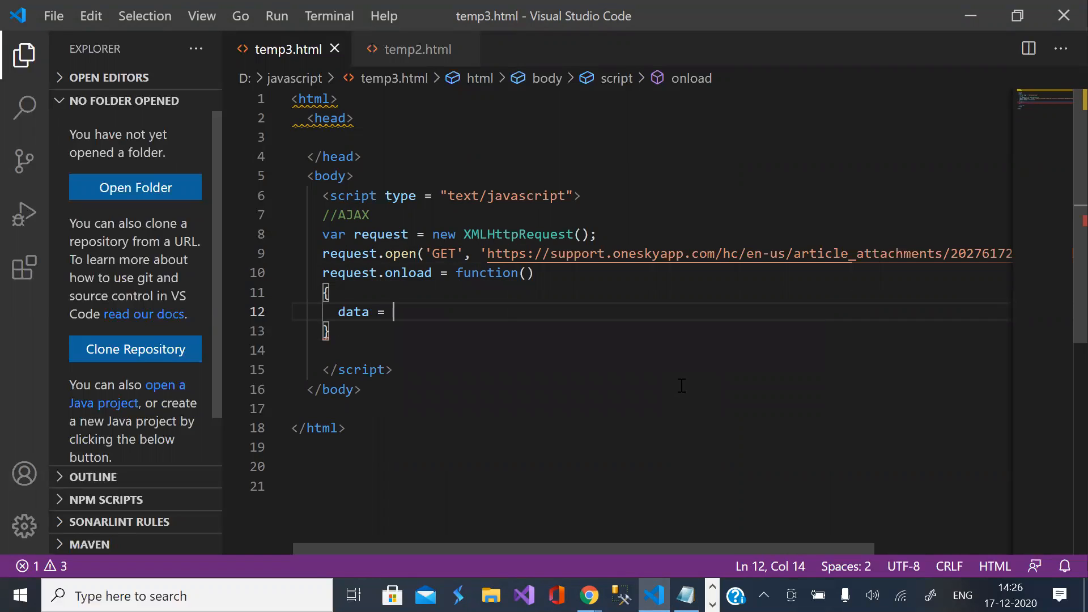
type("J")
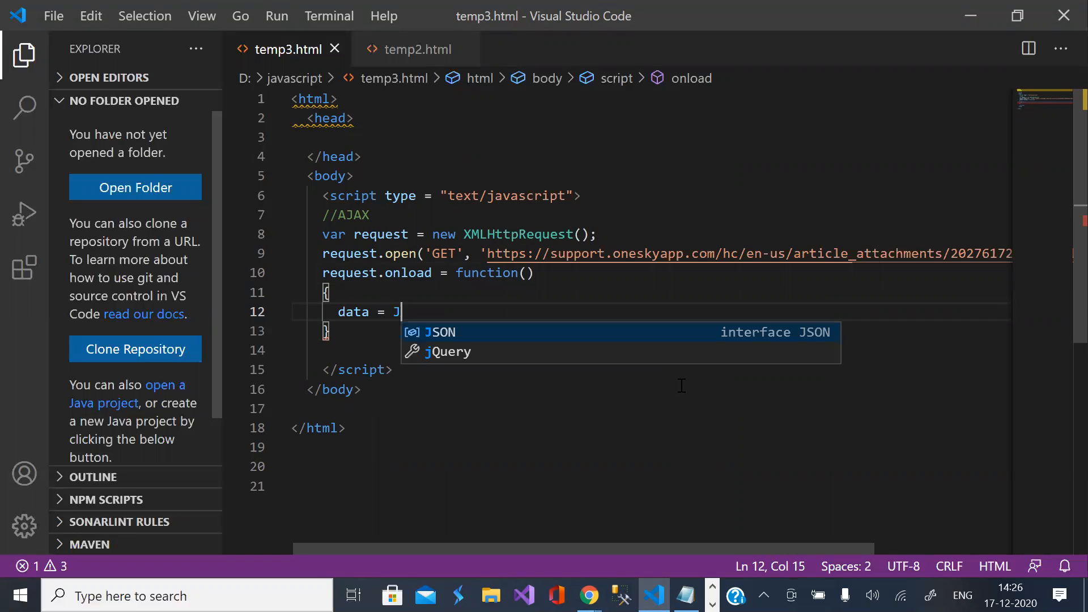
type("SON.")
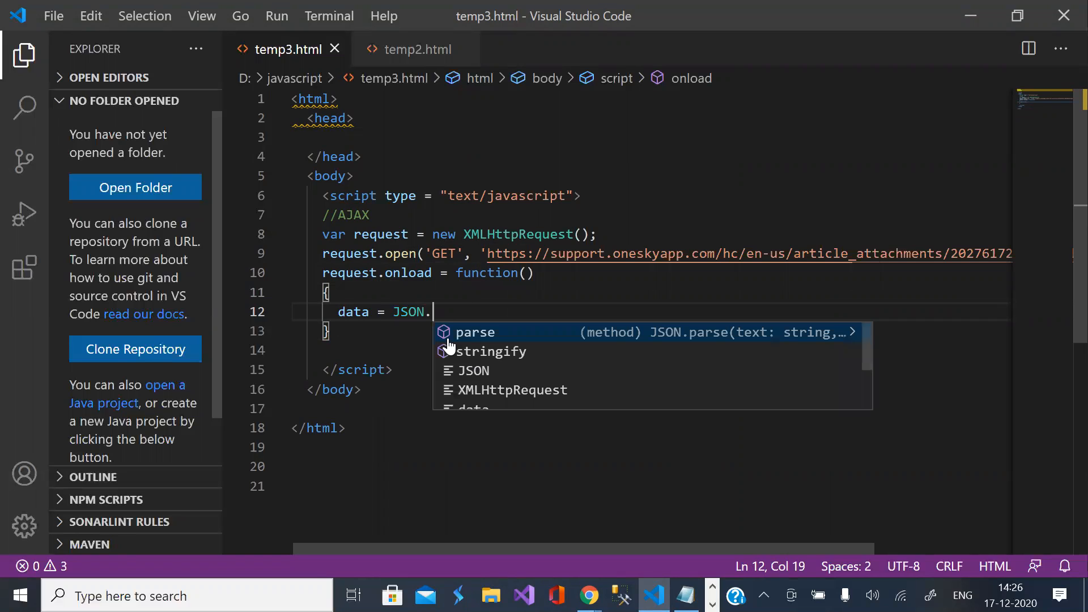
type("parse(")
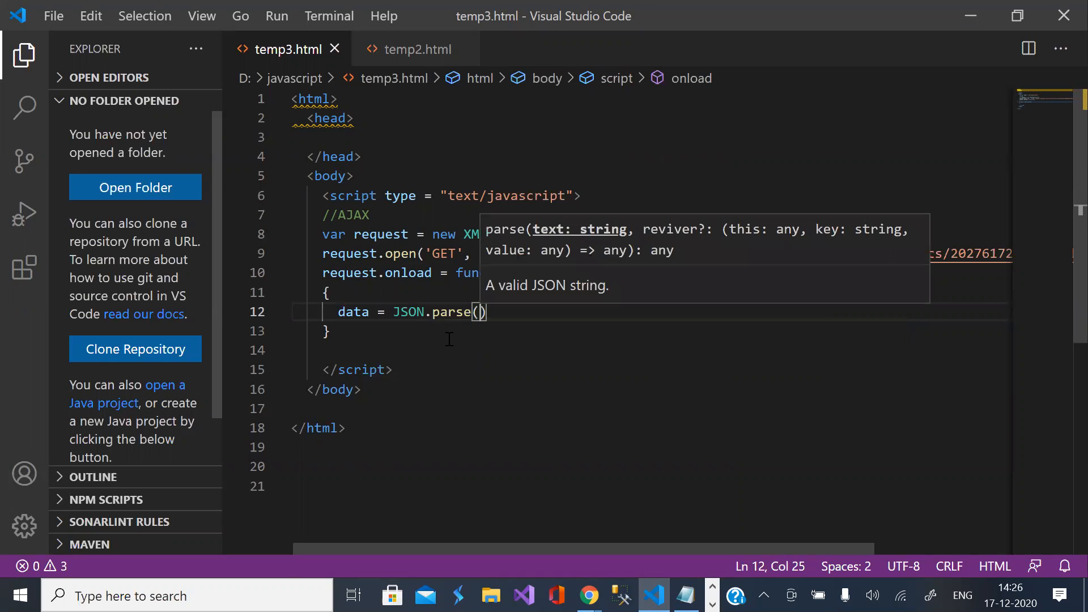
type("reques")
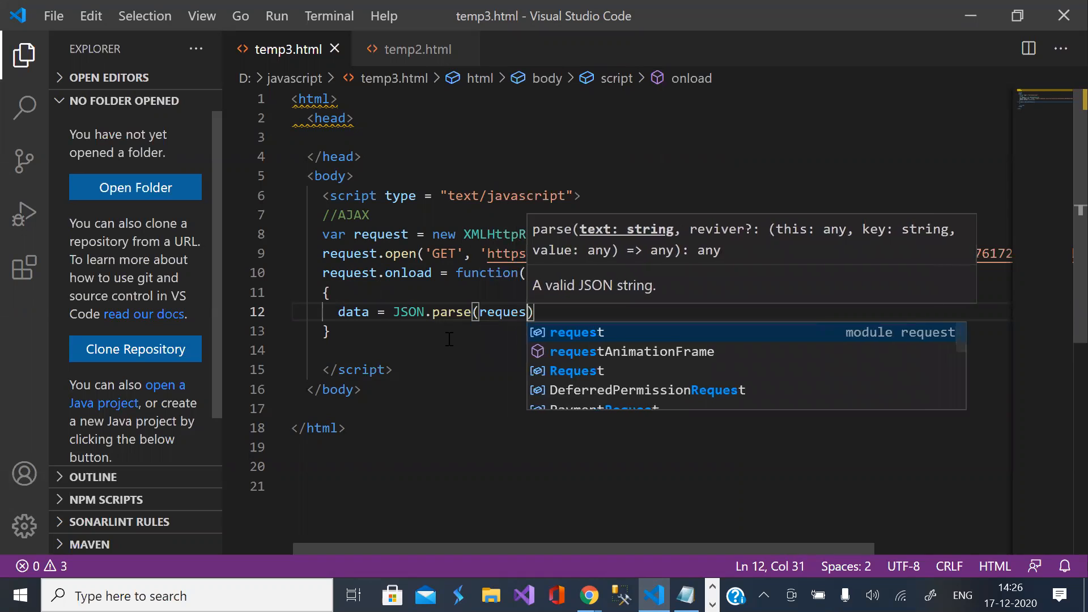
type("t.")
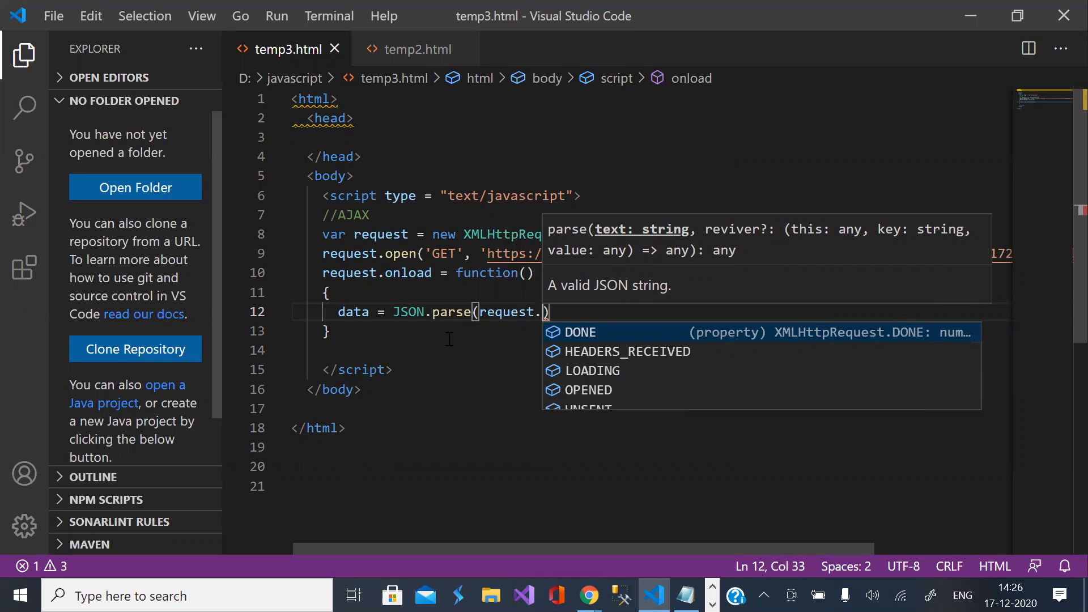
type("re")
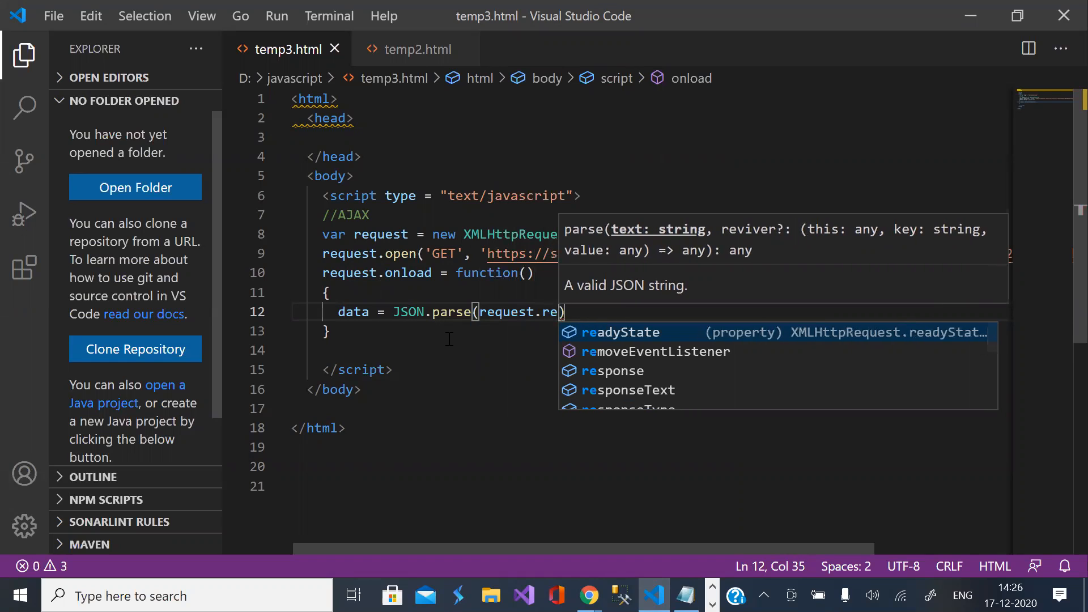
mouse_move(600, 396)
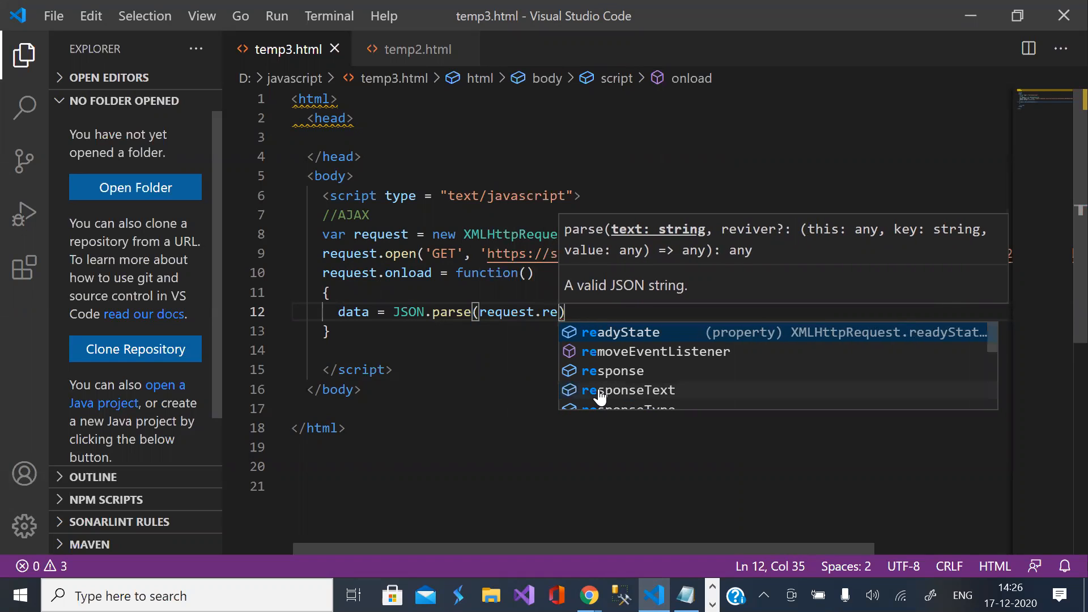
left_click(627, 389)
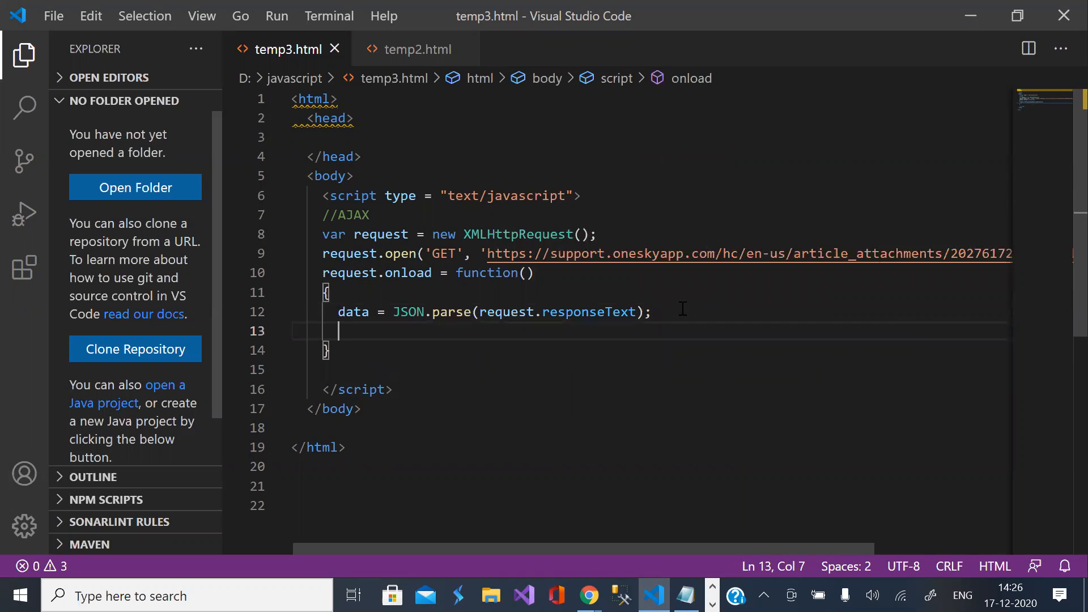
Step: Add console.log(data); to the handler body
type("console")
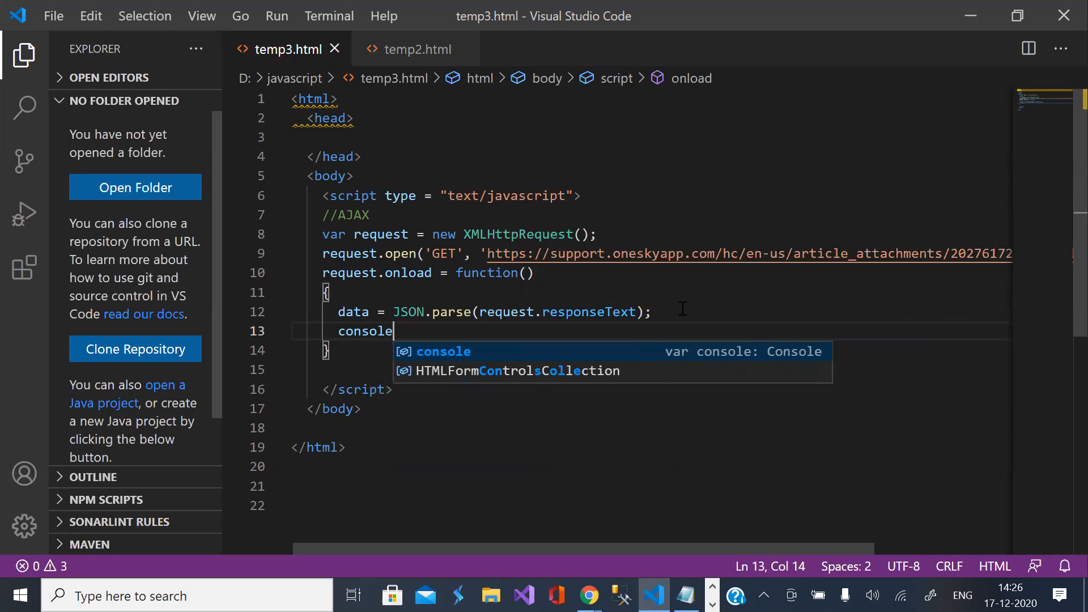
type(".log")
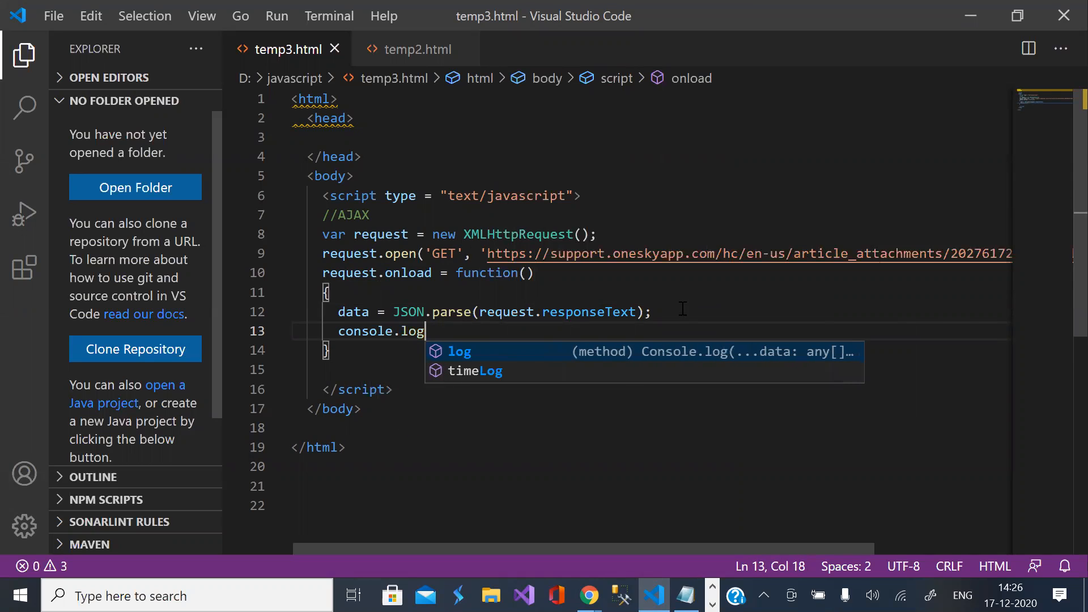
type("(data);")
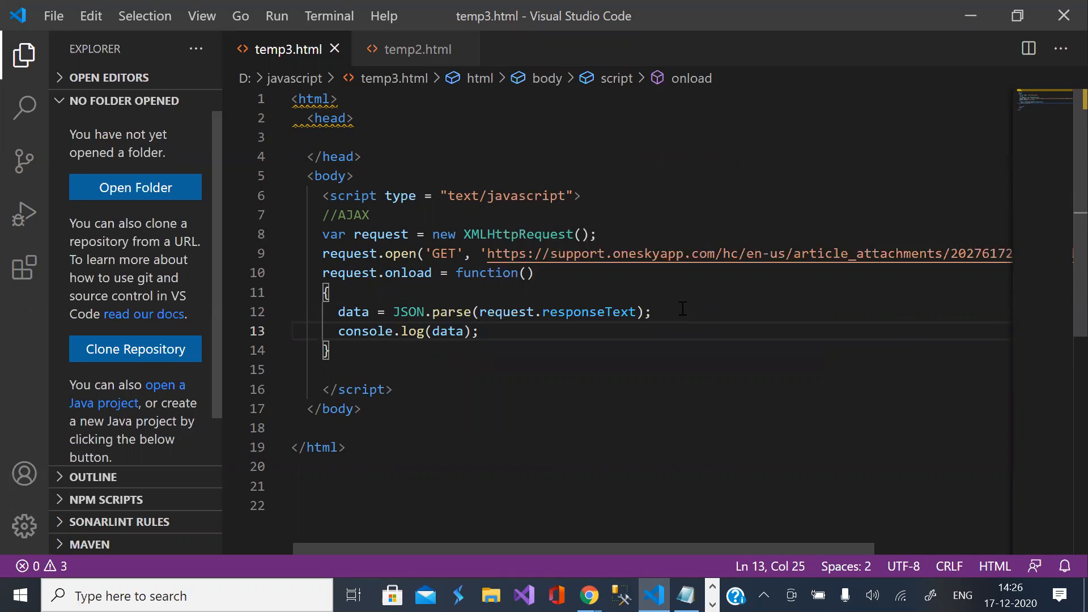
mouse_move(664, 291)
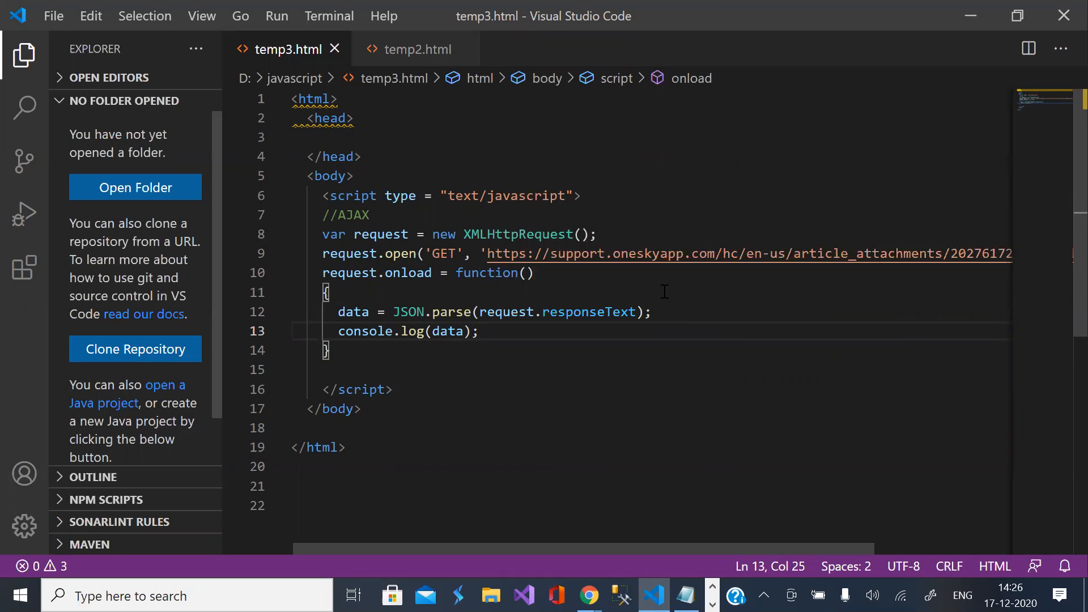
left_click(326, 350)
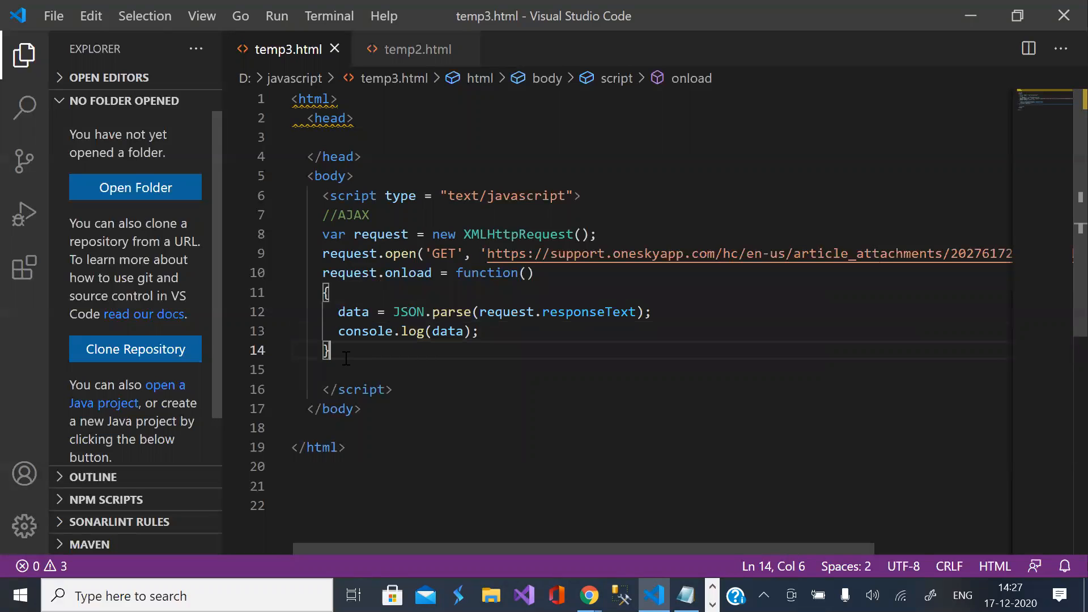
Step: Add request.send(); on the line after the onload function's closing brace
type("request.send(")
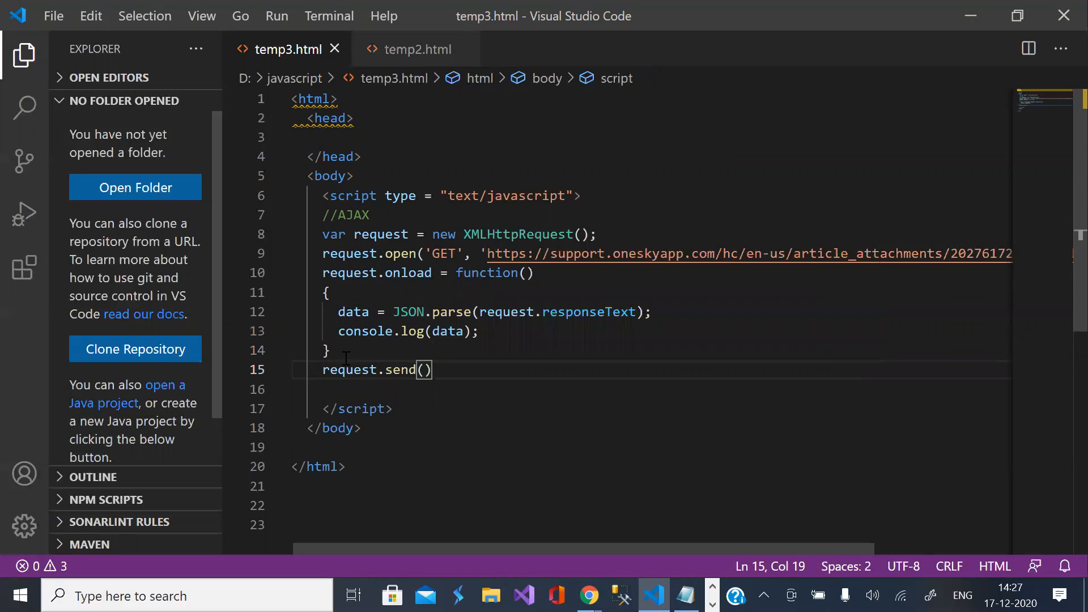
type(";")
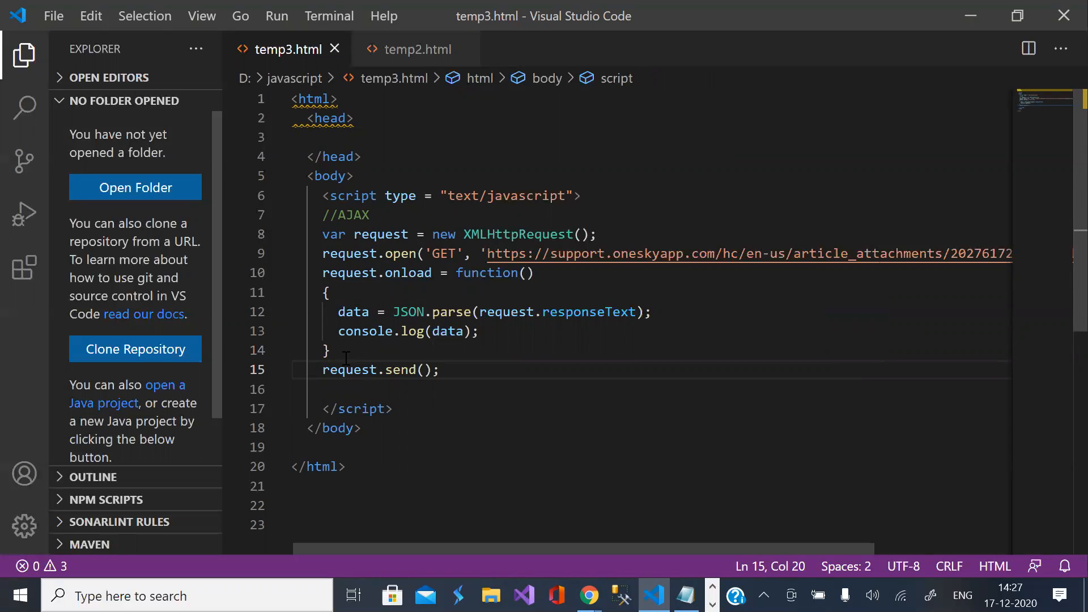
mouse_move(497, 273)
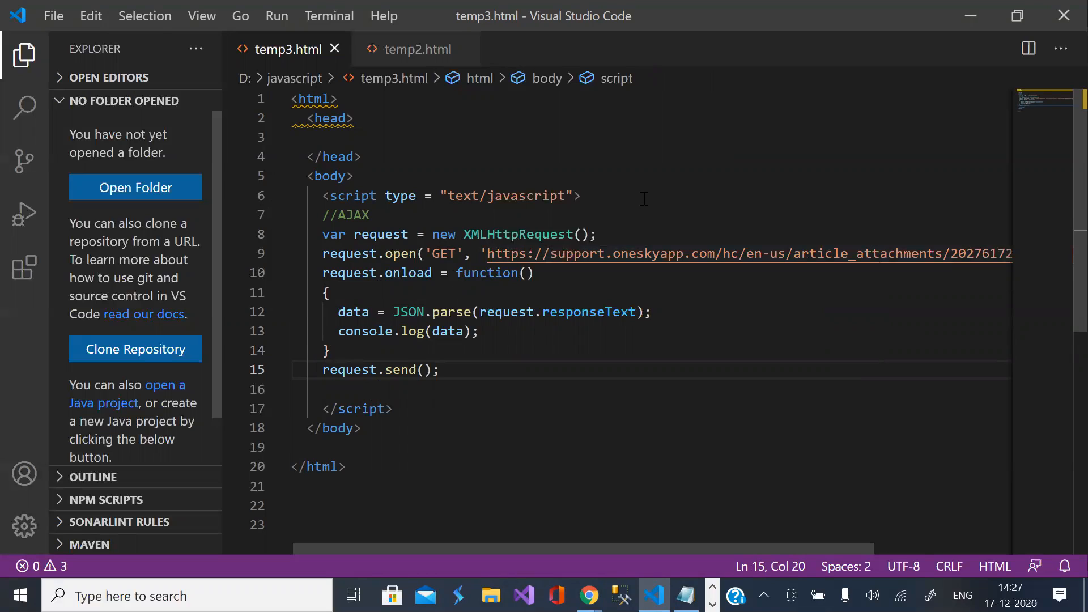
mouse_move(567, 278)
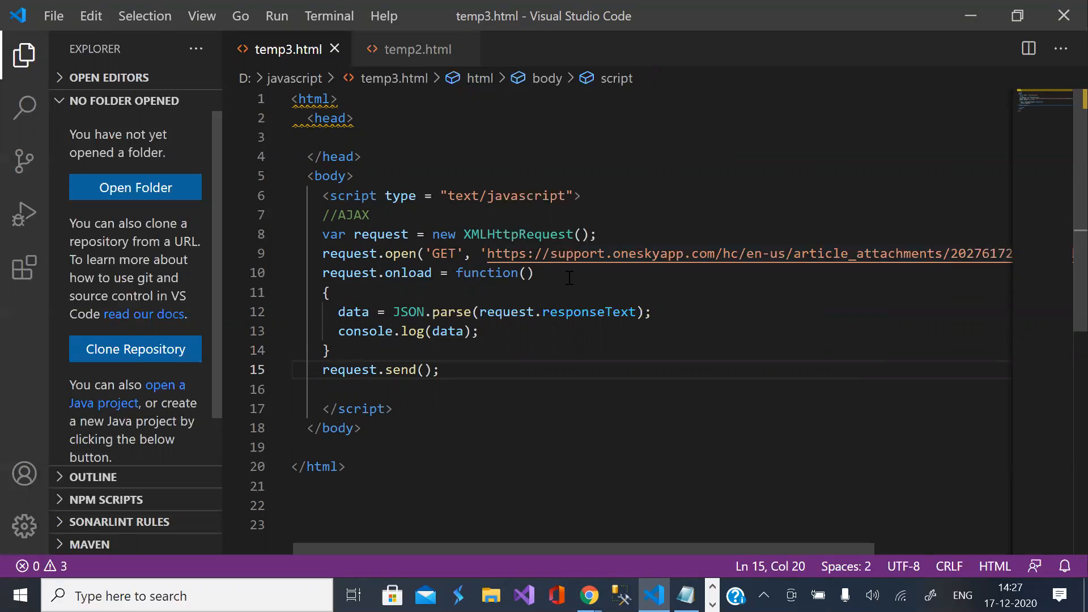
scroll("right", 3)
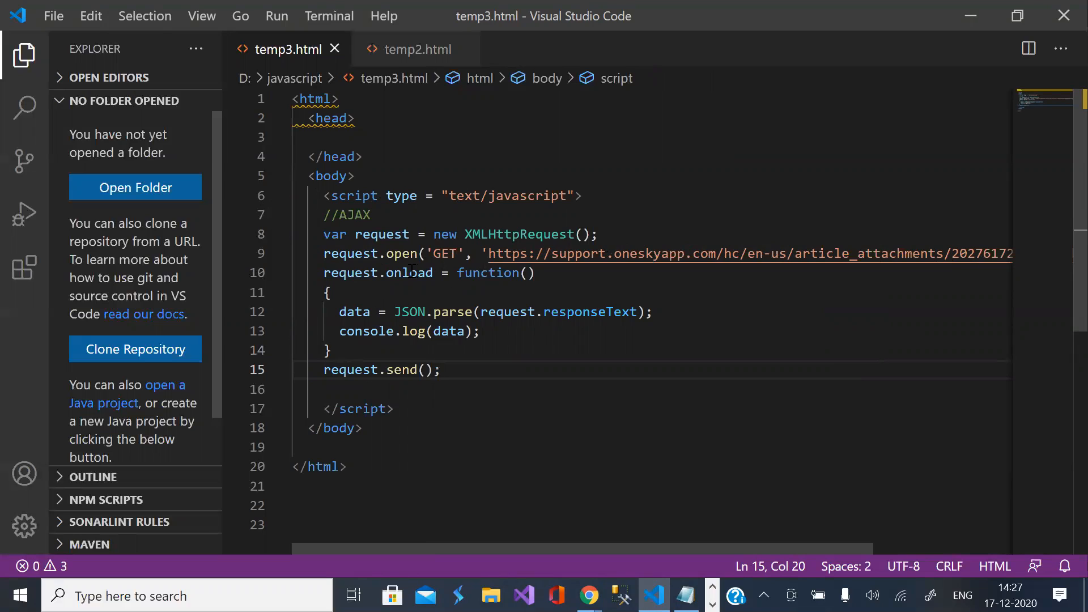
mouse_move(410, 312)
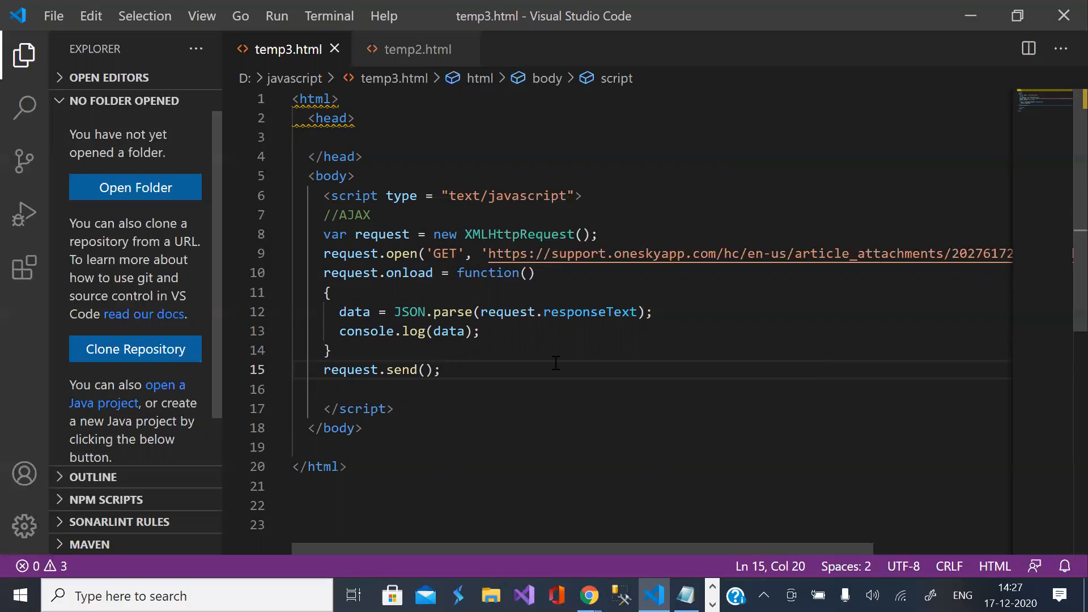
mouse_move(680, 366)
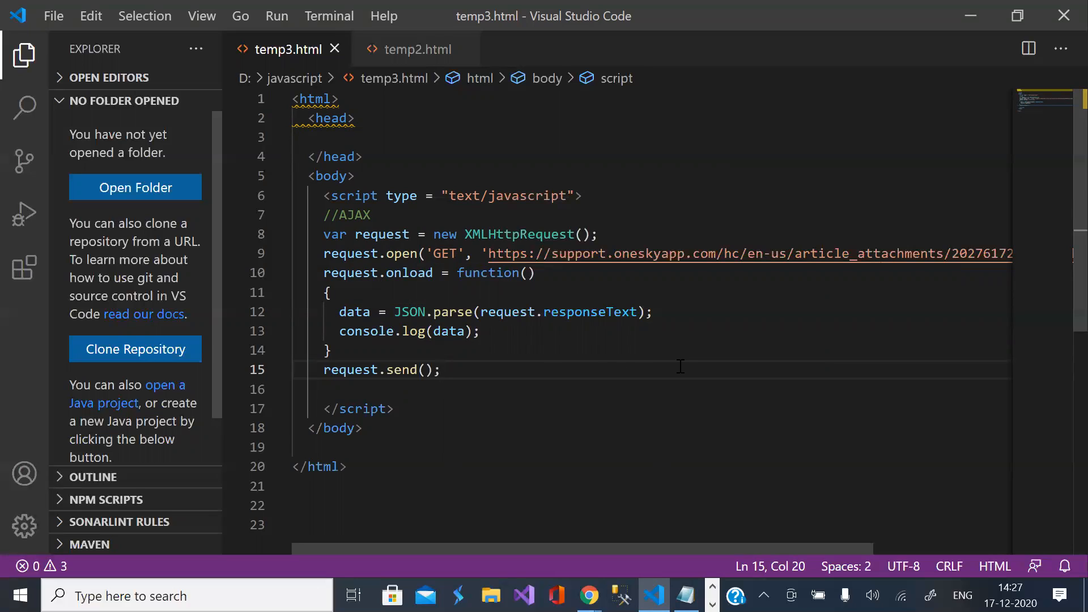
mouse_move(609, 312)
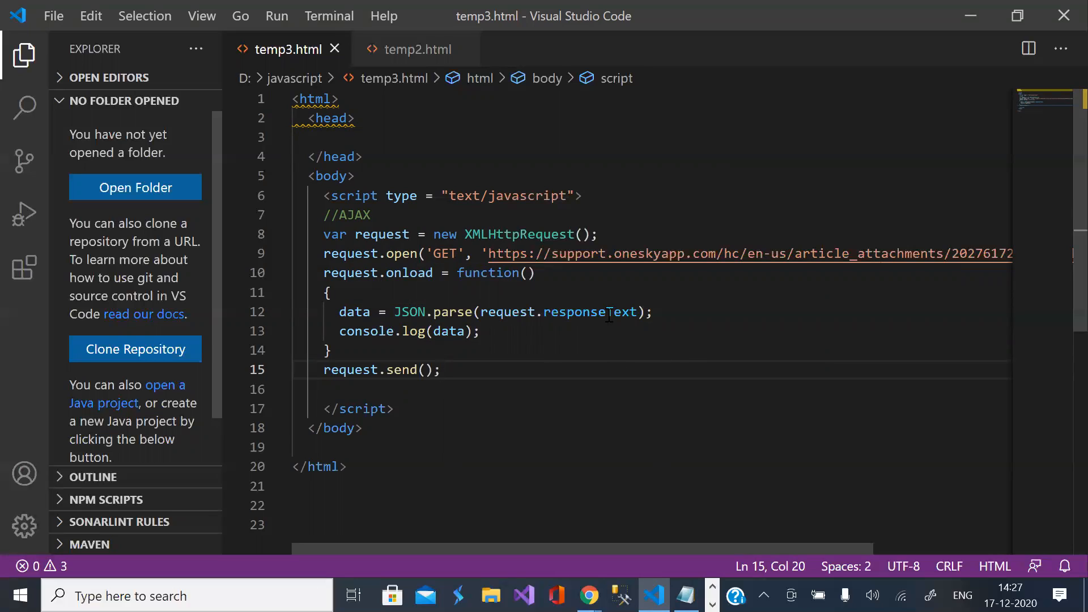
mouse_move(510, 312)
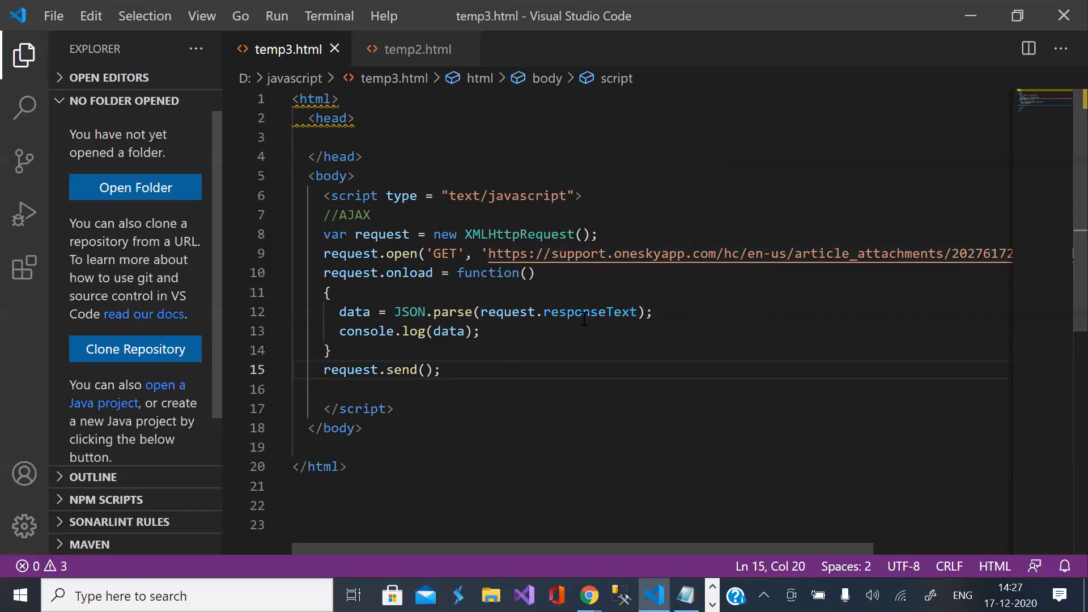
left_click(373, 312)
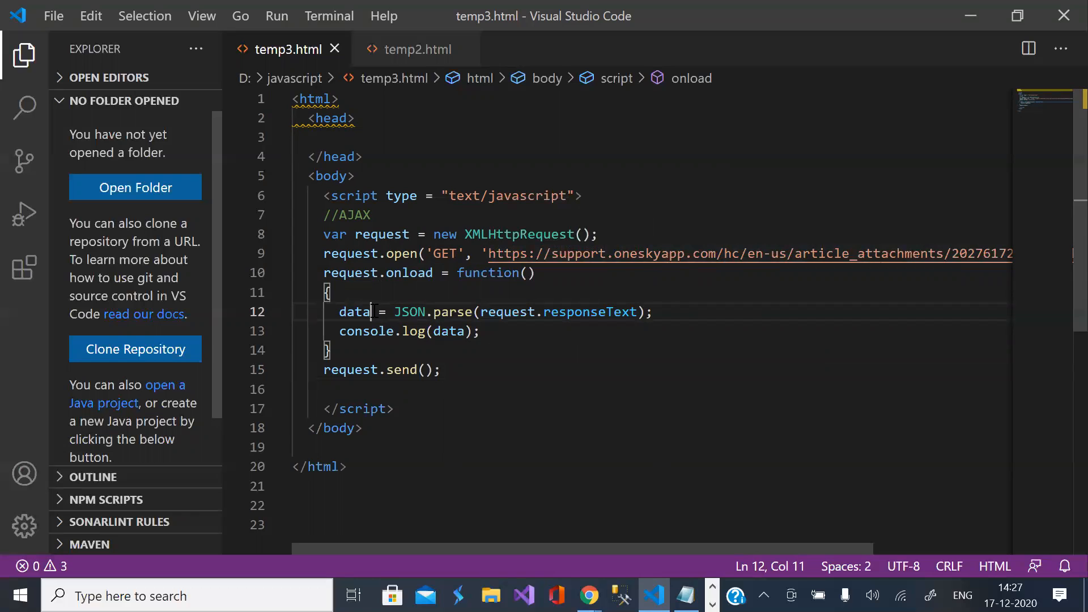
mouse_move(587, 596)
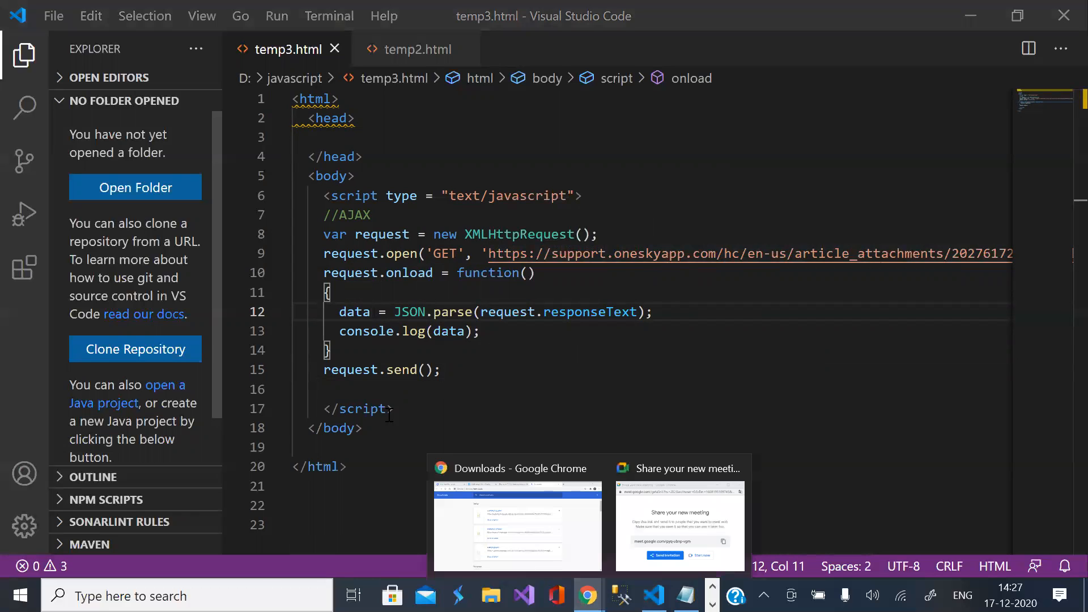
Step: Load file:///D:/javascript/temp3.html in Chrome's first tab and right-click the page
left_click(516, 520)
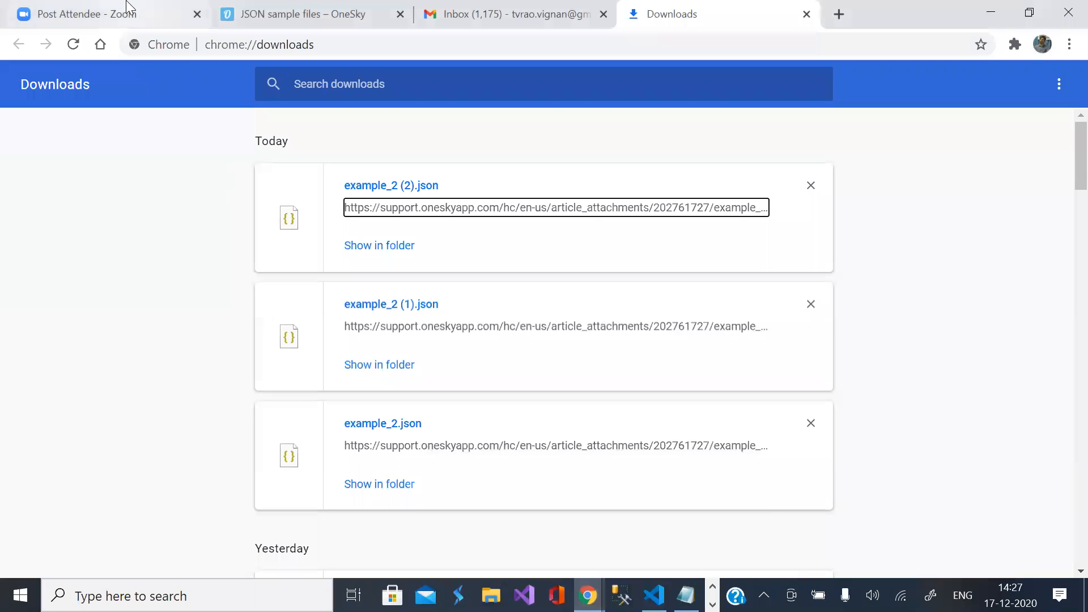
left_click(77, 14)
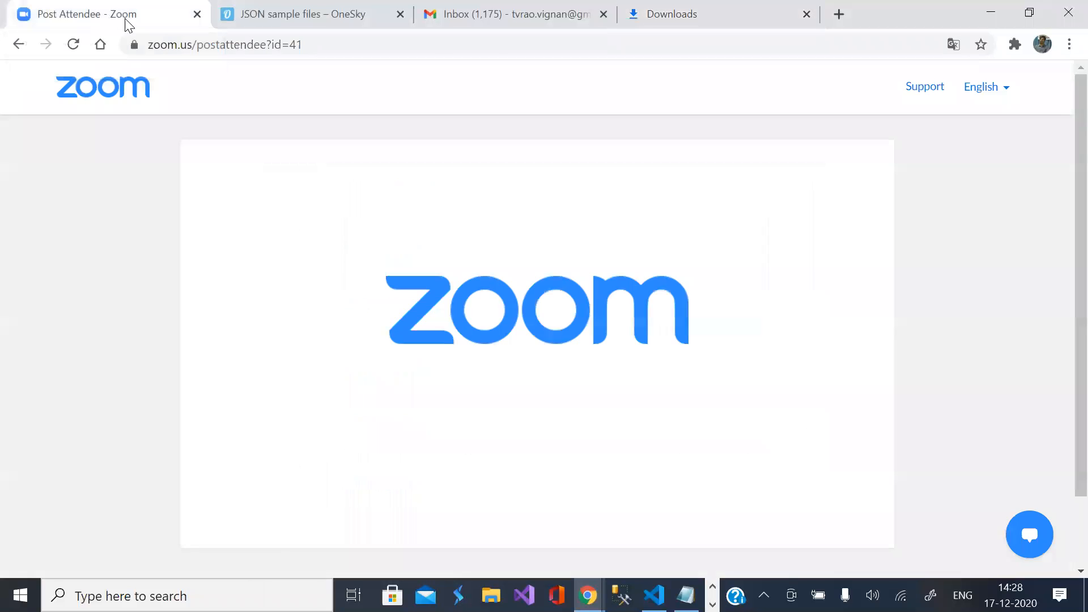
left_click(222, 44)
type("D:/")
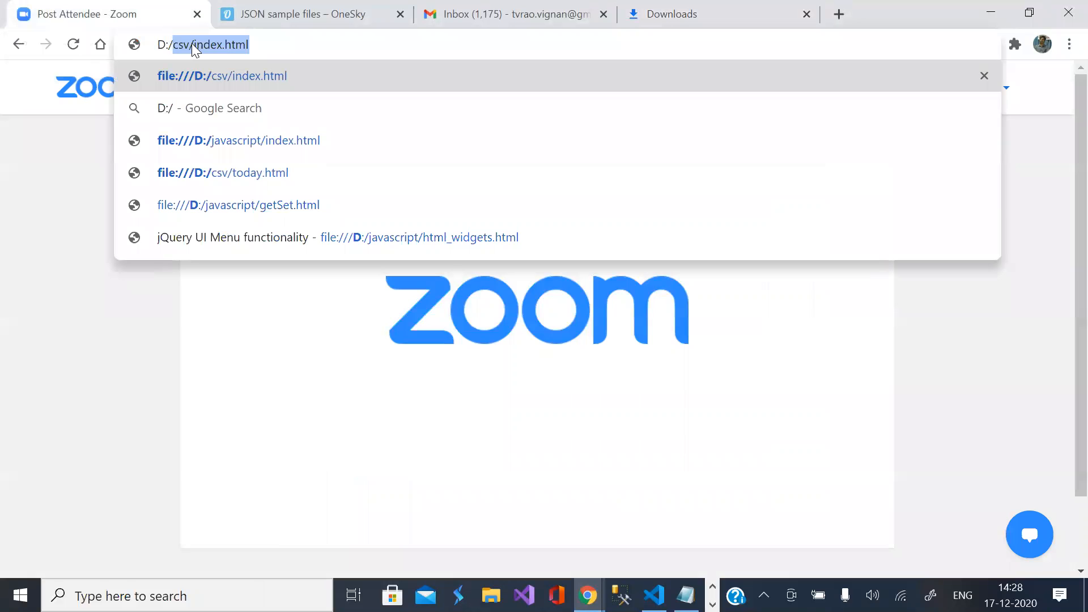
mouse_move(214, 77)
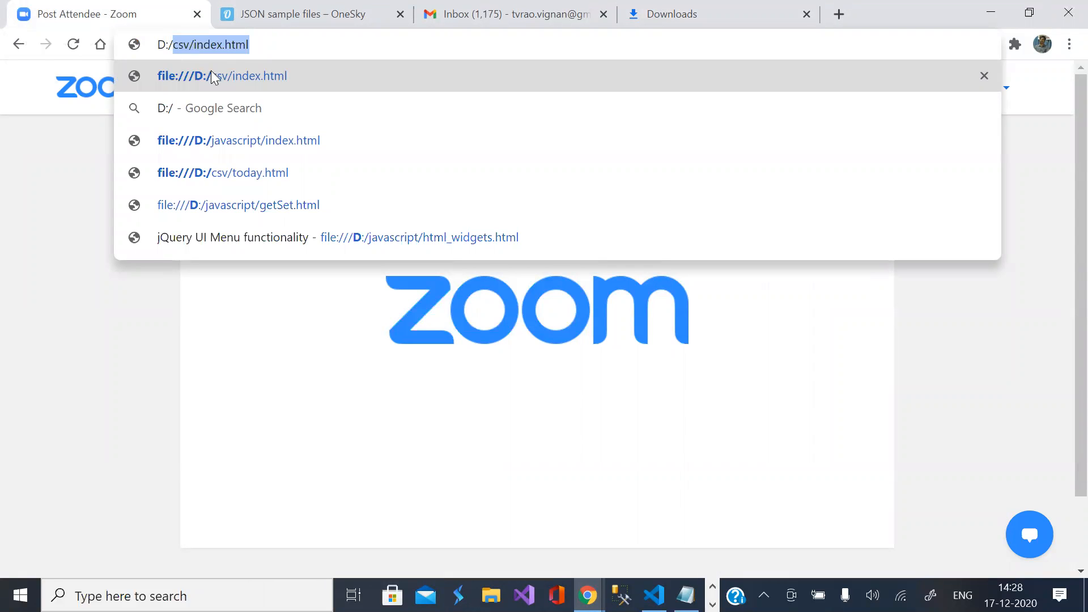
mouse_move(259, 50)
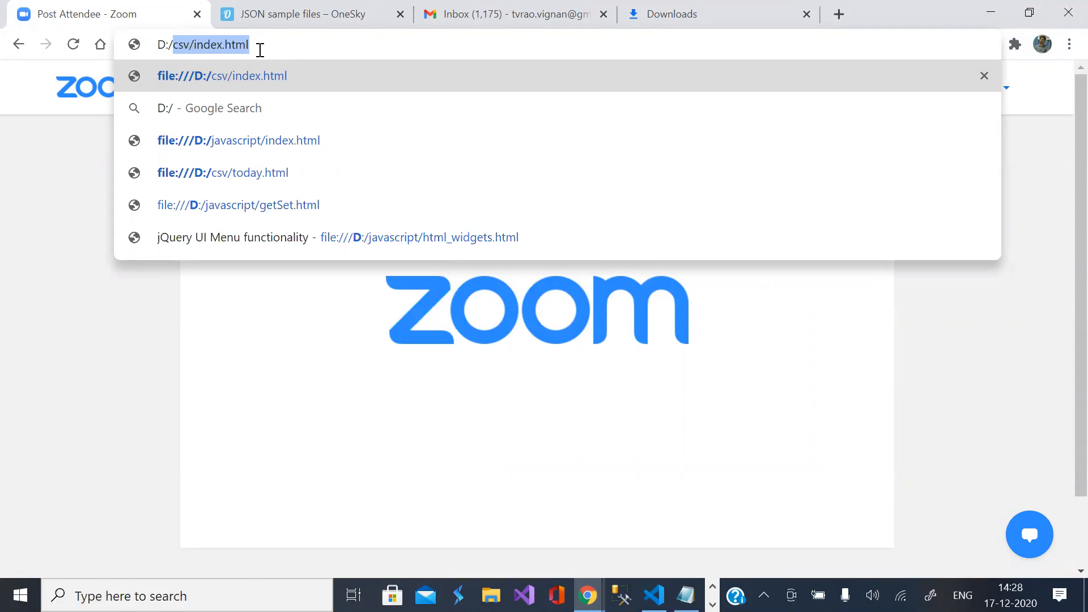
mouse_move(260, 140)
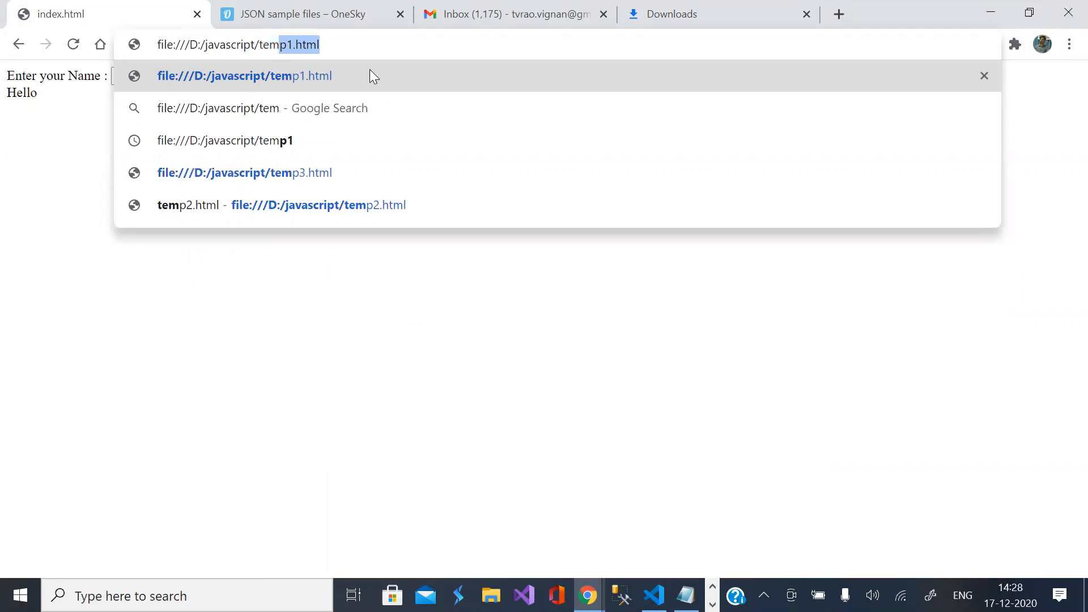
mouse_move(380, 205)
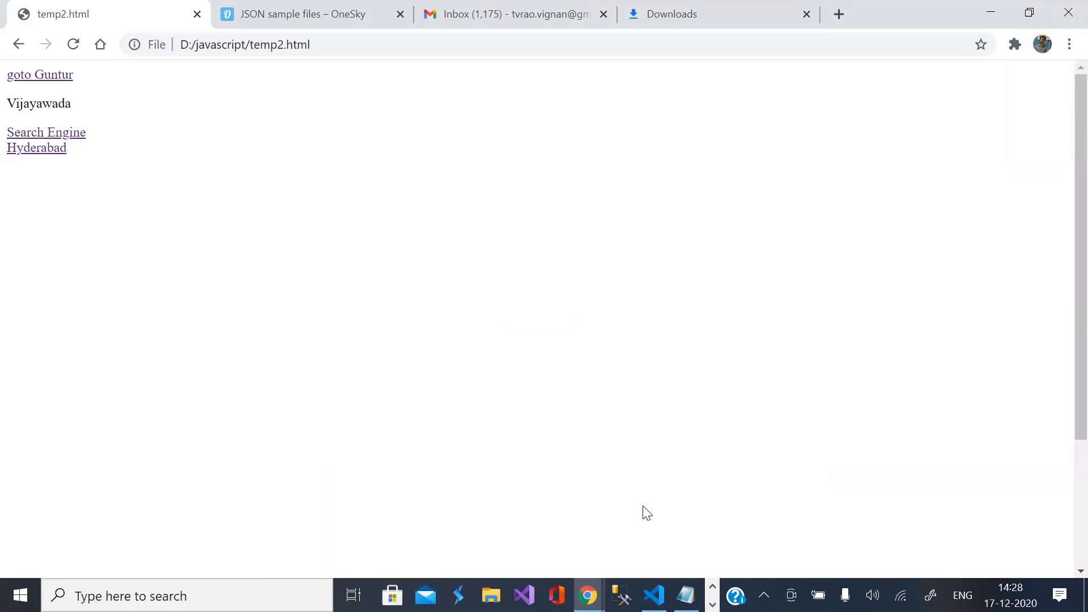
left_click(653, 596)
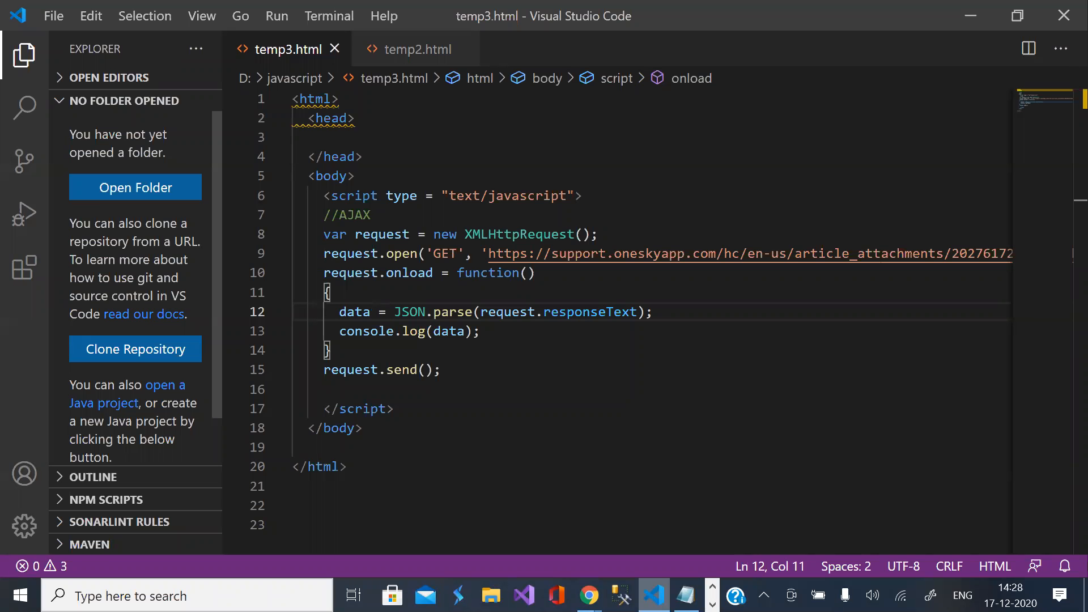
mouse_move(587, 595)
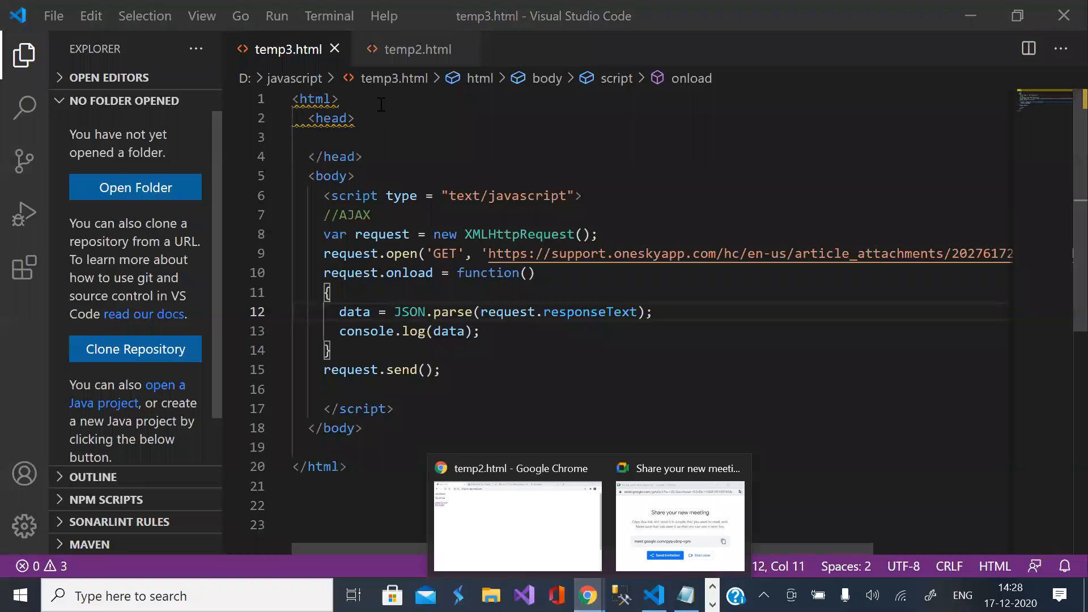
left_click(516, 523)
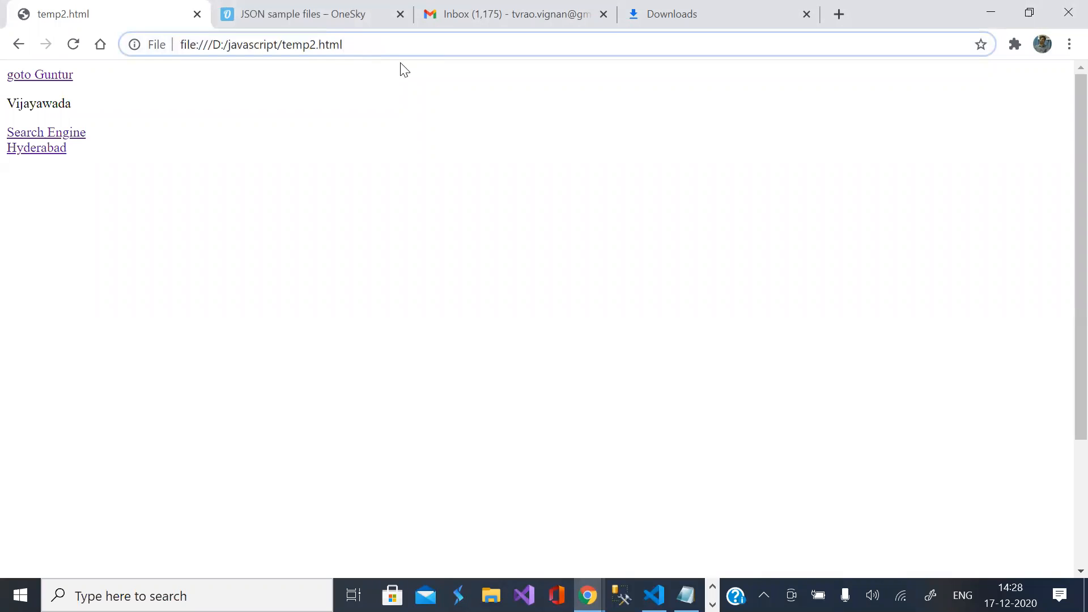
left_click(260, 44)
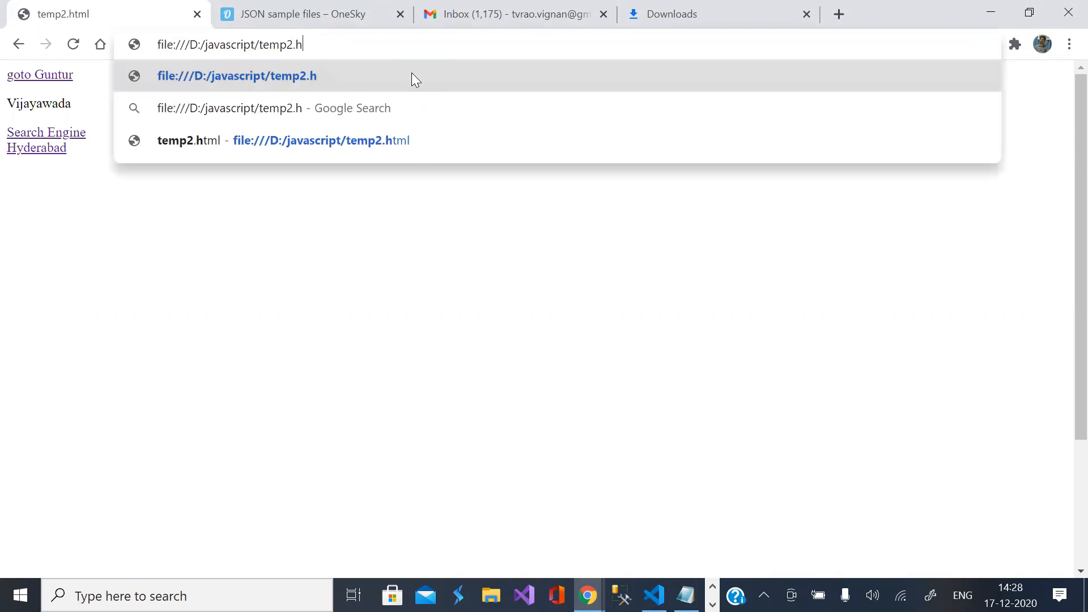
key("Backspace")
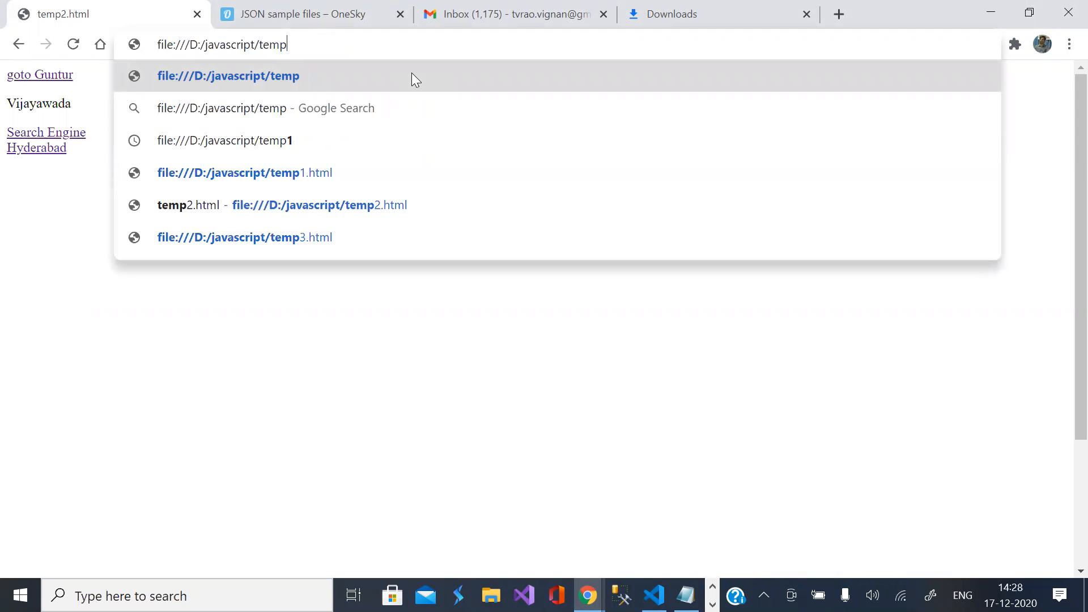
right_click(278, 409)
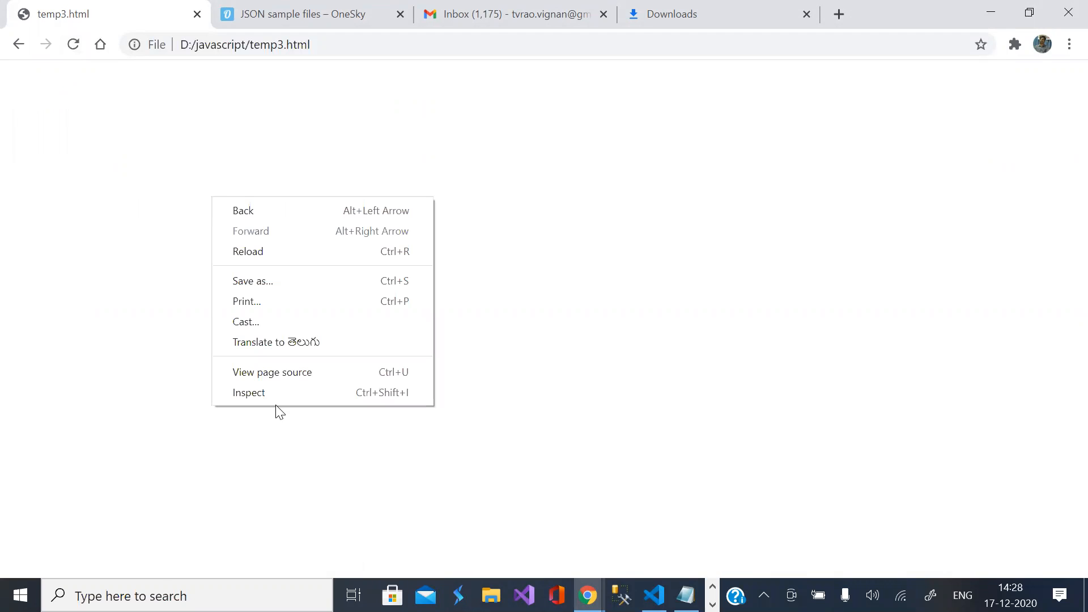
Step: Open the DevTools Console and expand the logged object's quiz, sport and maths properties
left_click(248, 392)
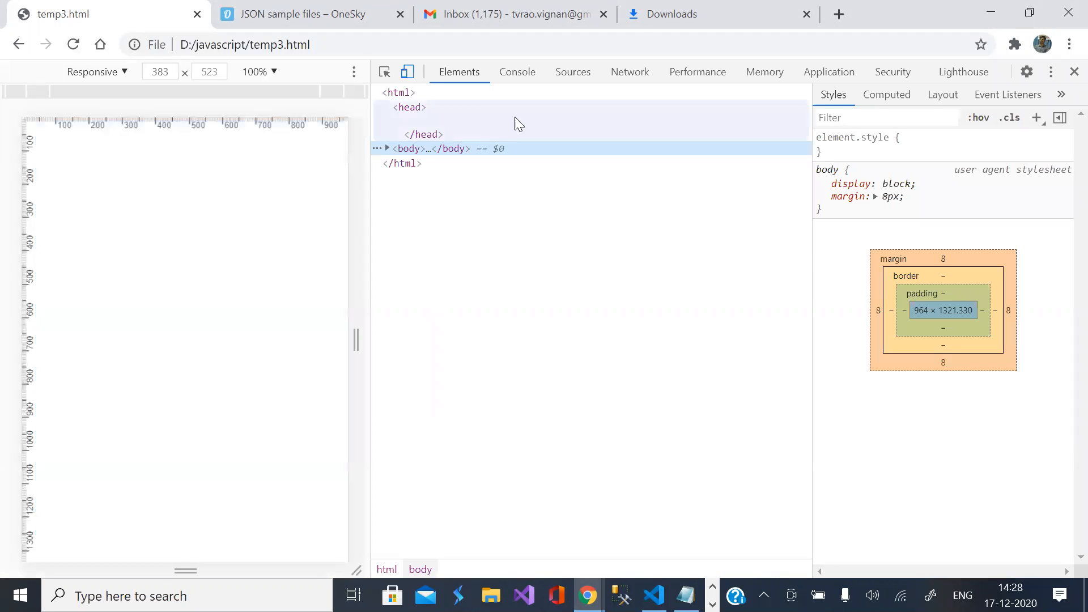
left_click(517, 71)
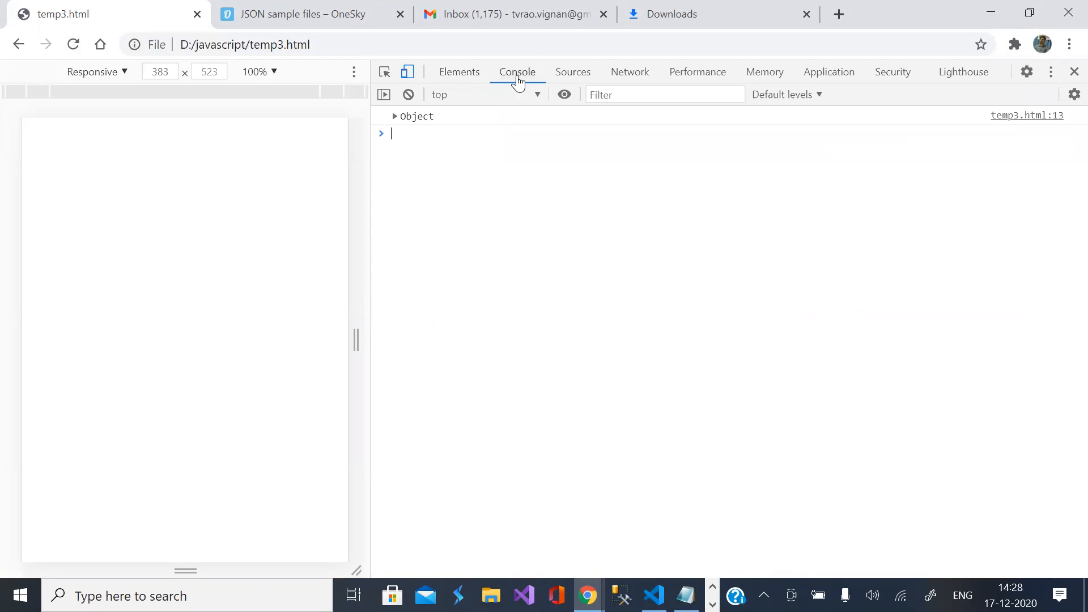
left_click(393, 115)
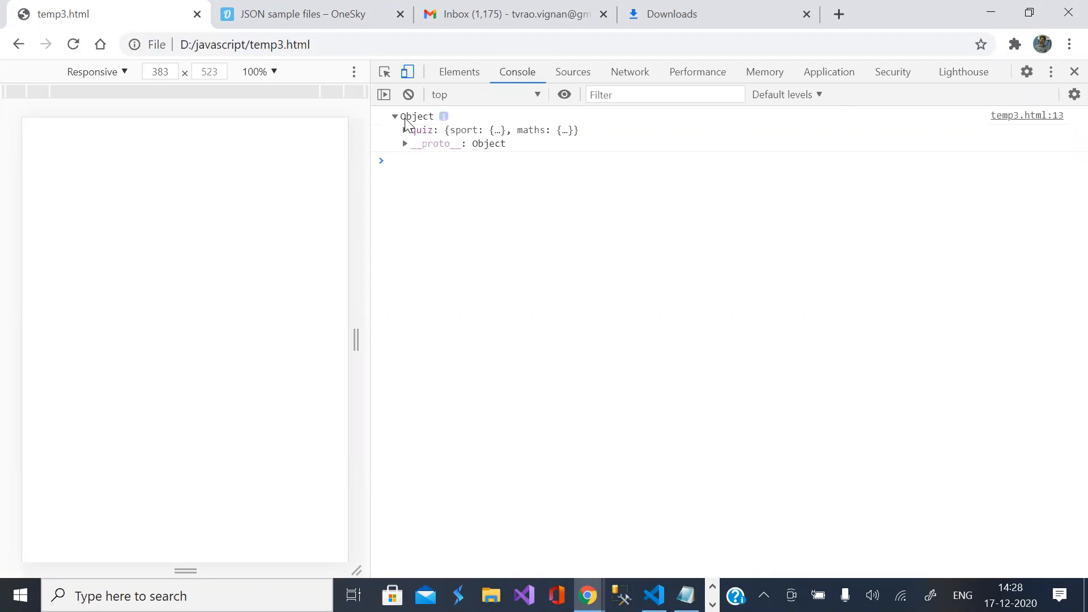
mouse_move(498, 137)
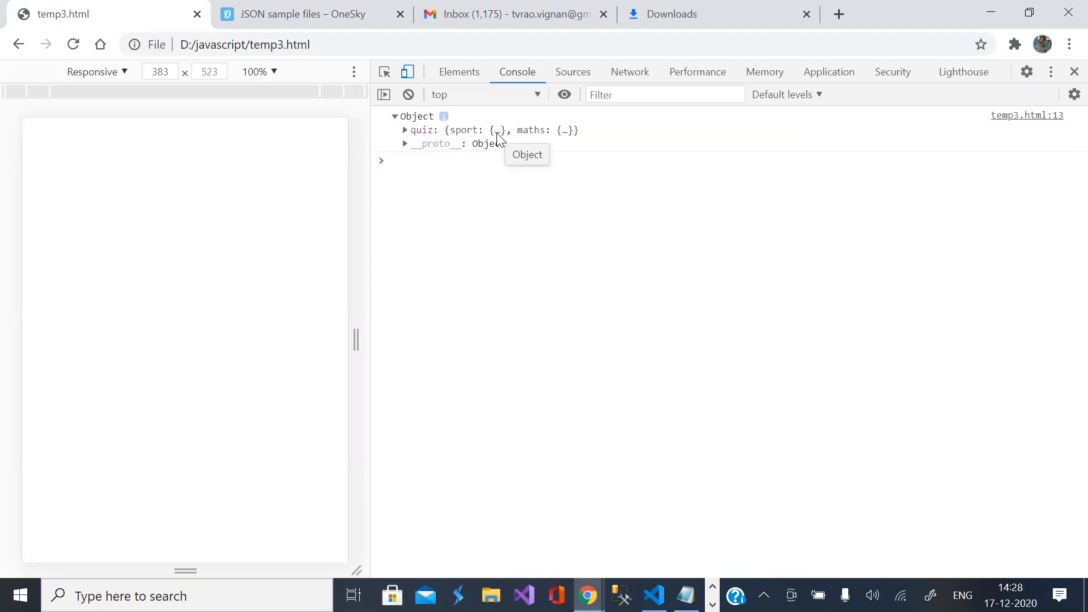
left_click(404, 130)
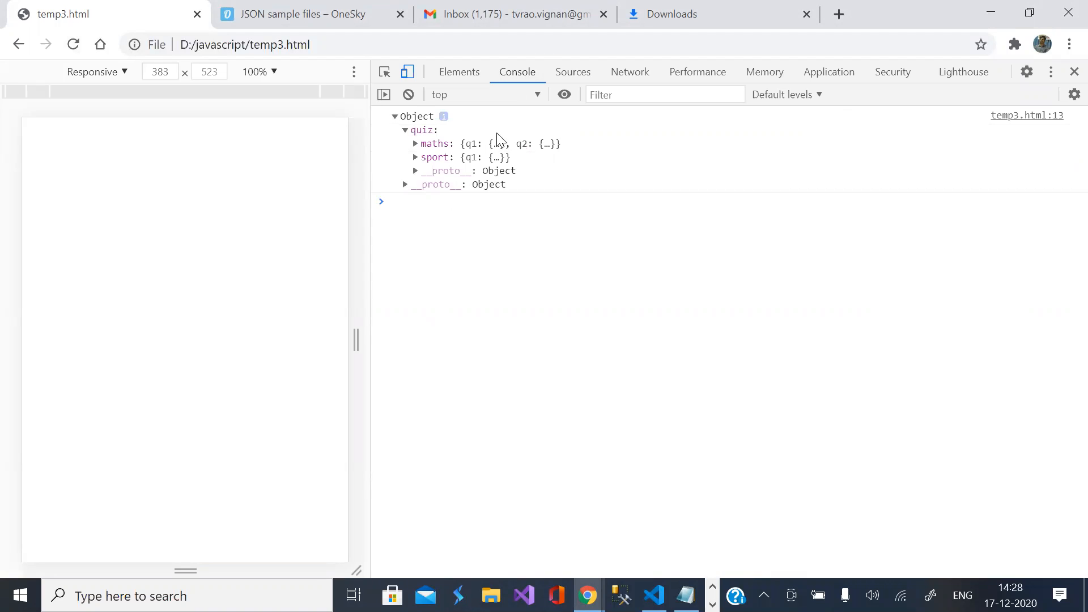
mouse_move(498, 170)
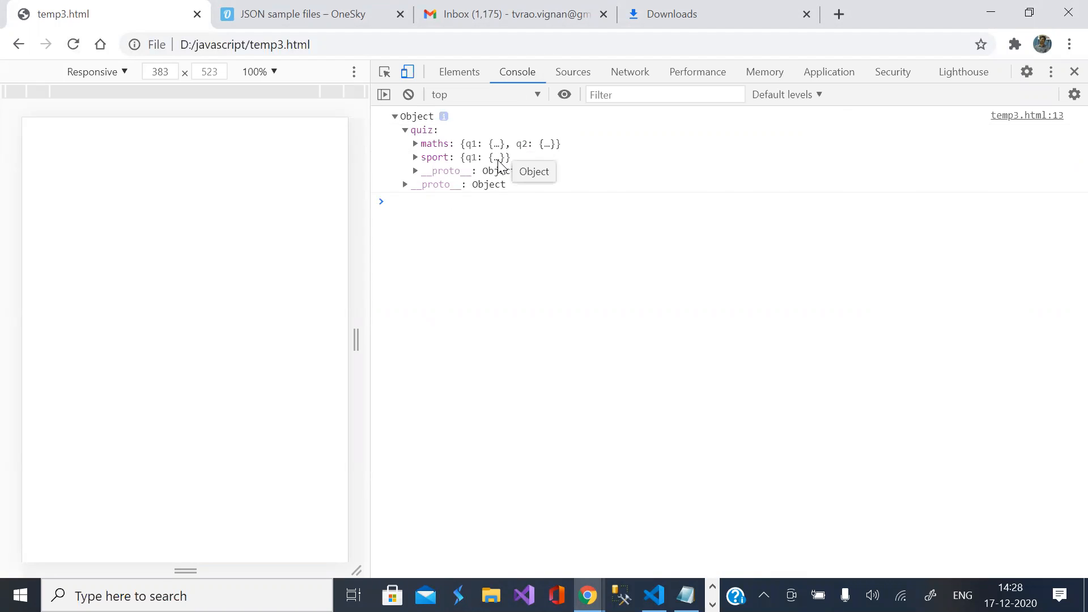
left_click(415, 157)
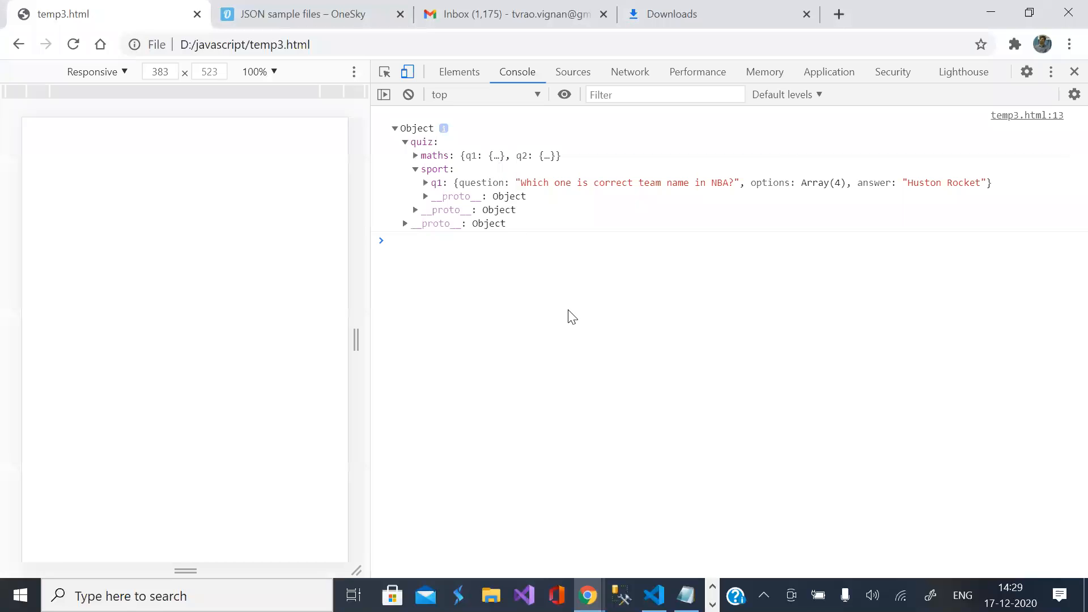
mouse_move(496, 155)
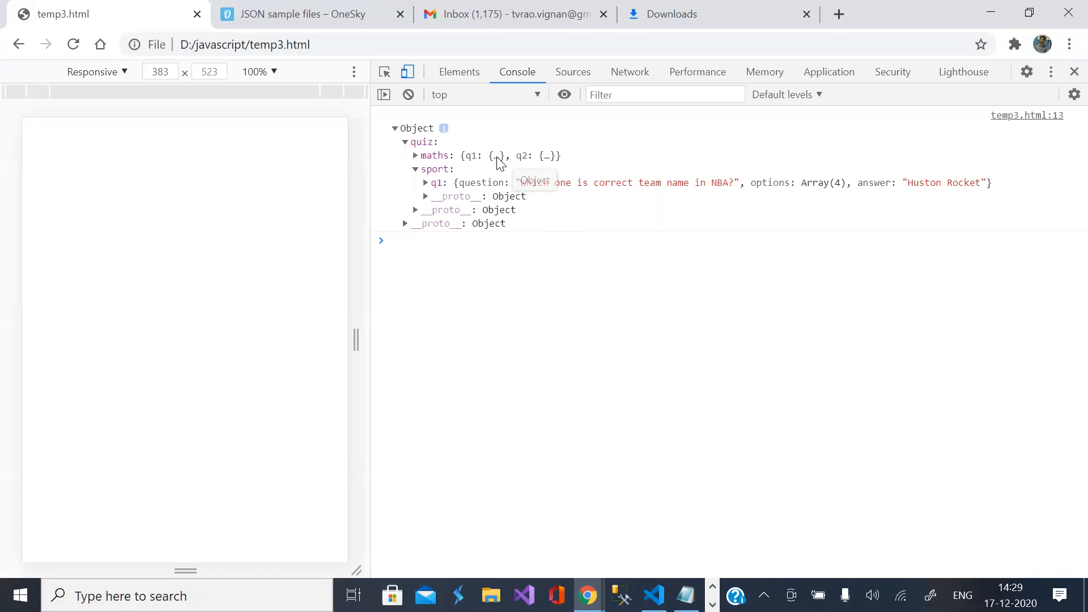
left_click(414, 155)
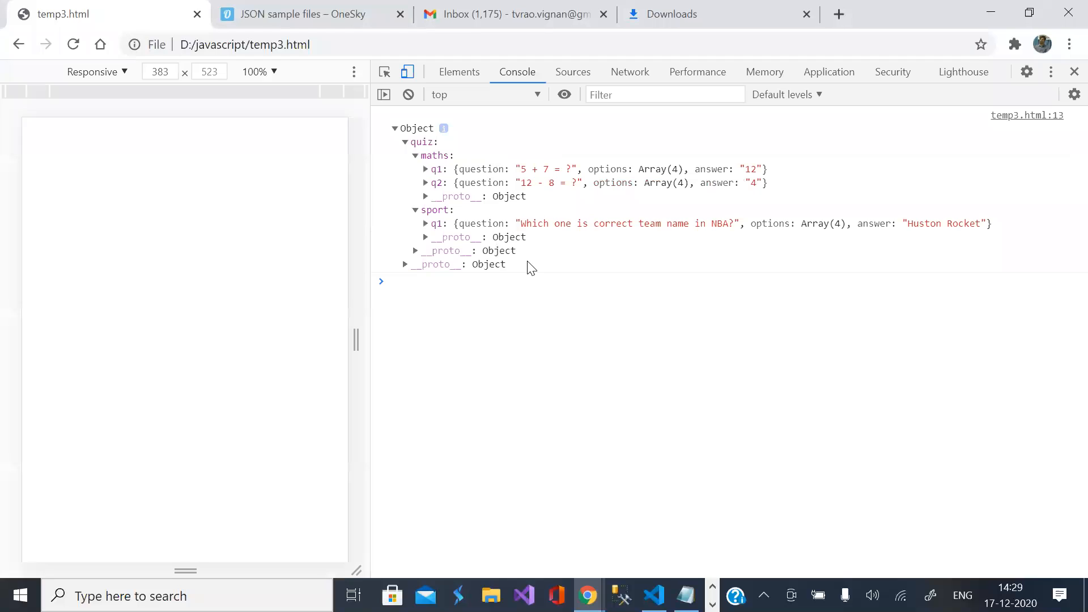
mouse_move(510, 222)
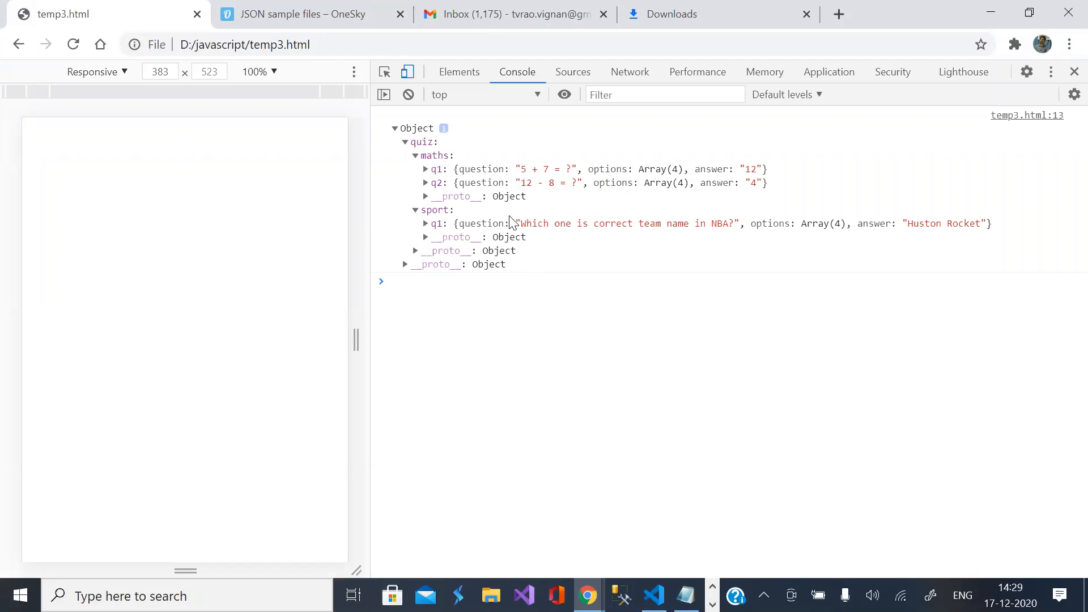
mouse_move(568, 395)
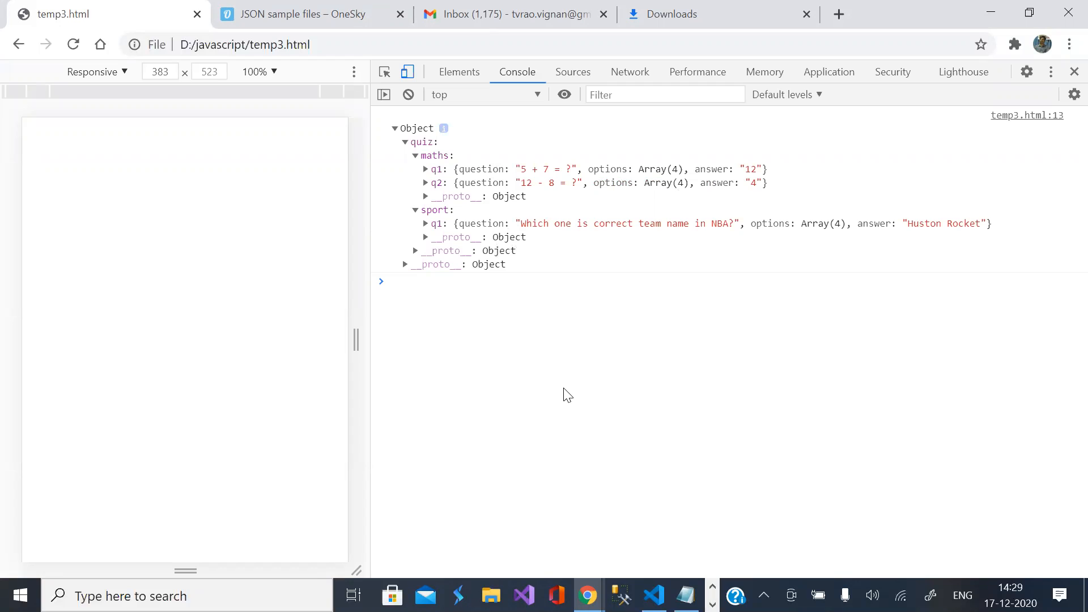
left_click(653, 595)
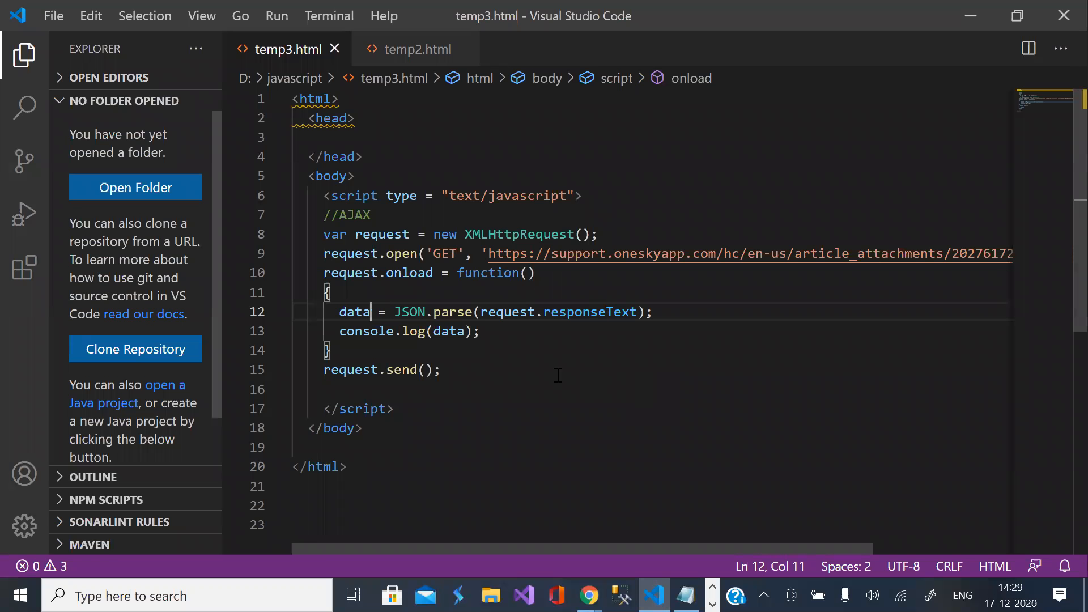
mouse_move(496, 345)
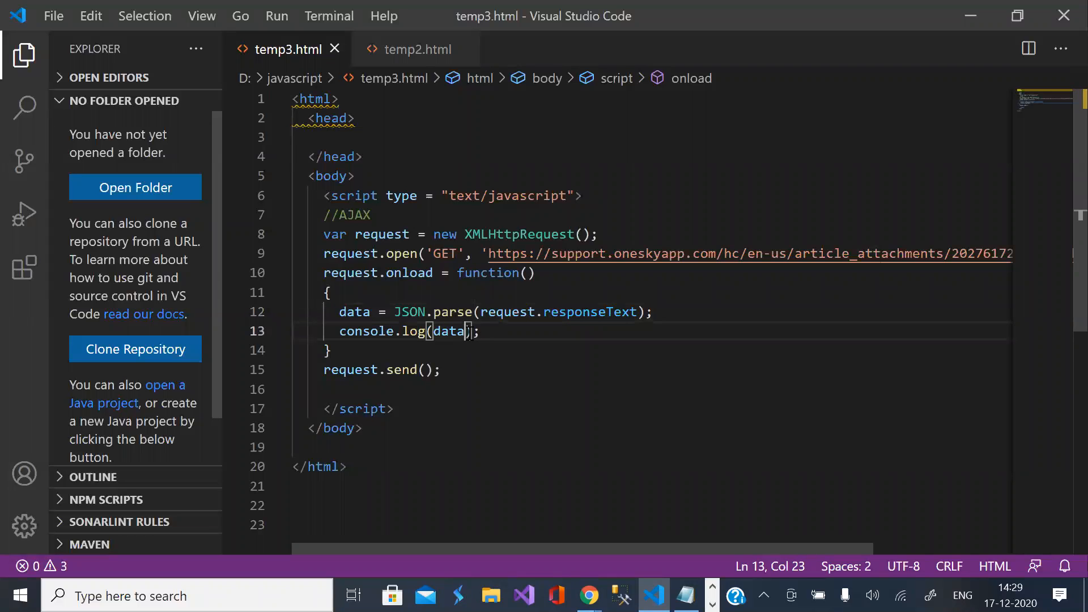
Step: Change console.log(data) to console.log(data[0])
type("[0]")
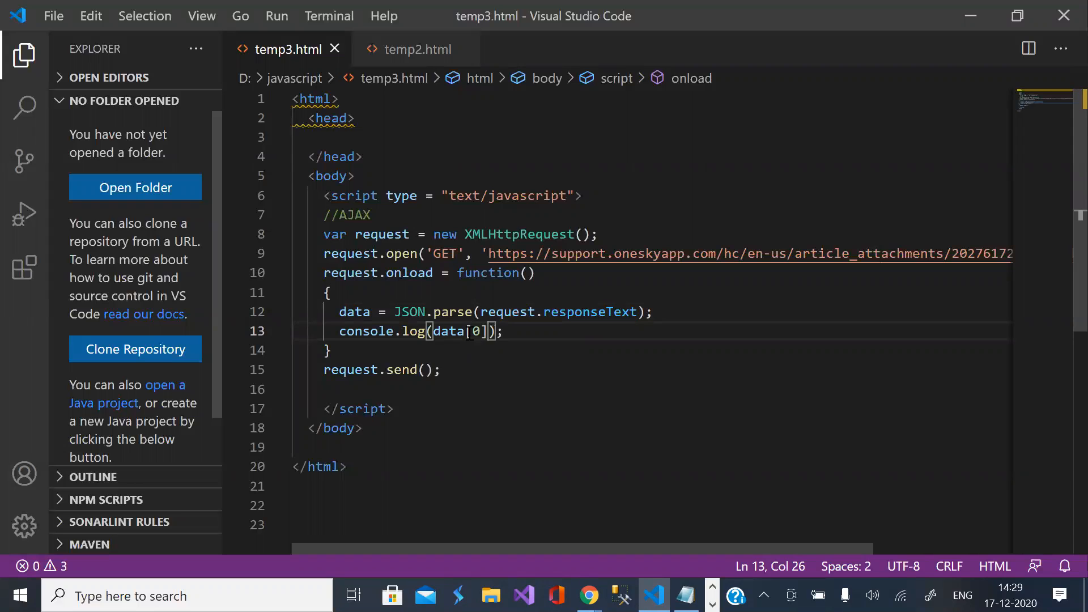
mouse_move(587, 595)
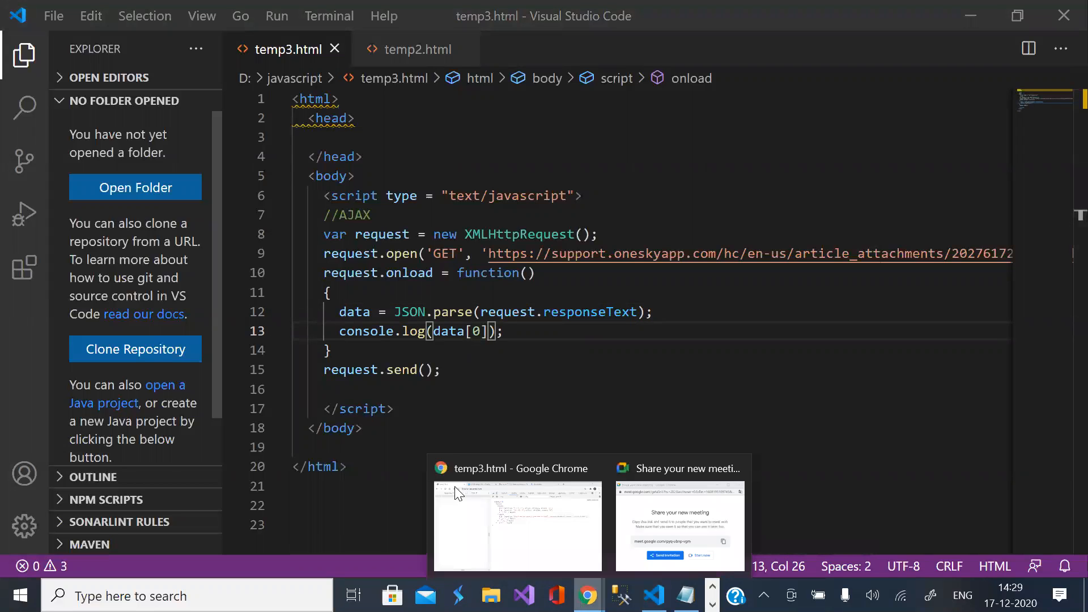
Step: Reload temp3.html in Chrome to see data[0] logged as undefined
left_click(517, 525)
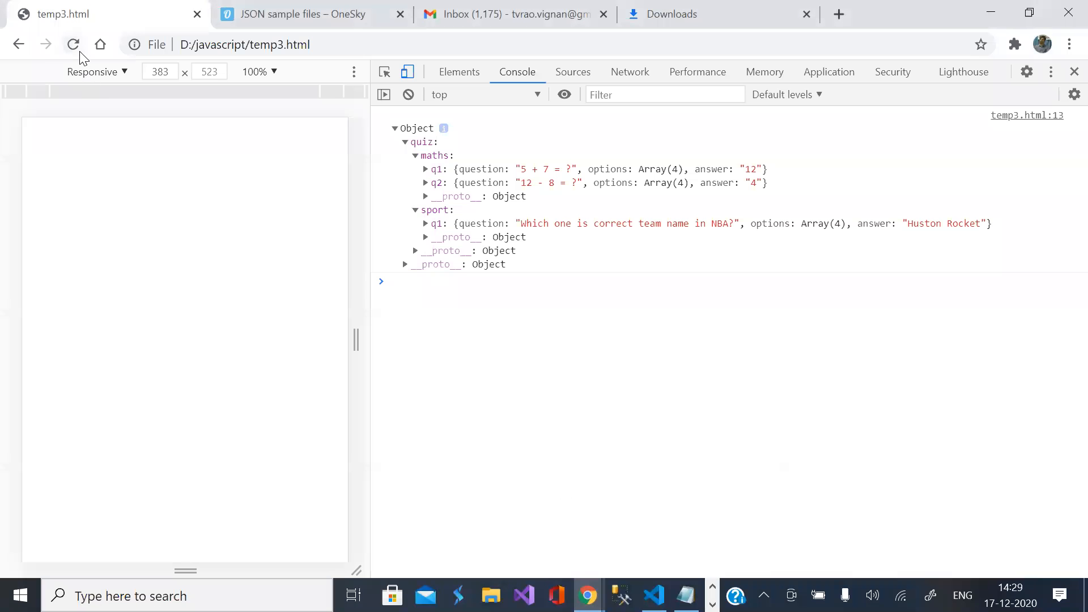
left_click(73, 45)
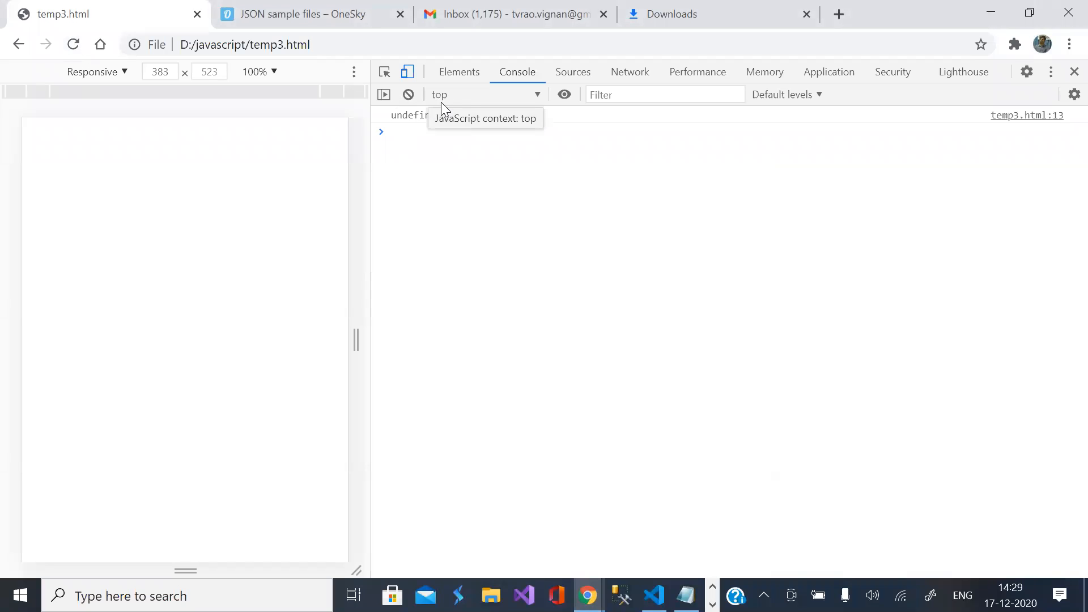
mouse_move(492, 78)
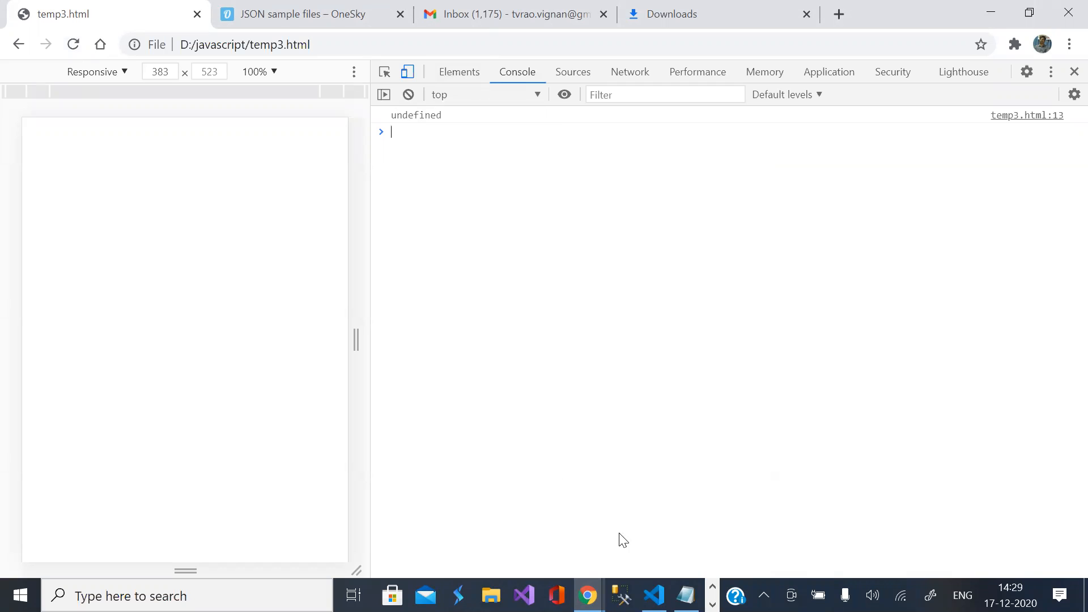
left_click(652, 595)
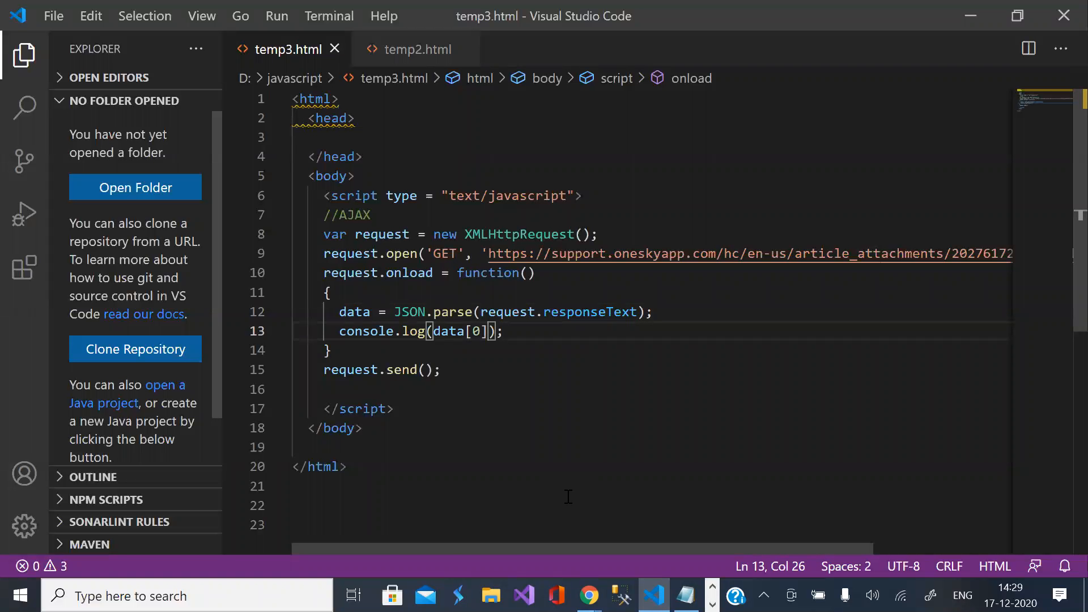
mouse_move(516, 380)
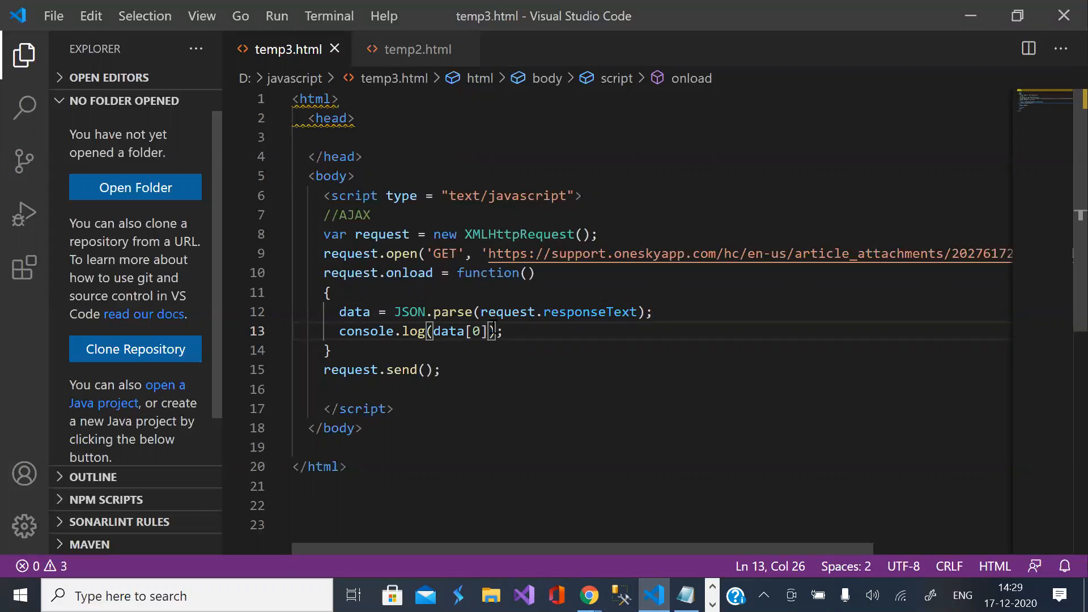
Step: Replace [0] with .maths in console.log and recheck the Chrome console output
key("Backspace")
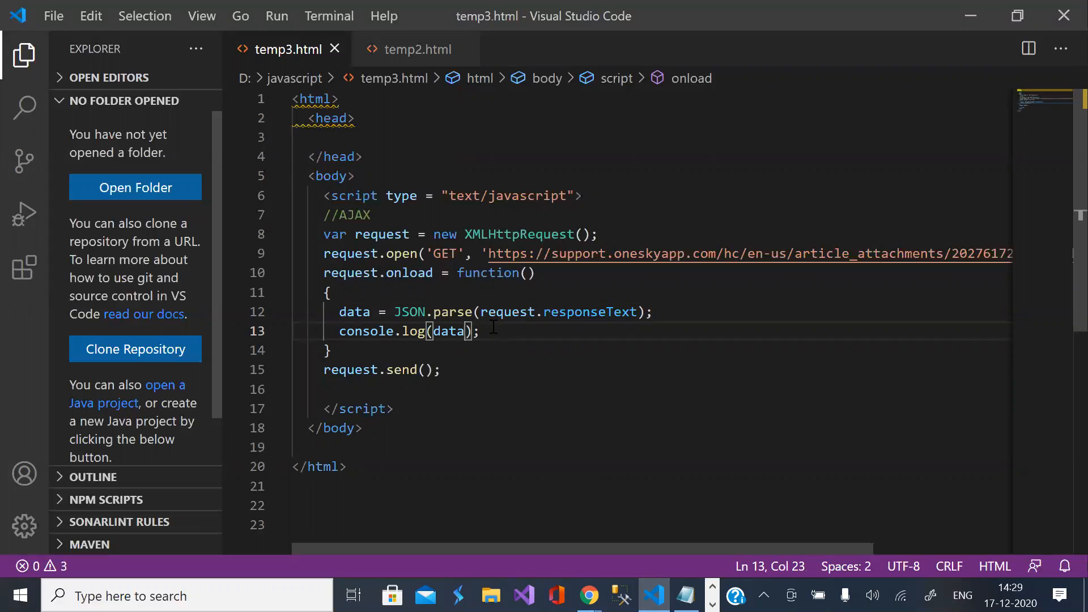
type(".maths")
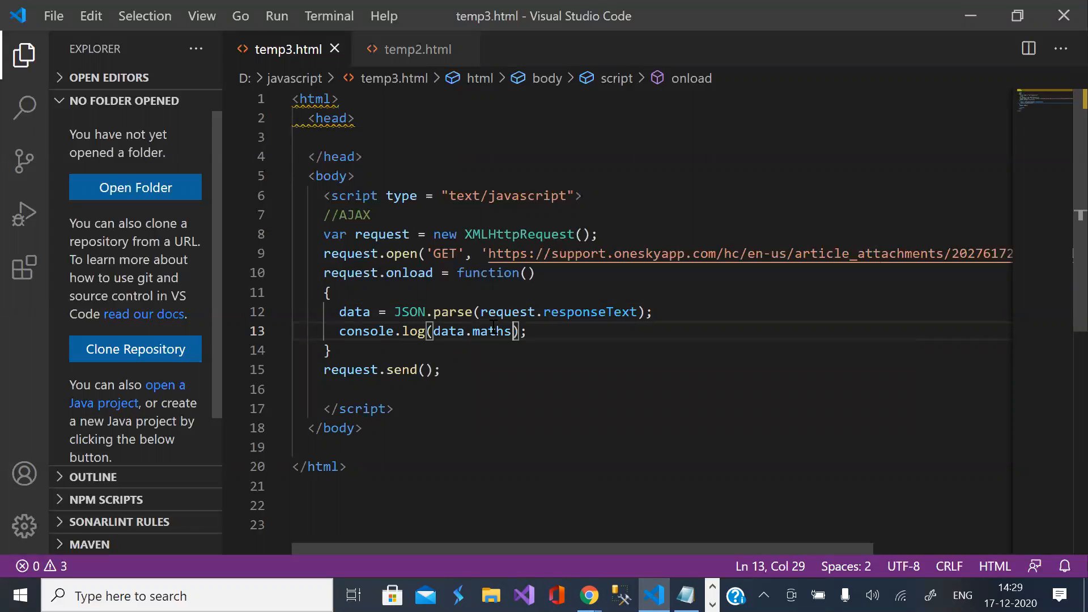
mouse_move(587, 595)
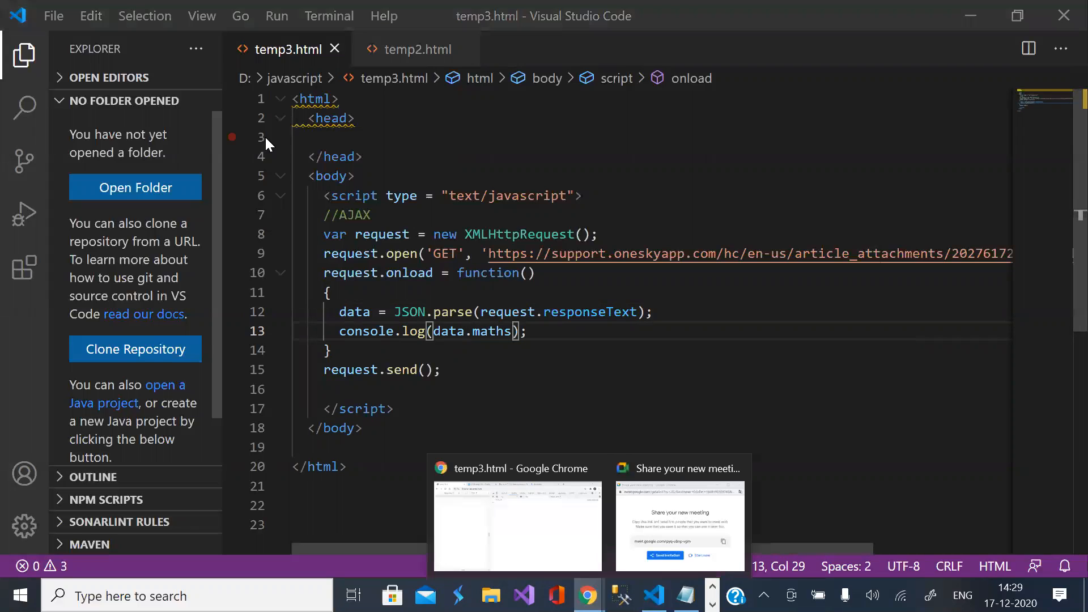
left_click(517, 525)
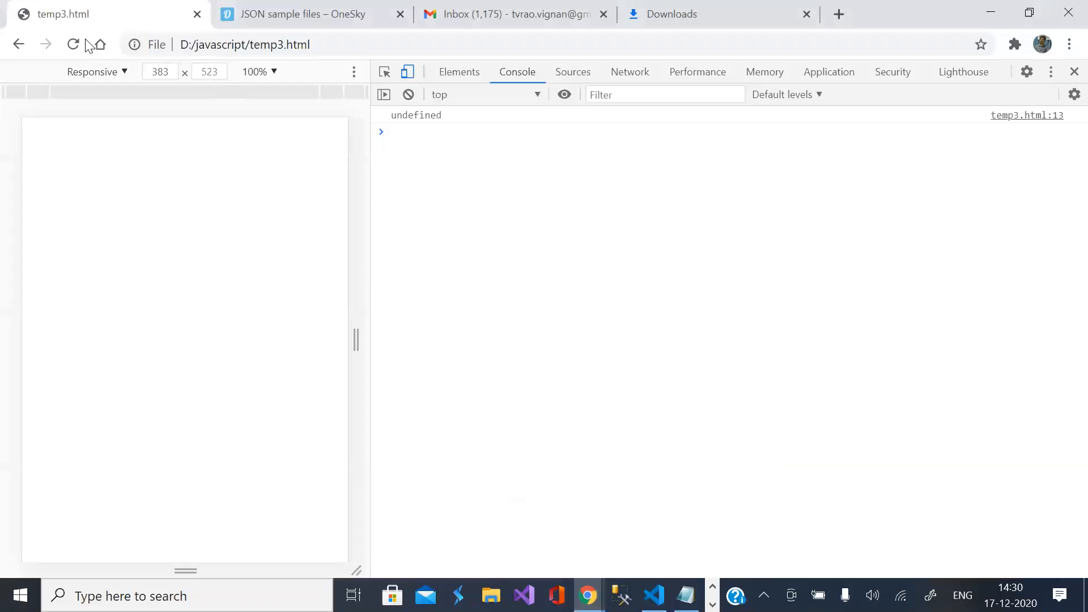
mouse_move(492, 97)
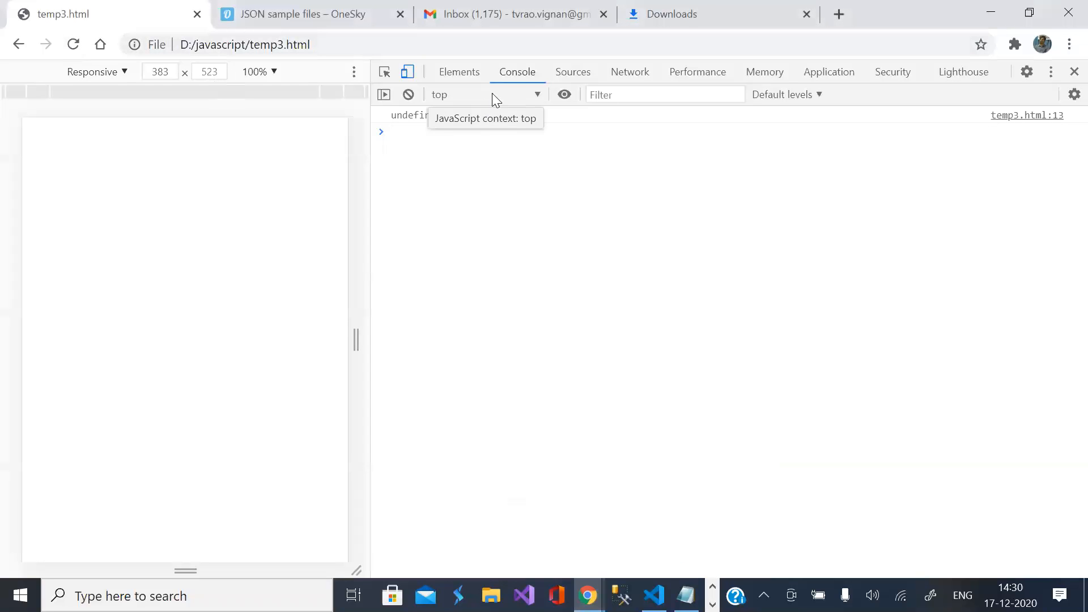
mouse_move(659, 524)
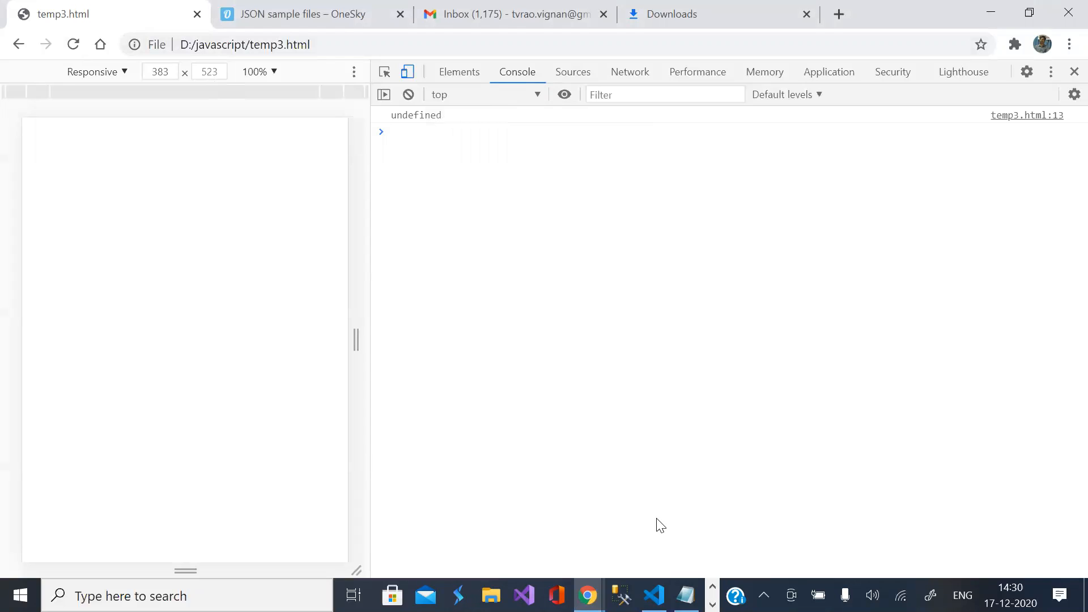
left_click(652, 595)
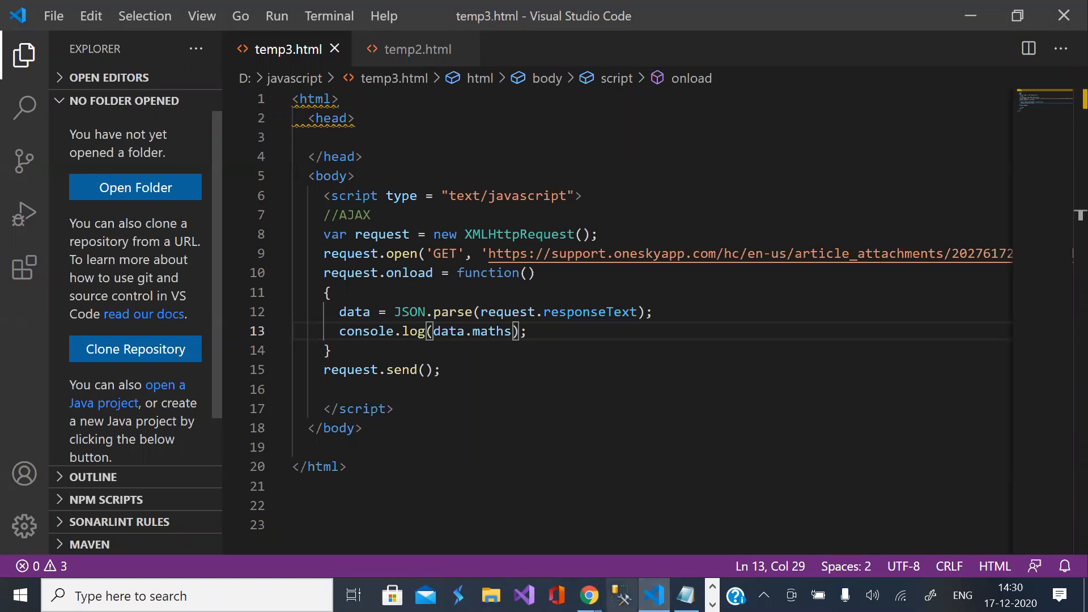
mouse_move(588, 596)
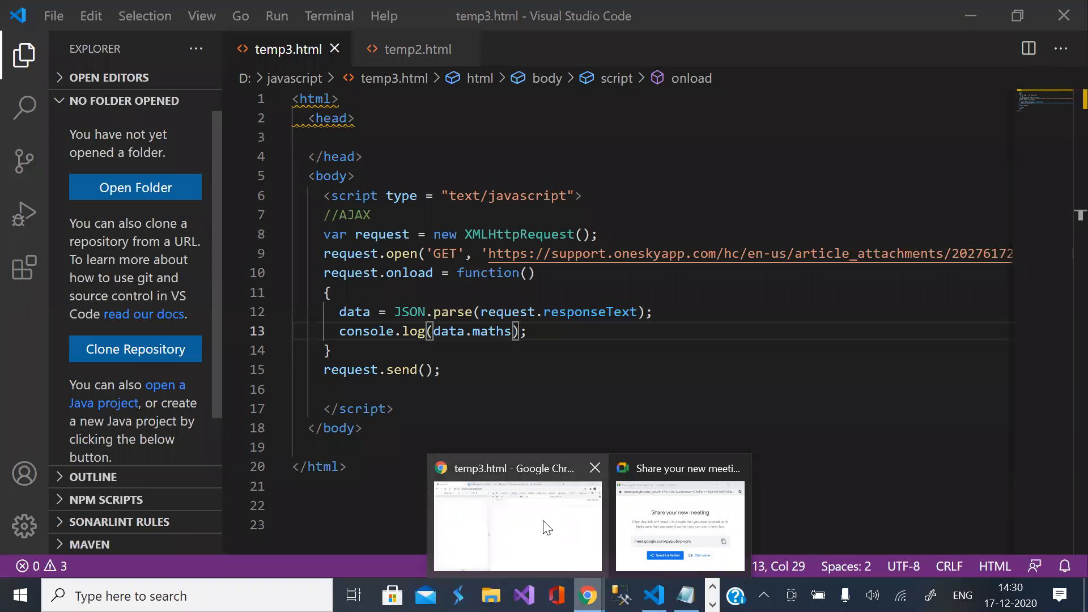
left_click(517, 525)
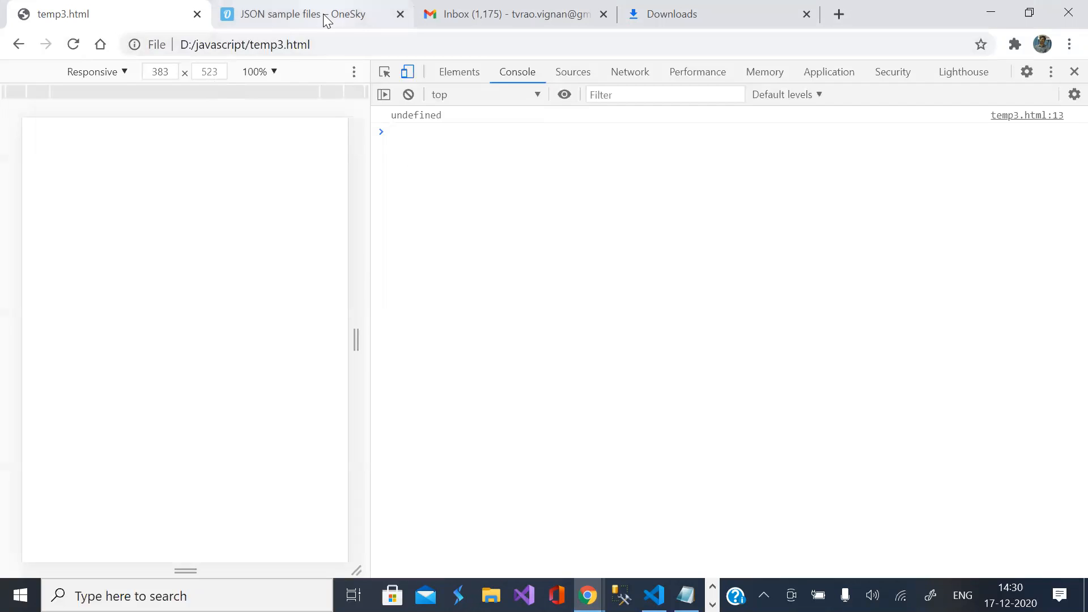
left_click(312, 13)
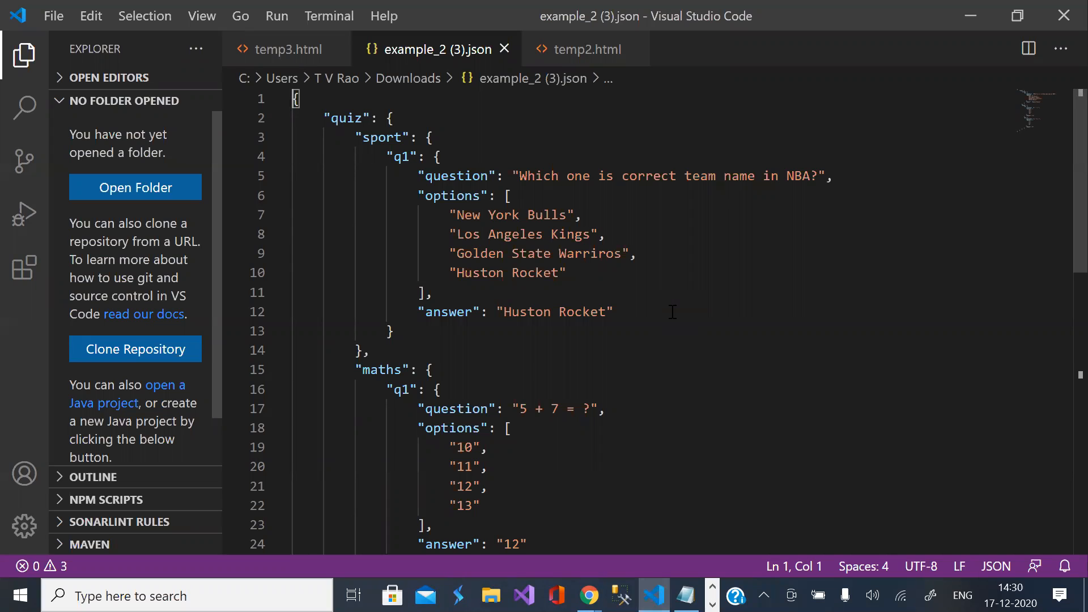
mouse_move(664, 461)
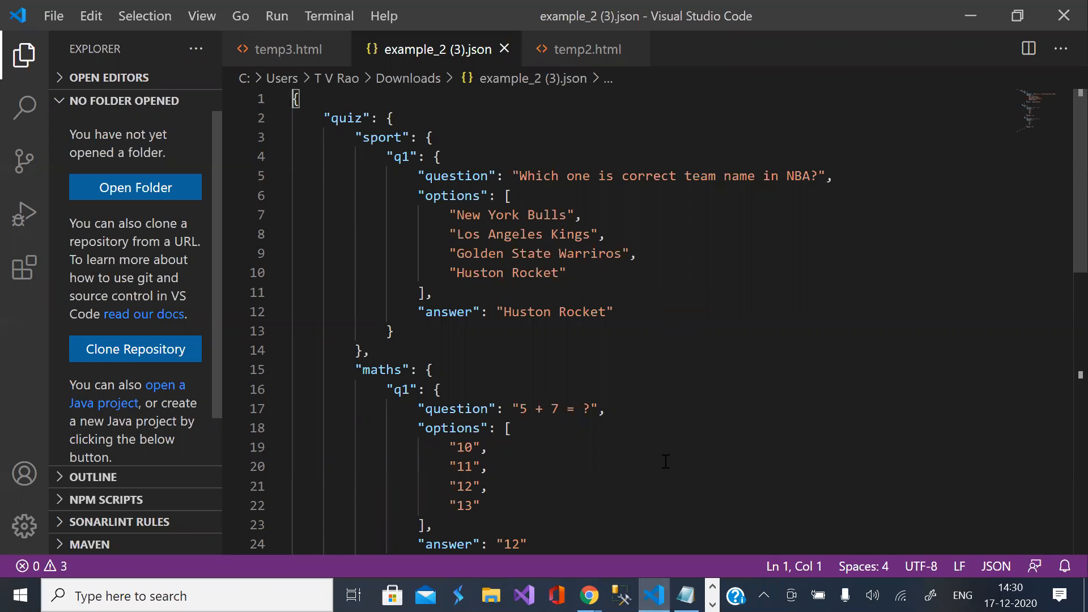
mouse_move(672, 481)
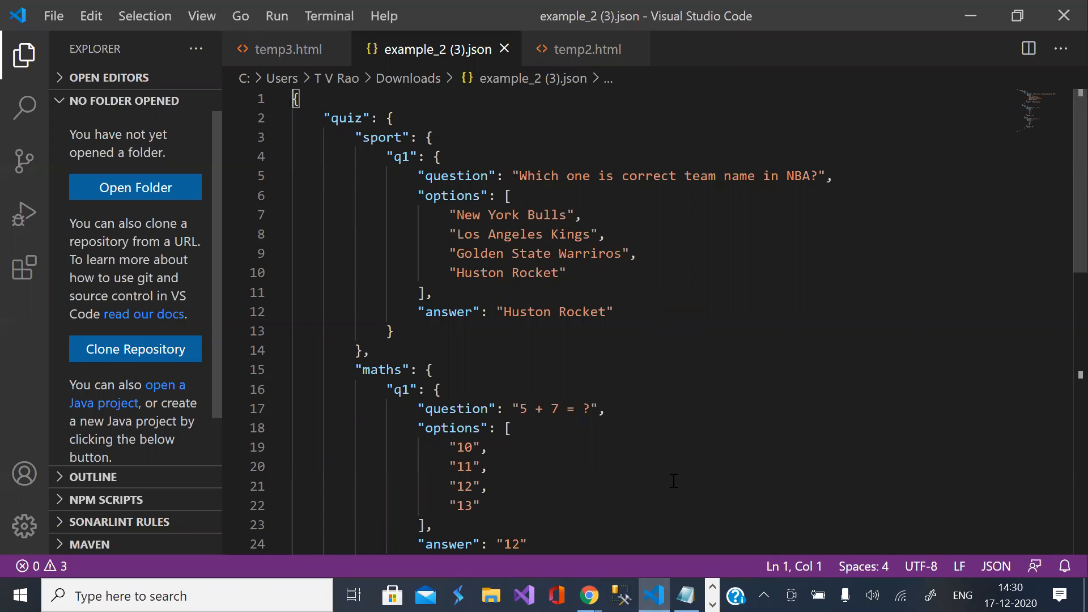
Step: Review the quiz nesting in example_2 (3).json, then return to temp3.html
scroll("down", 3)
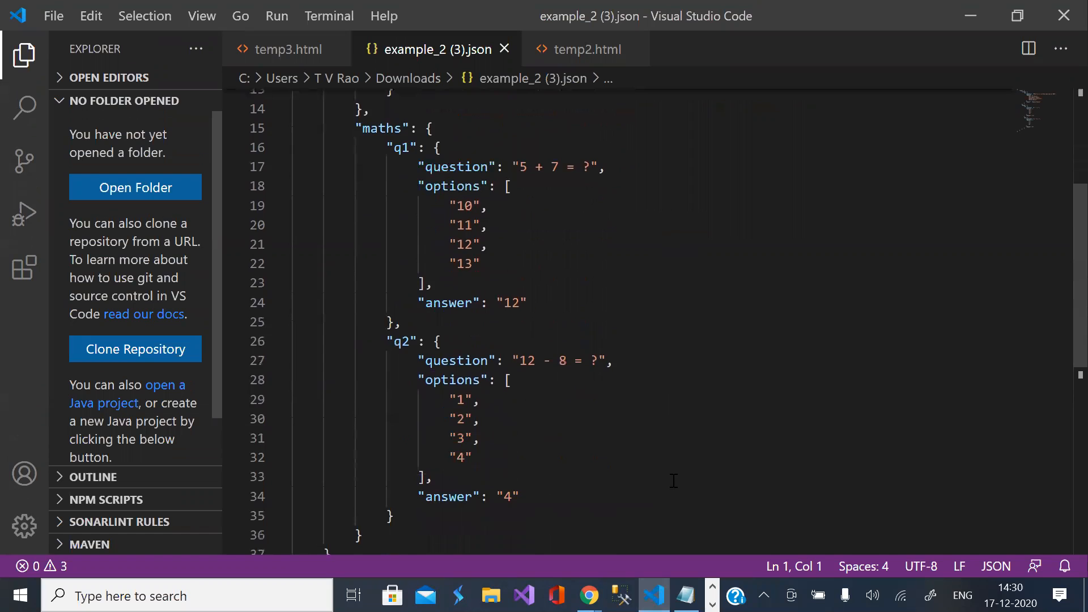
scroll("up", 3)
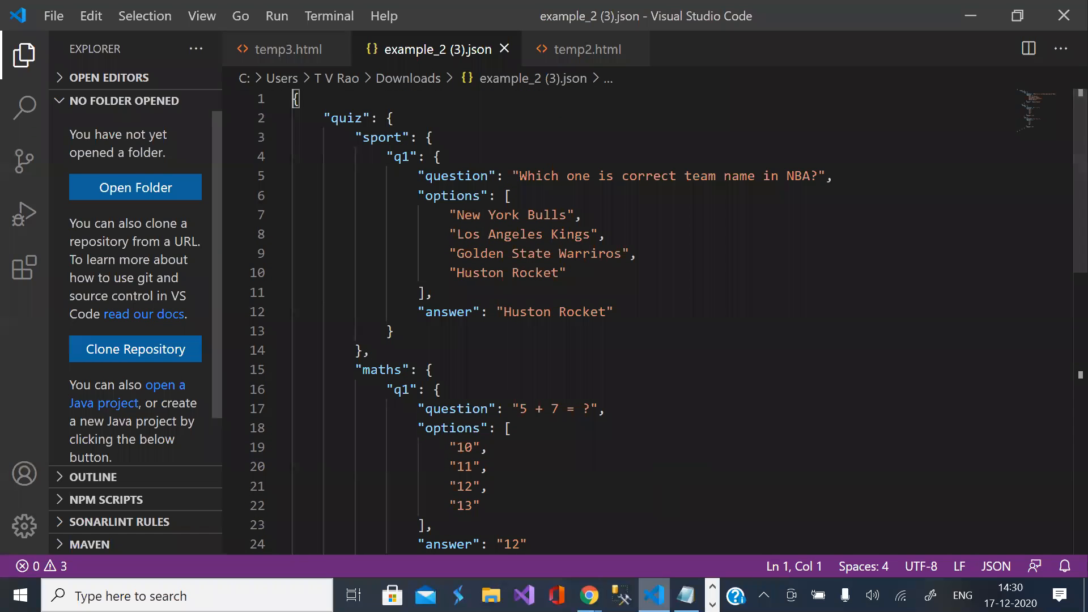
left_click(587, 596)
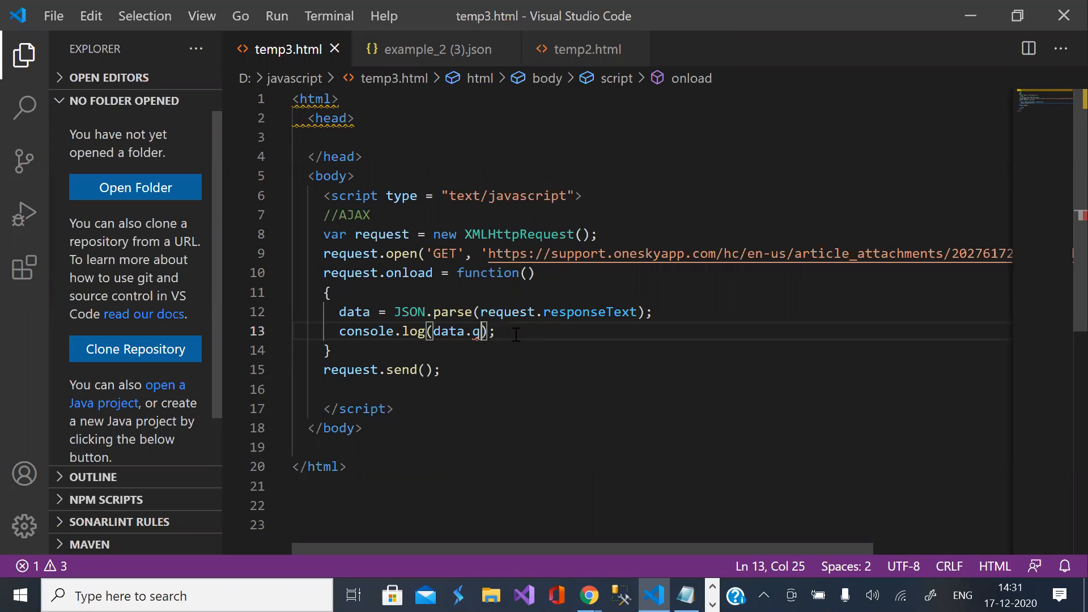
Step: Complete the logged expression as console.log(data.quiz)
type("uiz")
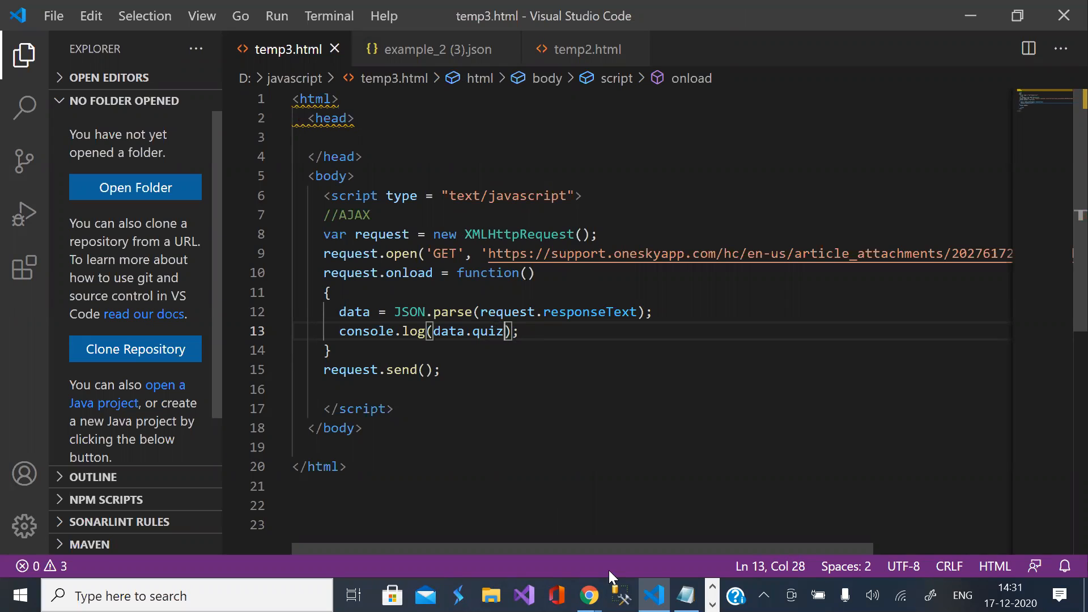
mouse_move(587, 596)
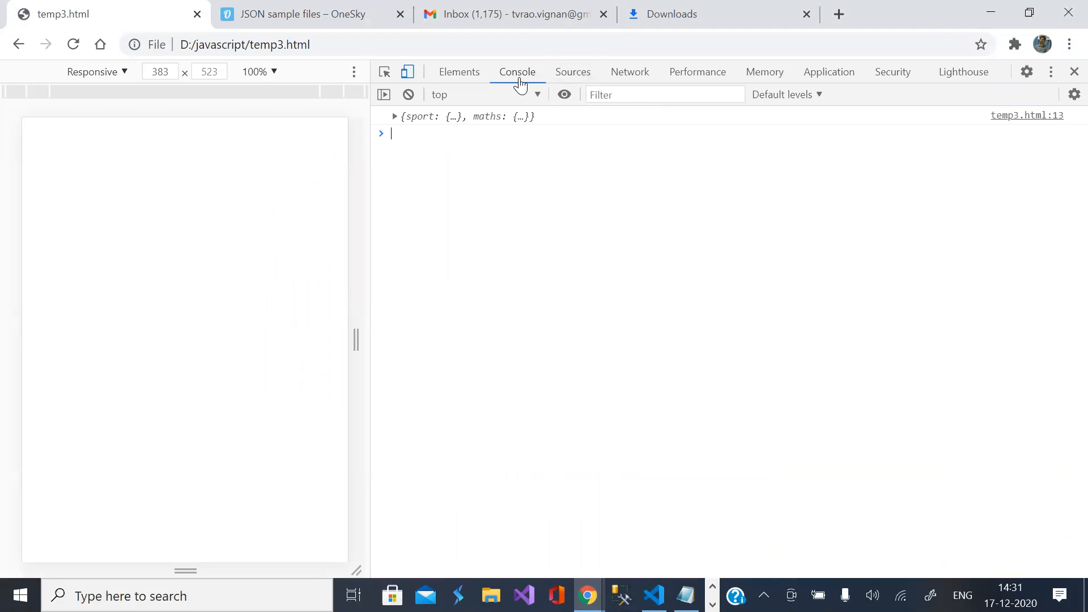
mouse_move(453, 115)
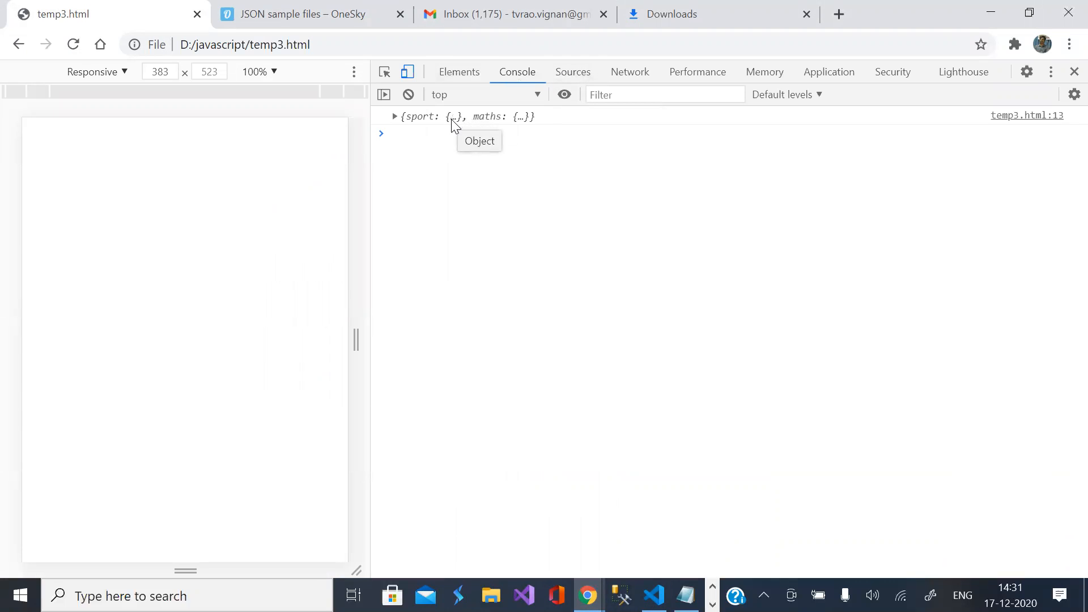
Step: Expand the logged data.quiz object and its maths property in the console
left_click(395, 115)
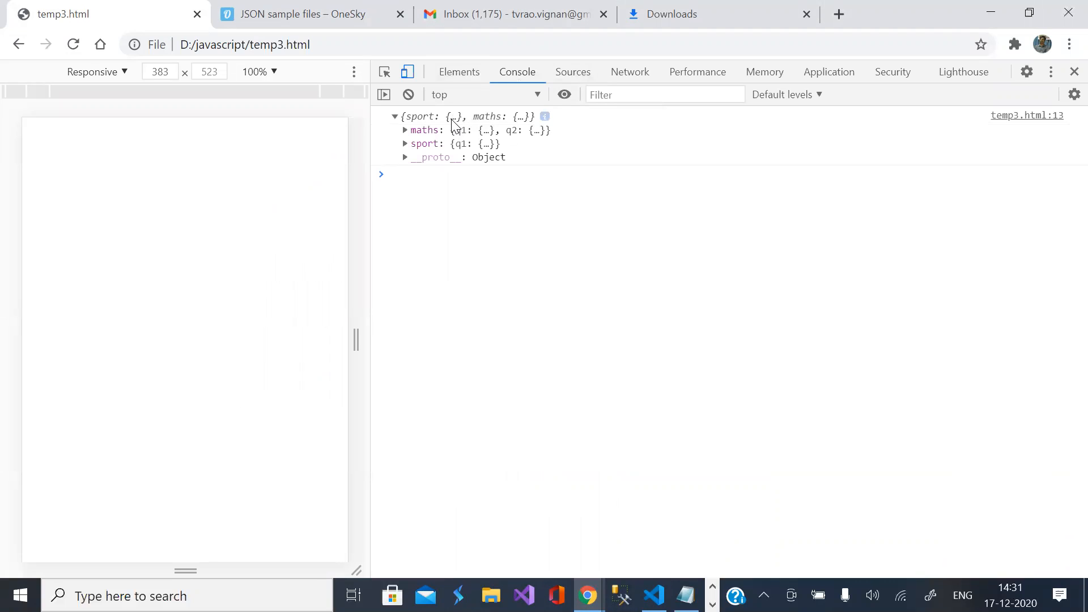
mouse_move(493, 143)
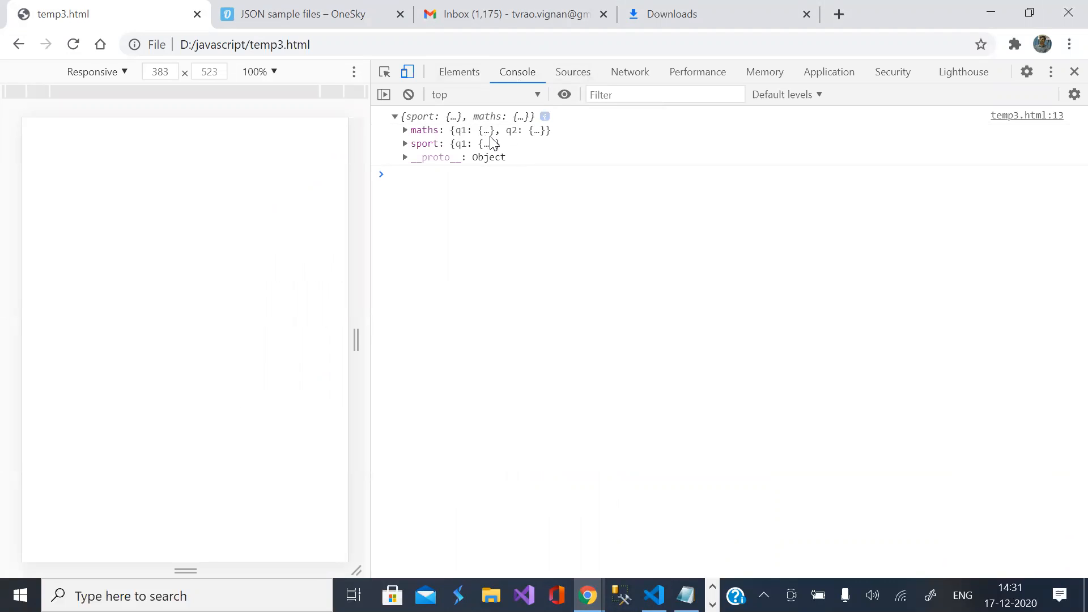
mouse_move(489, 132)
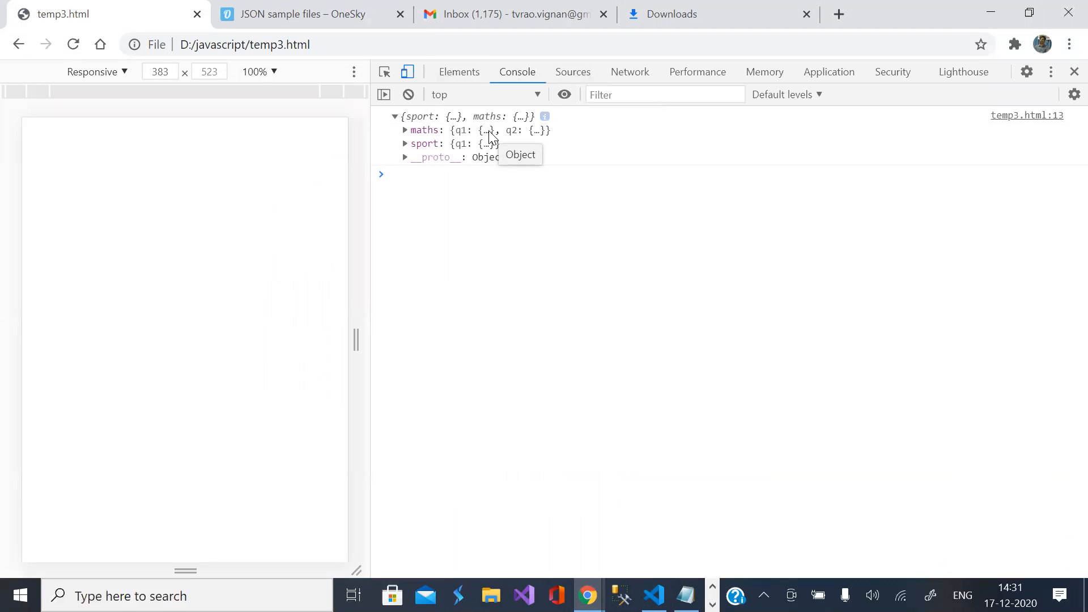
left_click(404, 131)
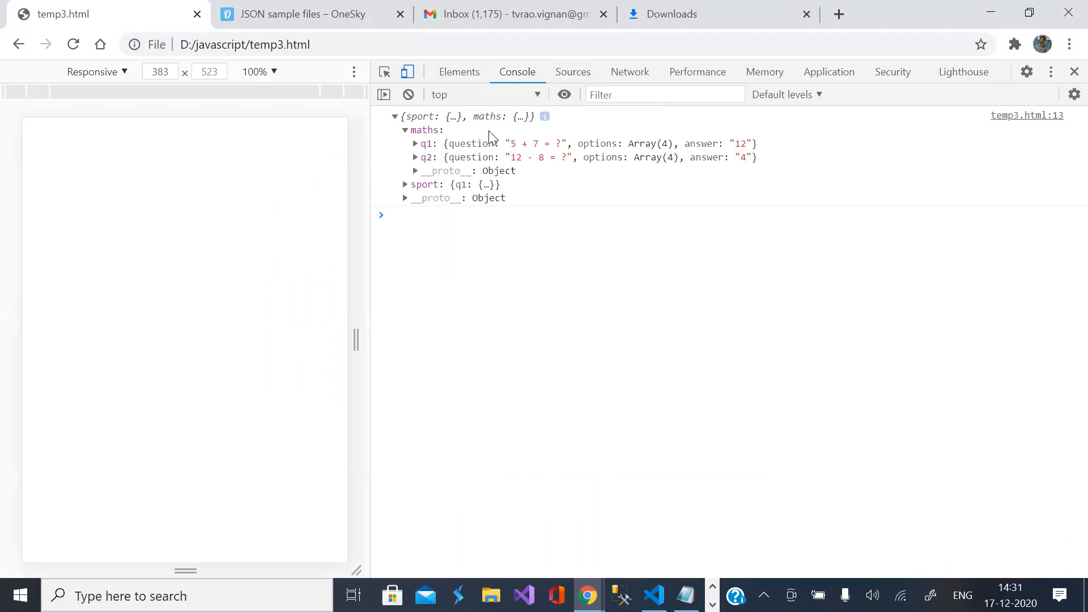
left_click(395, 115)
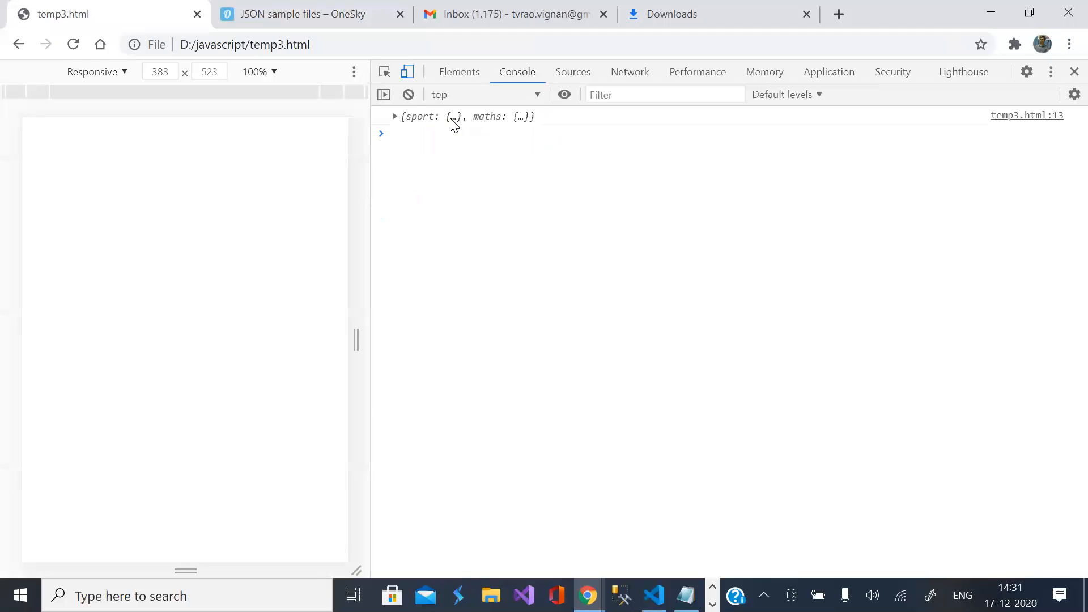
left_click(394, 115)
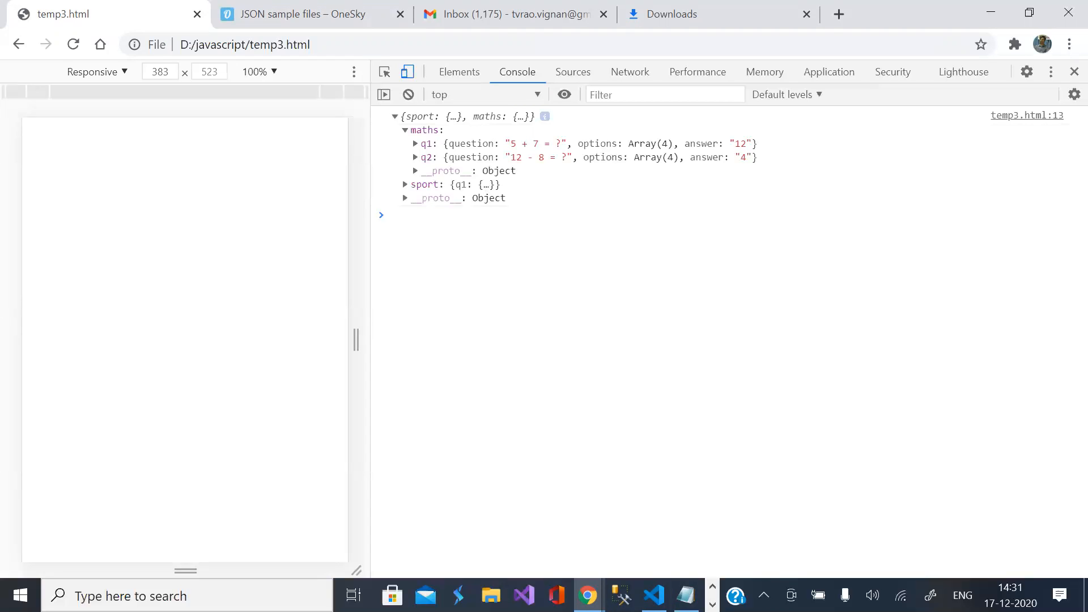
left_click(652, 595)
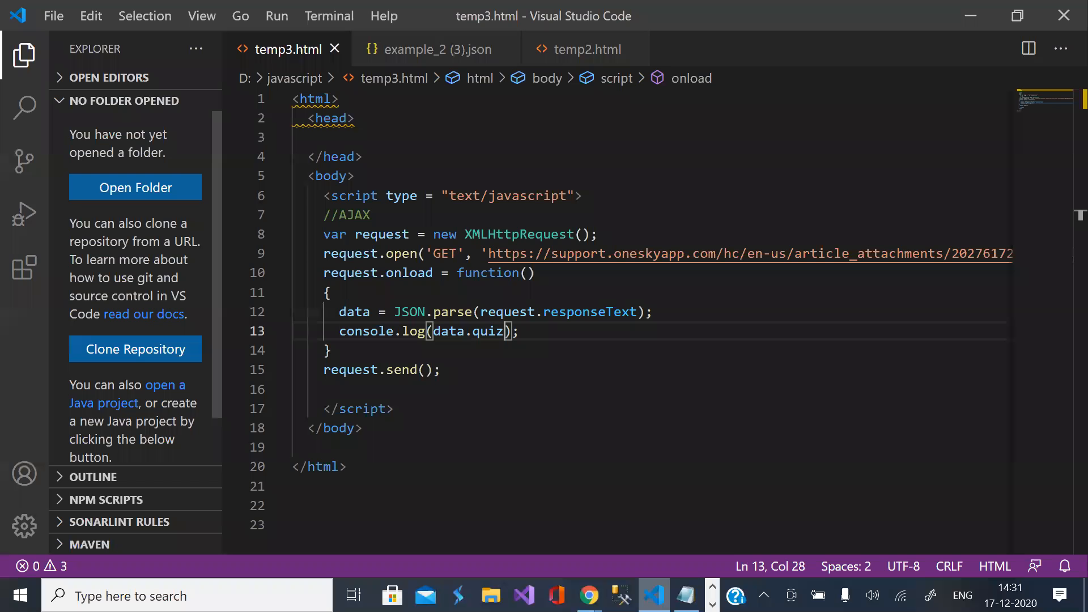
mouse_move(458, 50)
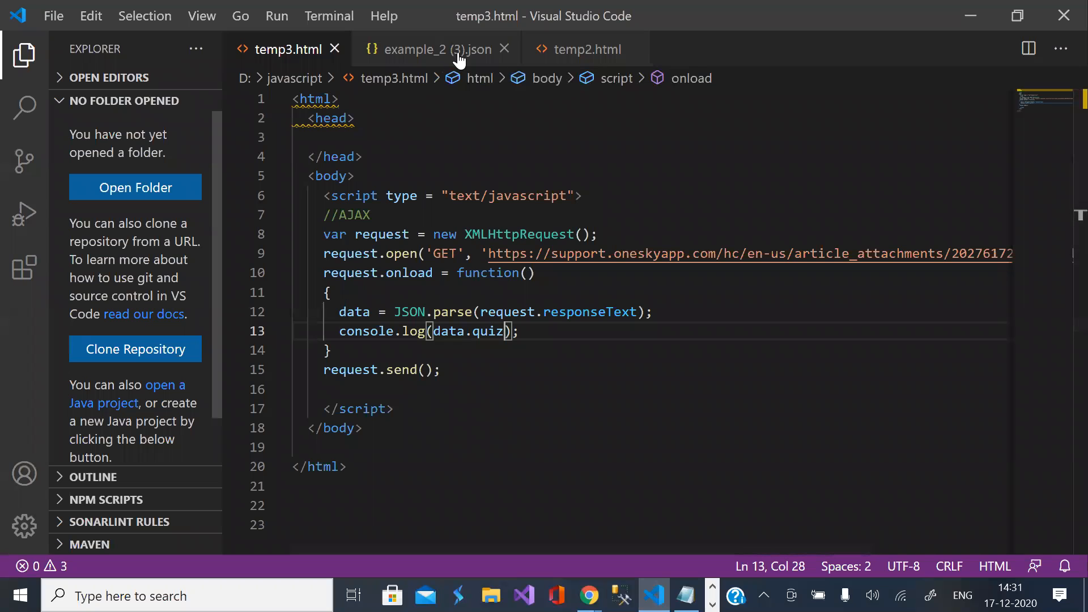
left_click(430, 50)
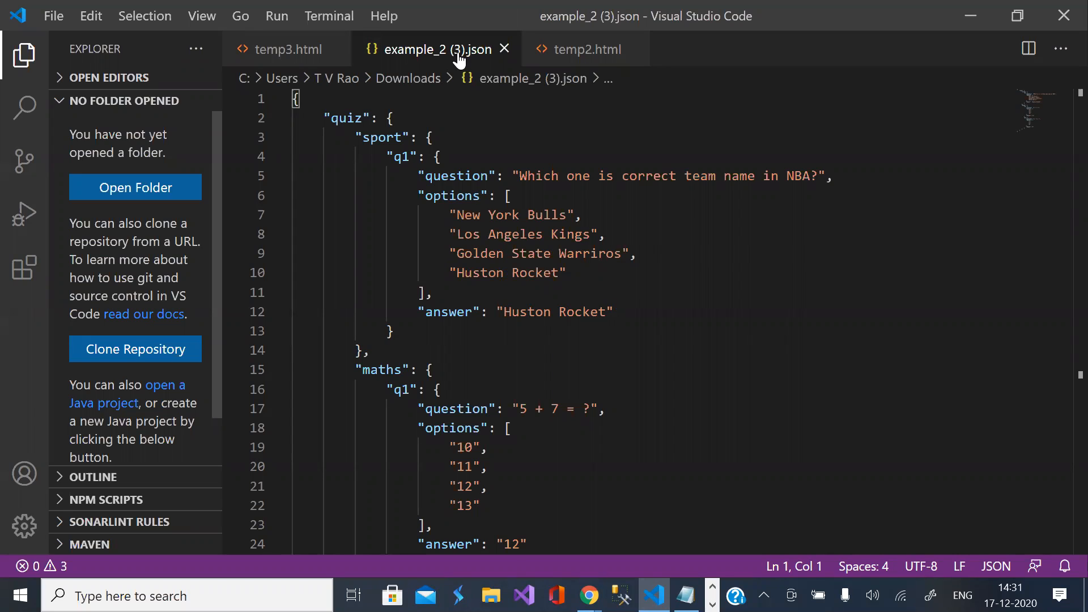
mouse_move(408, 78)
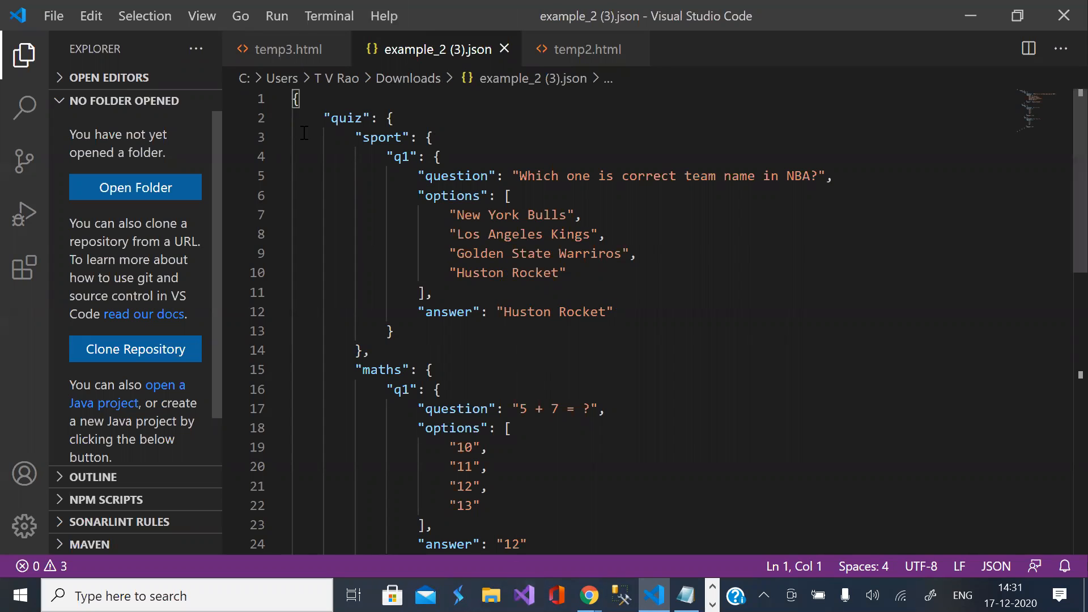
left_click(285, 49)
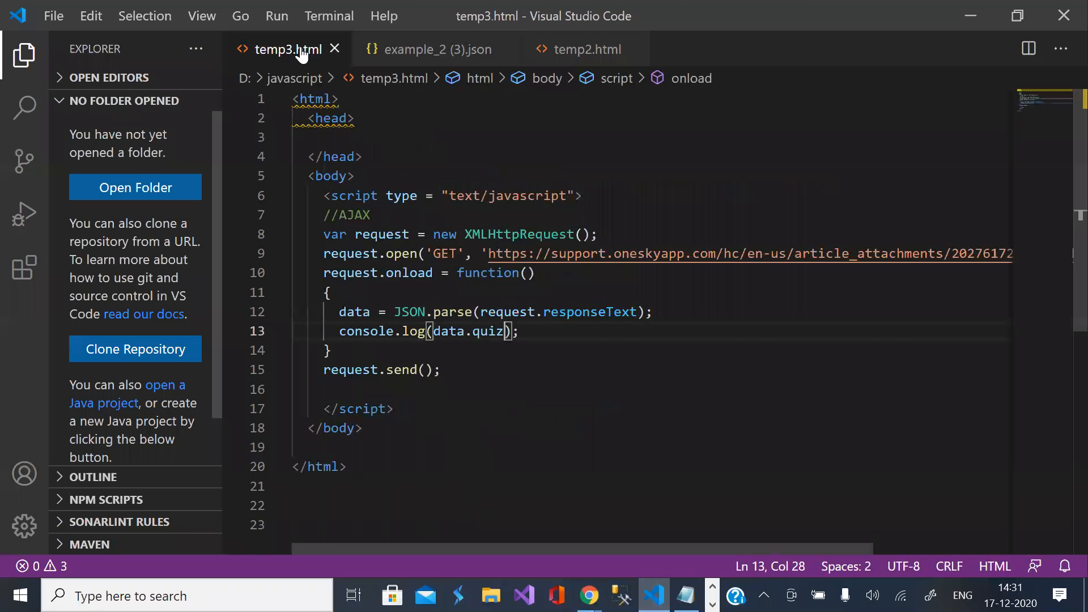
Step: Extend the logged expression to data.quiz.sport.q1
type(".")
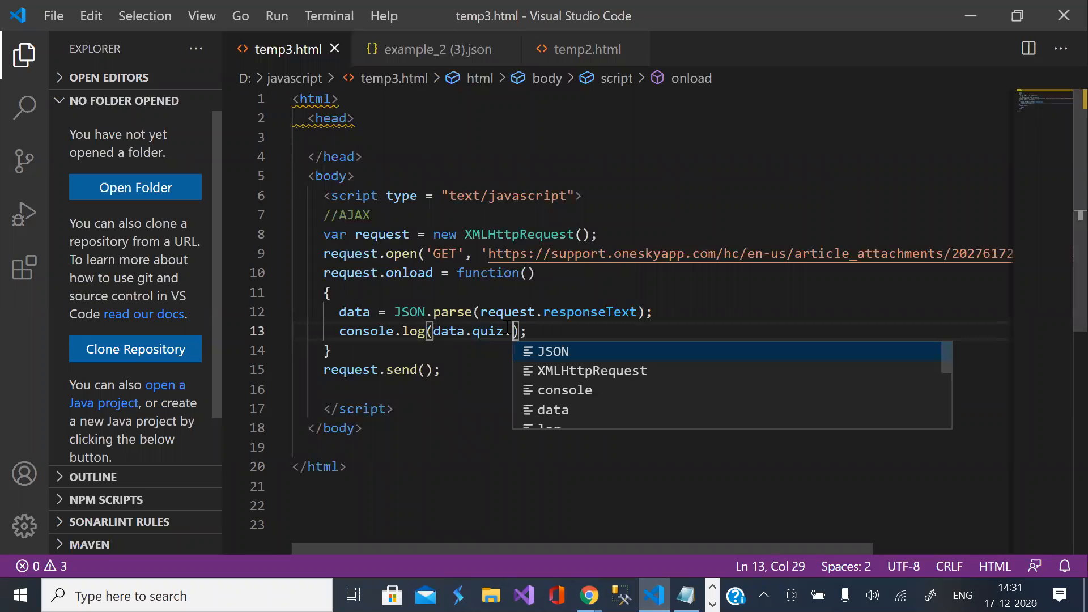
type("spoe")
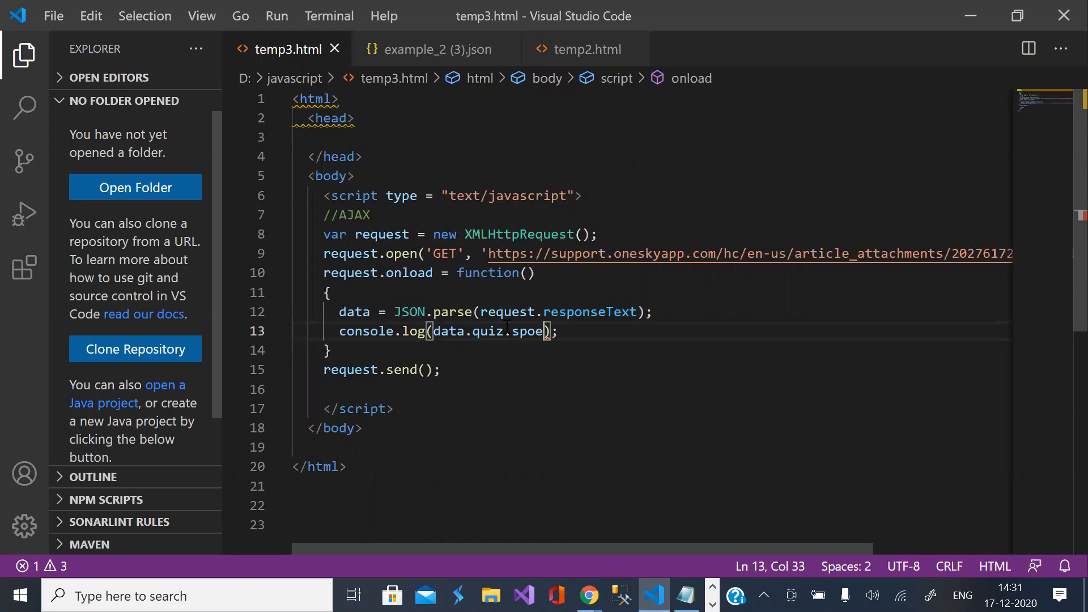
type("rt")
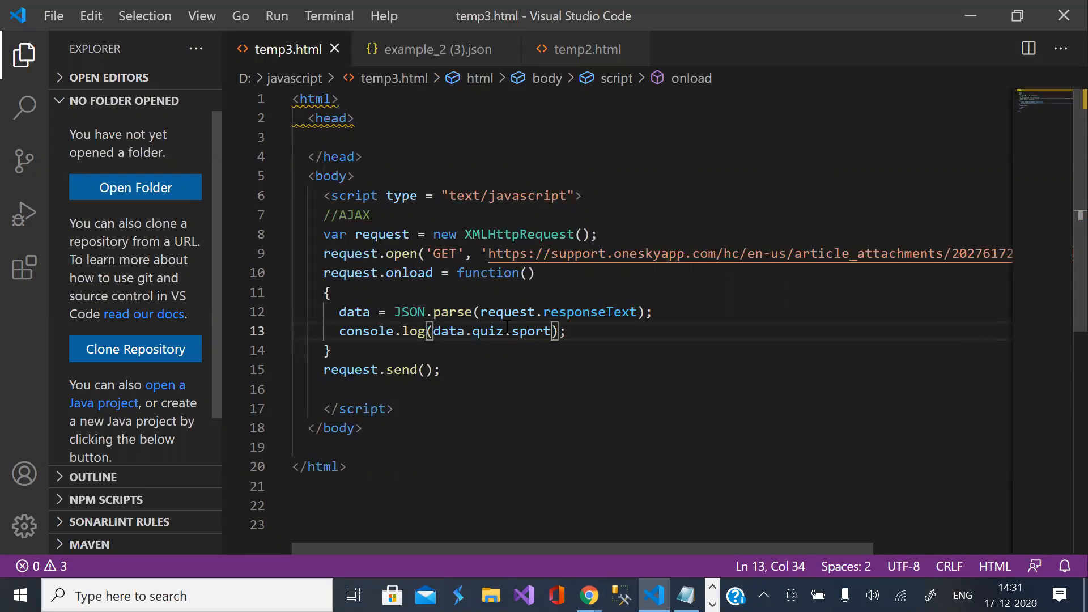
type(".")
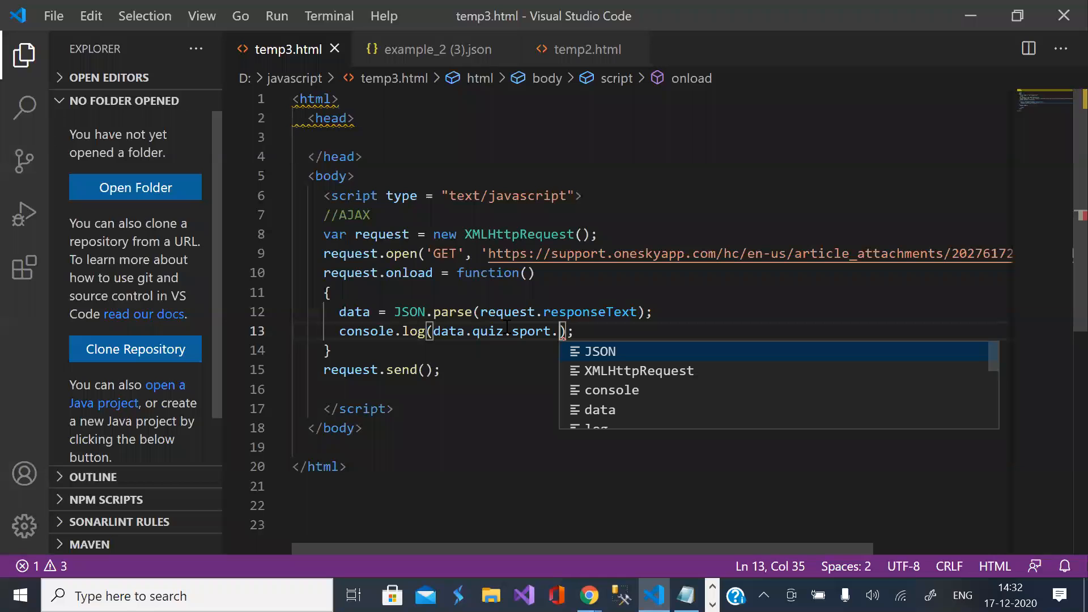
type("q1")
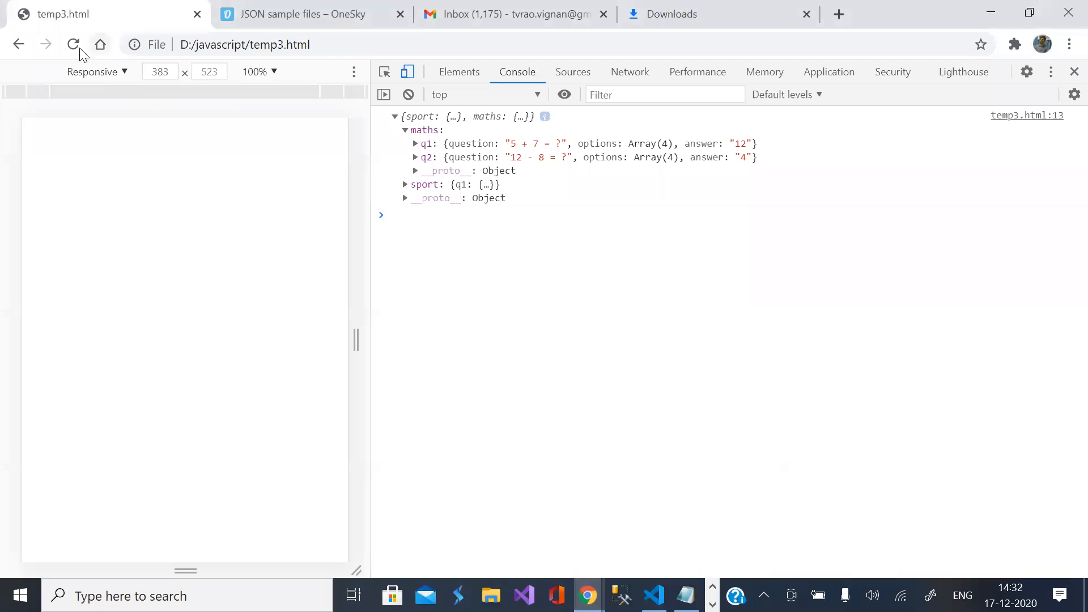
Step: Reload Chrome to show the NBA team question object with answer Huston Rocket
left_click(74, 45)
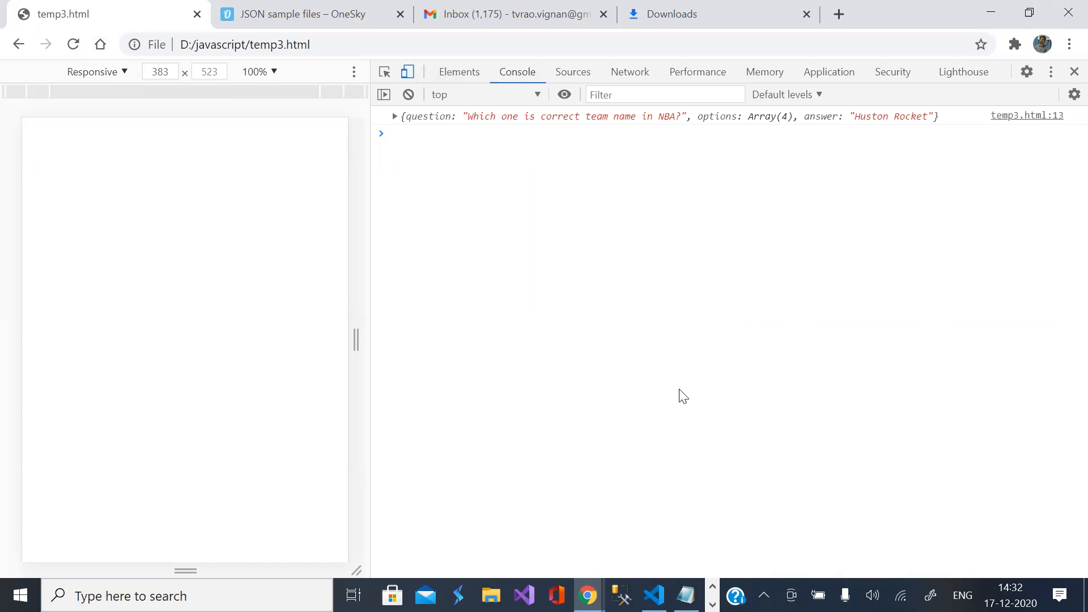
left_click(652, 595)
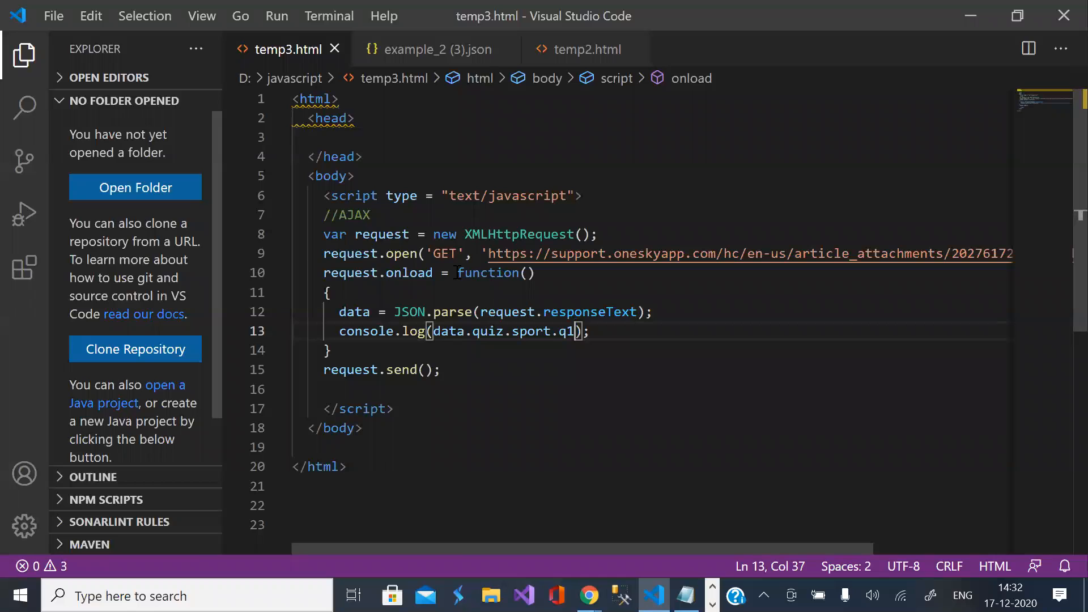
mouse_move(413, 273)
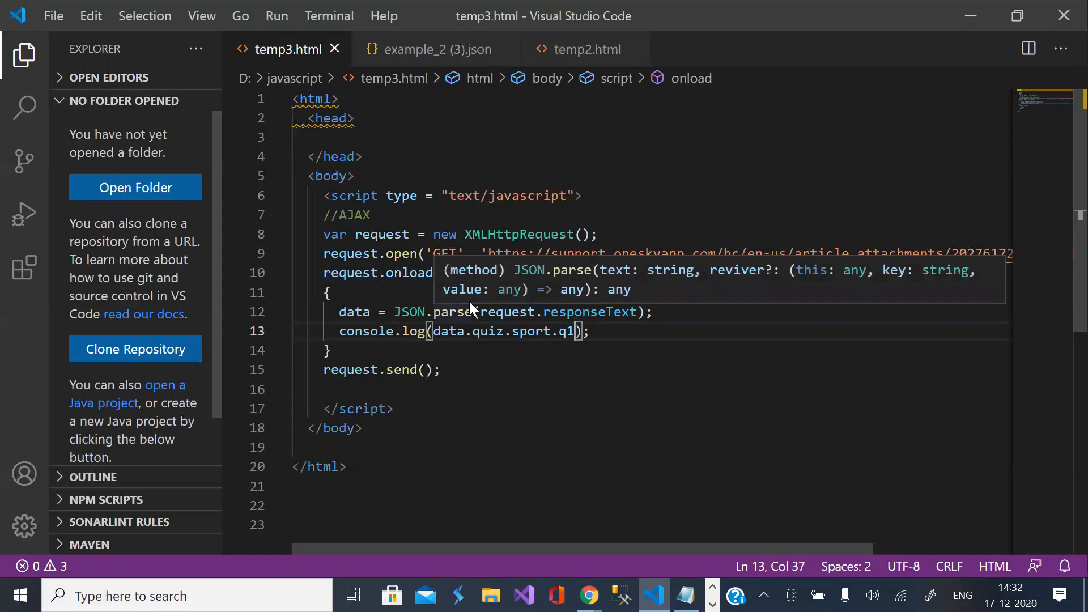
Step: Return to temp3.html in VS Code, placing the cursor on the blank line after the HTML
left_click(631, 505)
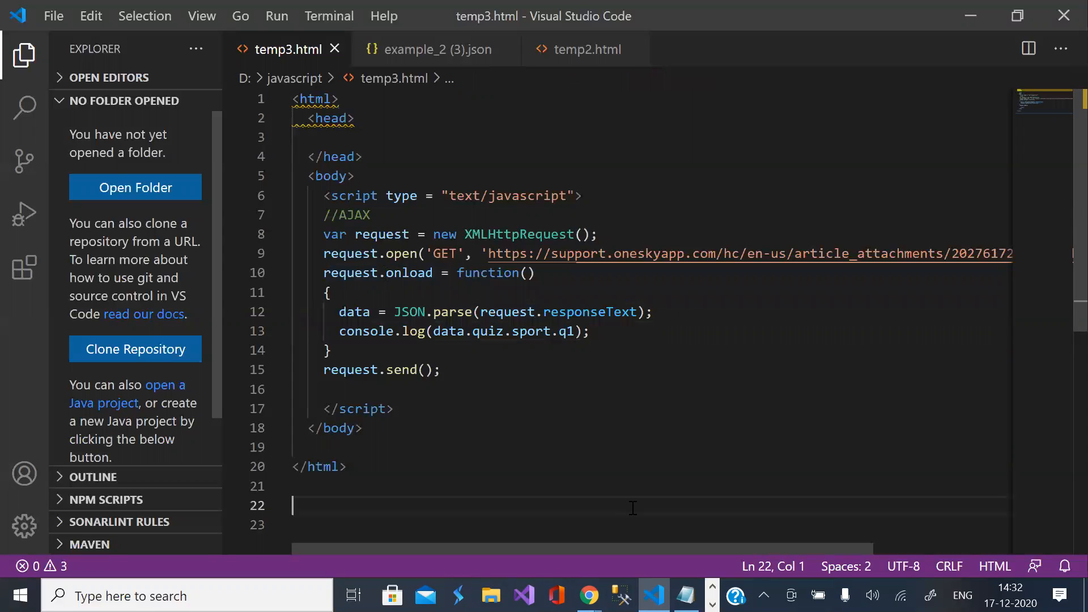
mouse_move(748, 89)
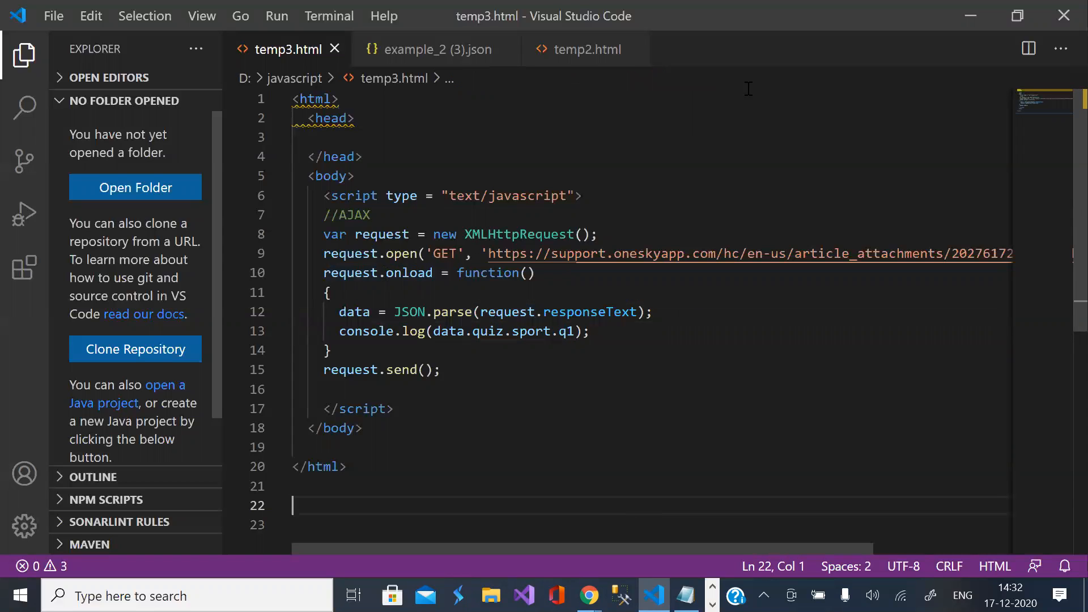
mouse_move(847, 36)
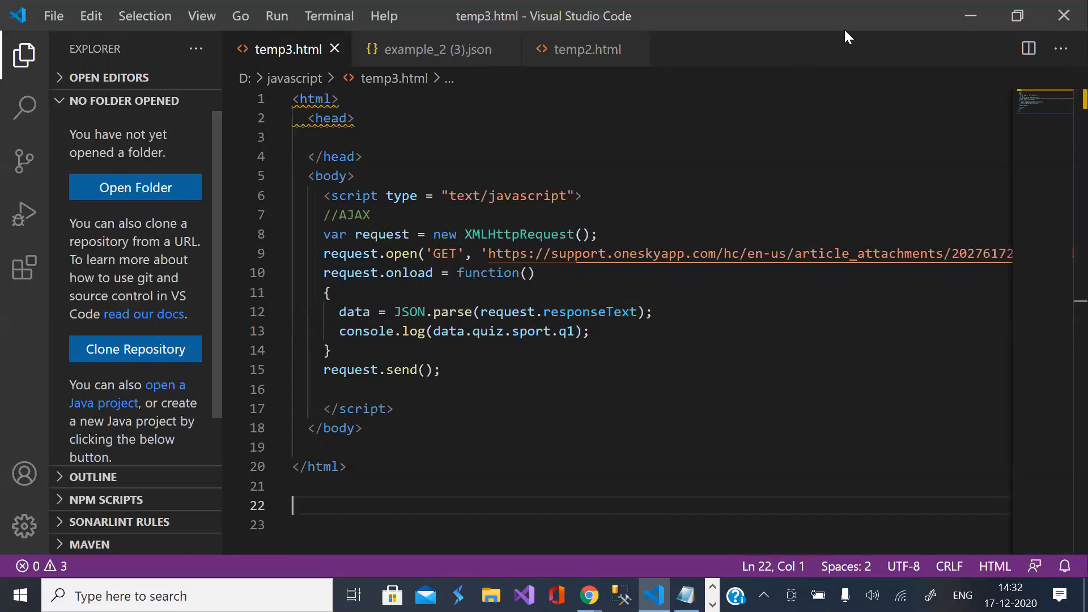